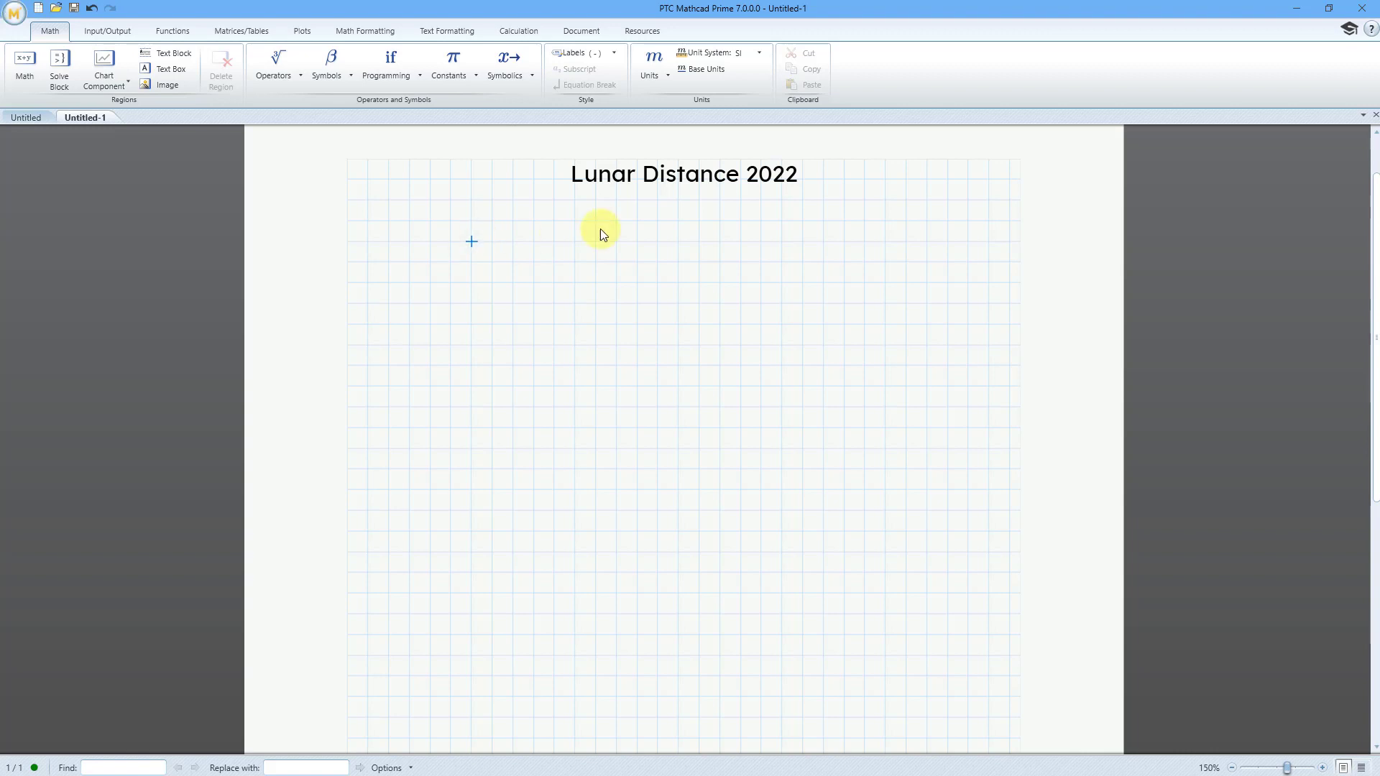
{"action": "mouse_move", "coordinate": [576, 210]}
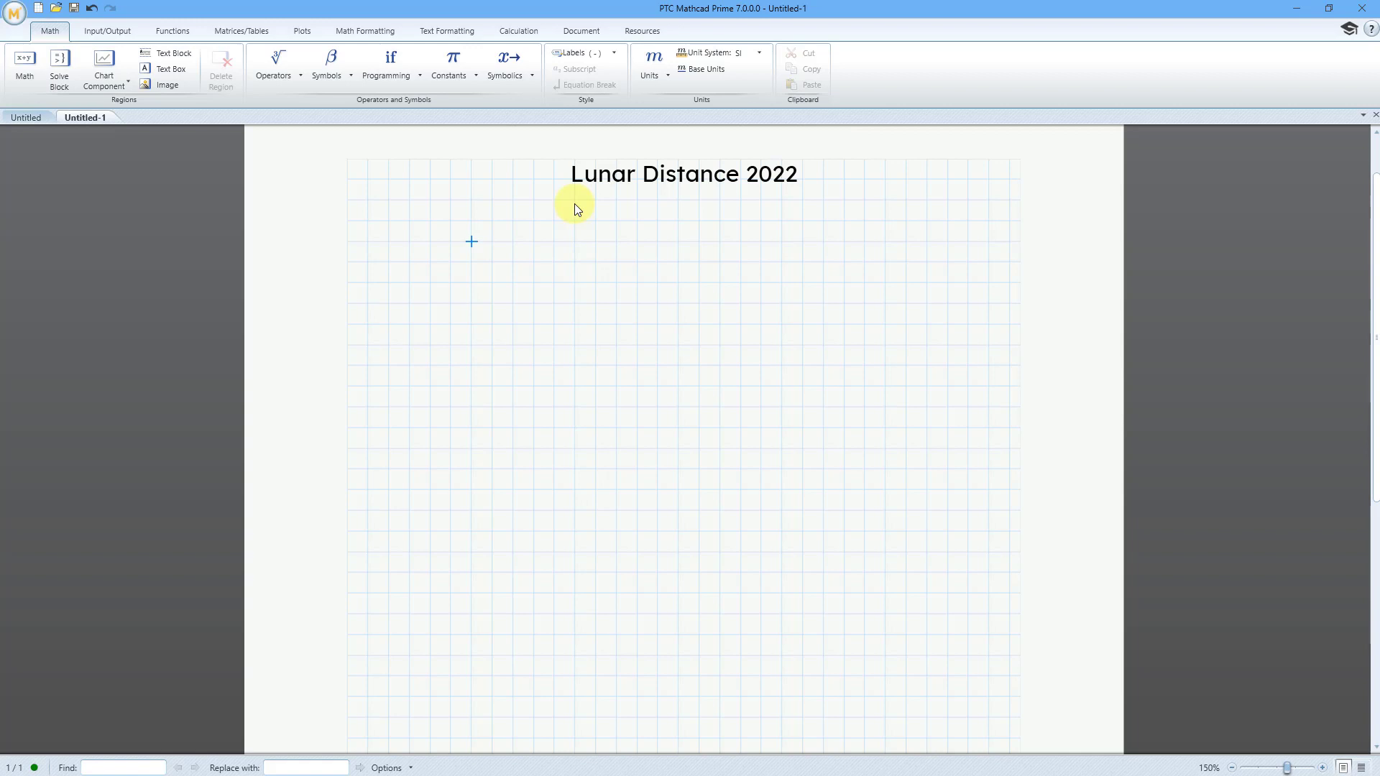
{"action": "mouse_move", "coordinate": [503, 216]}
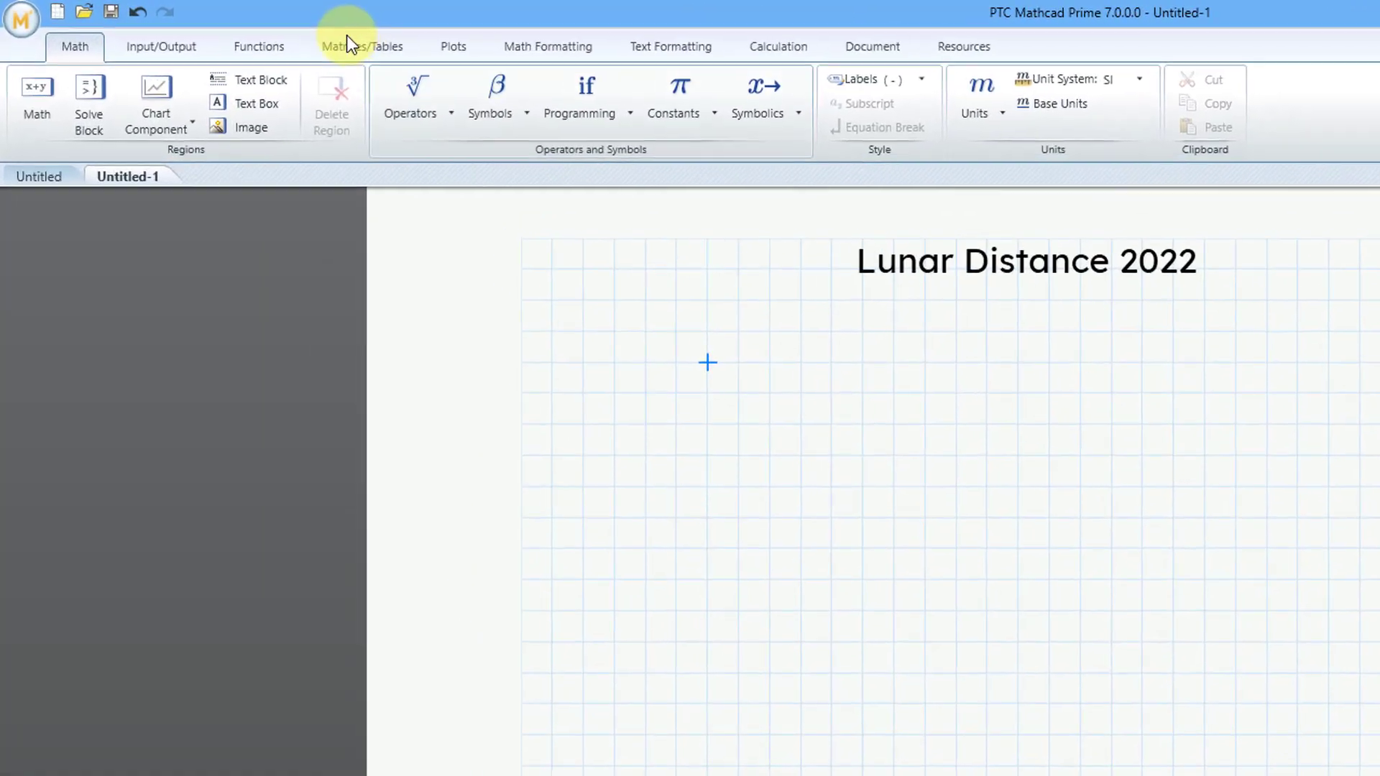
Insert a 10-row, 4-column table under the Lunar Distance 2022 title
{"action": "left_click", "coordinate": [381, 46]}
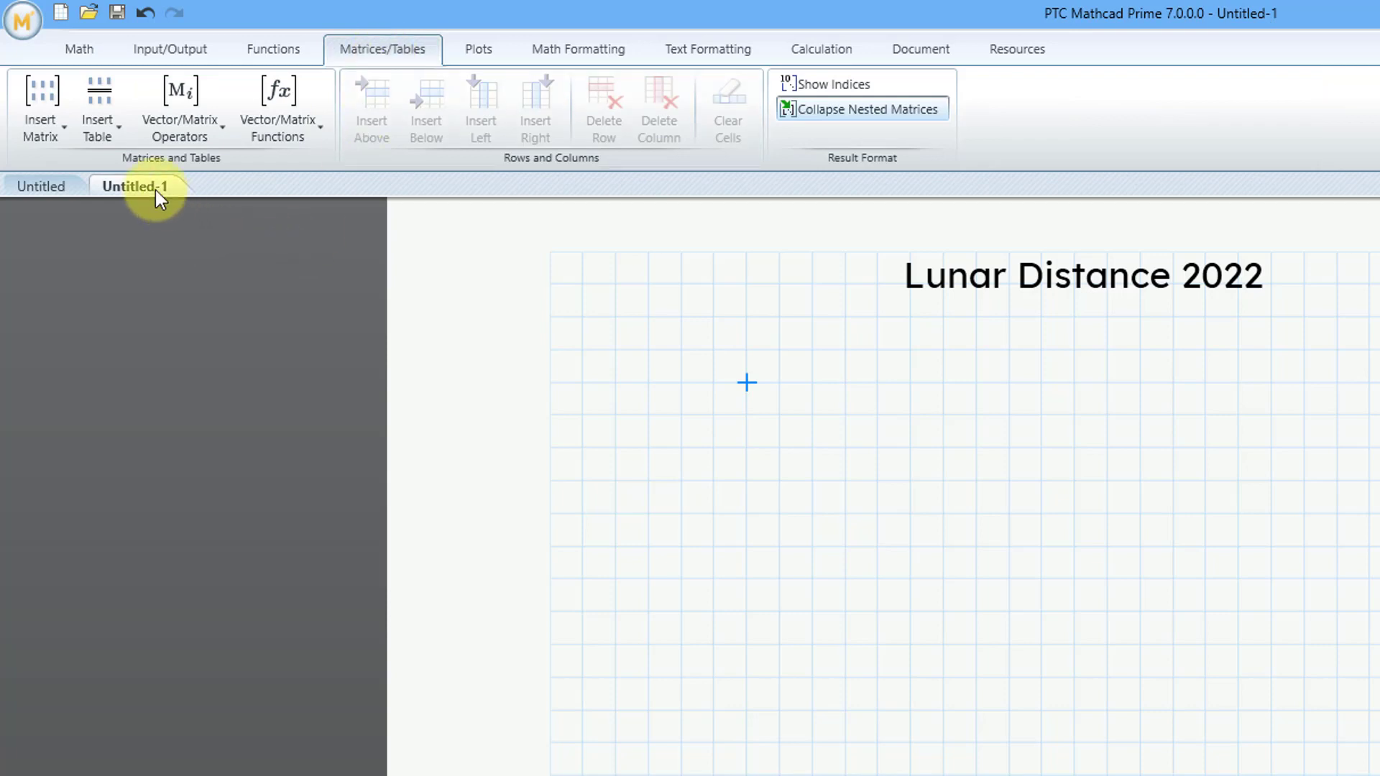
{"action": "mouse_move", "coordinate": [99, 110]}
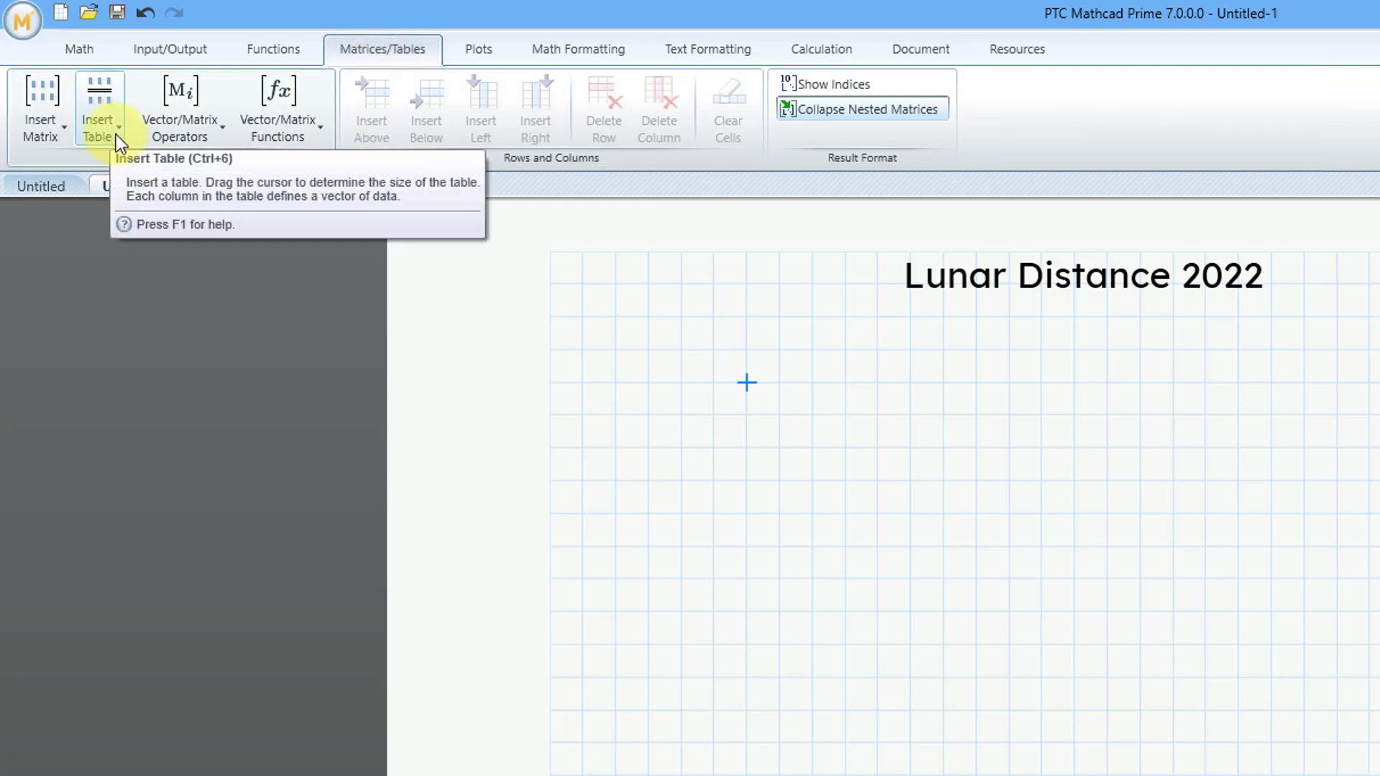
{"action": "left_click", "coordinate": [98, 105]}
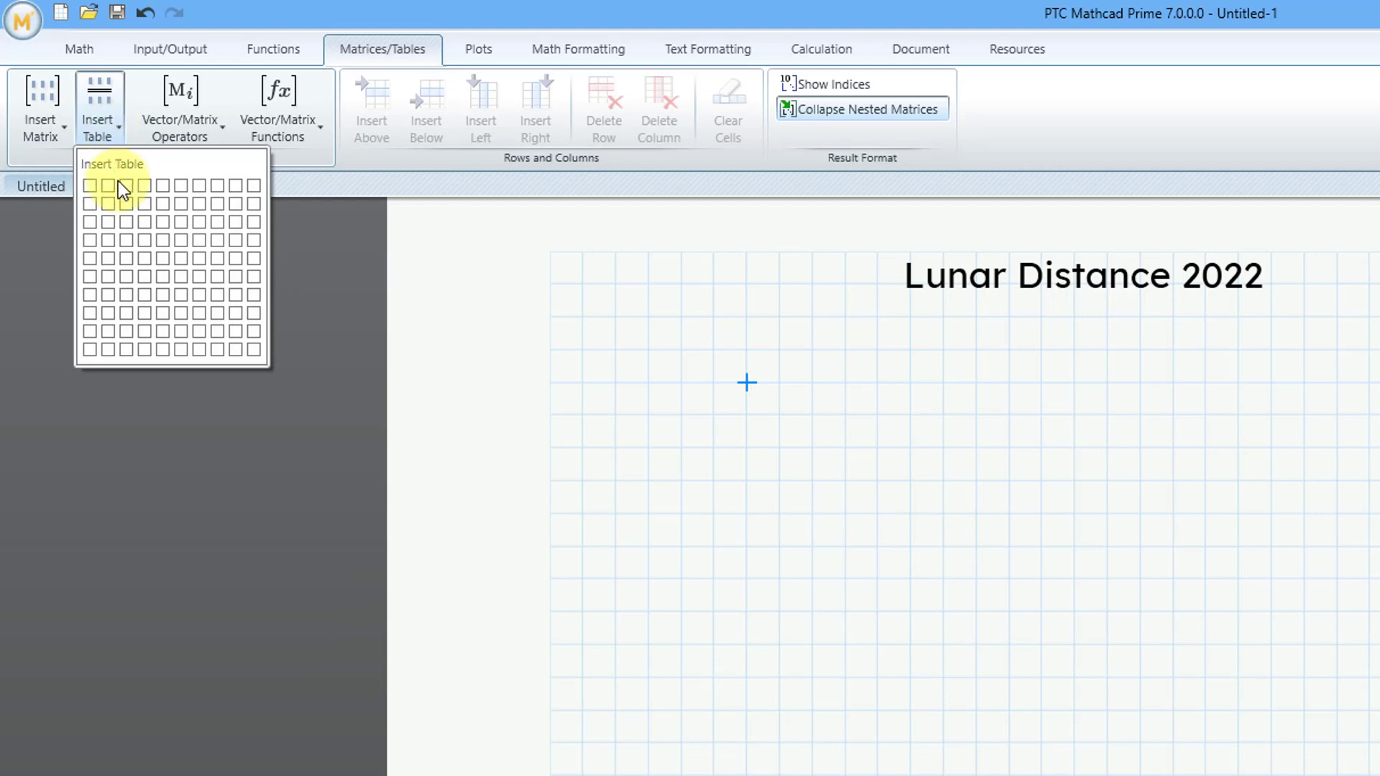
{"action": "mouse_move", "coordinate": [143, 284]}
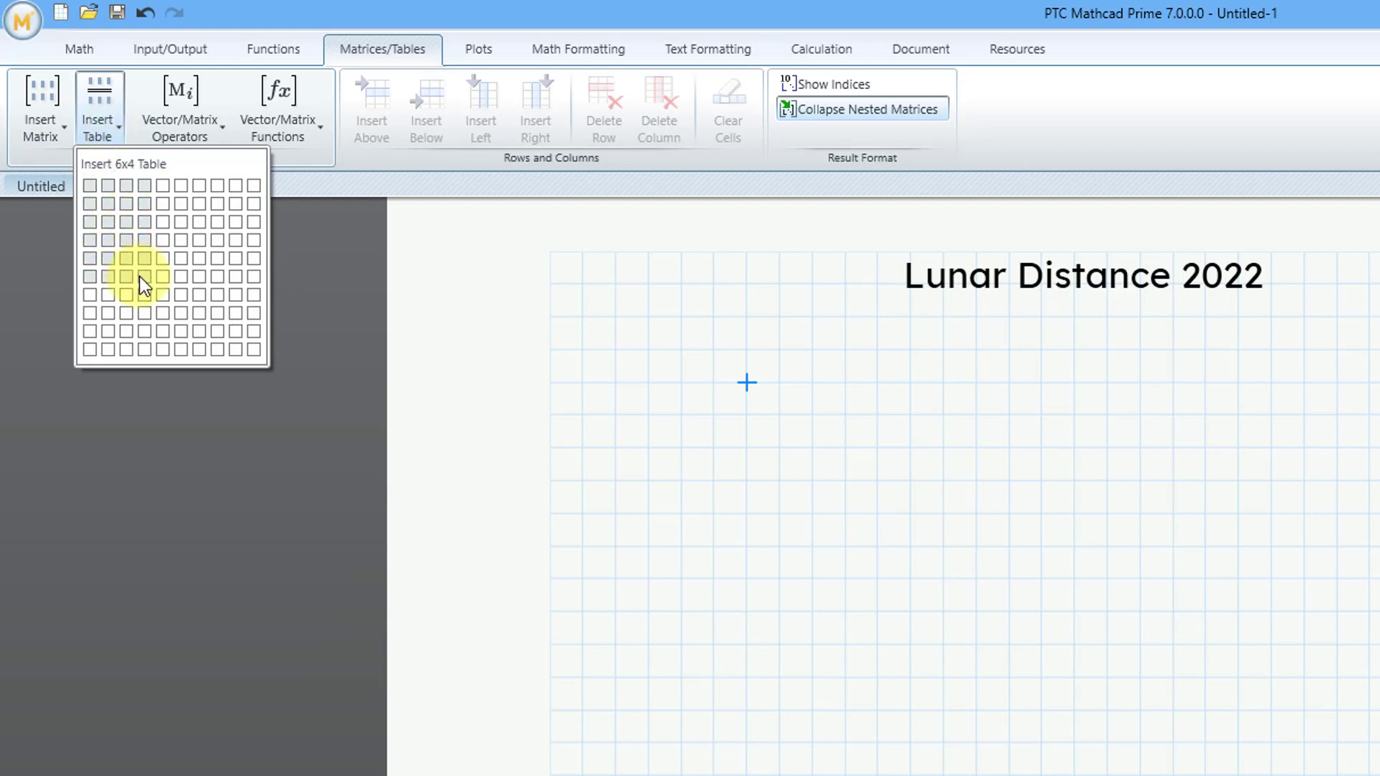
{"action": "mouse_move", "coordinate": [145, 289]}
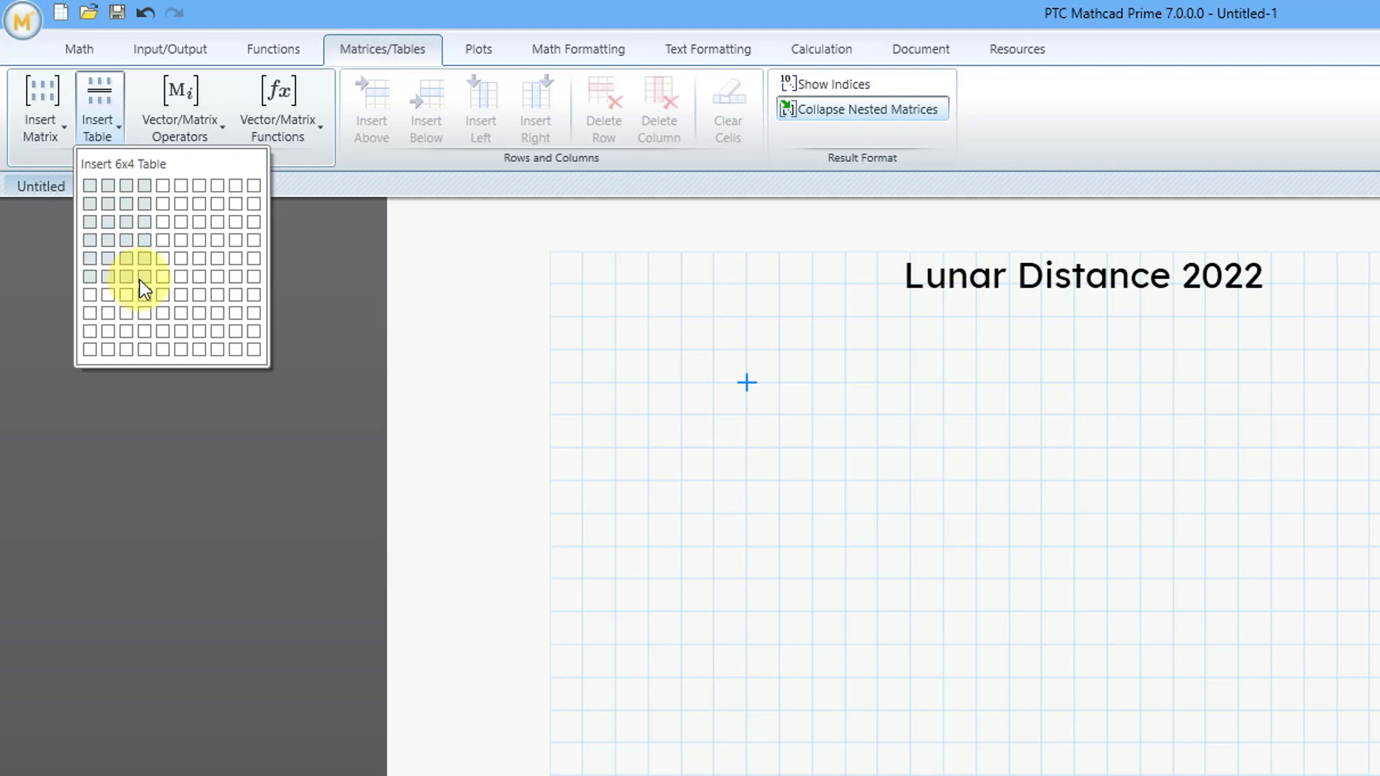
{"action": "mouse_move", "coordinate": [146, 325]}
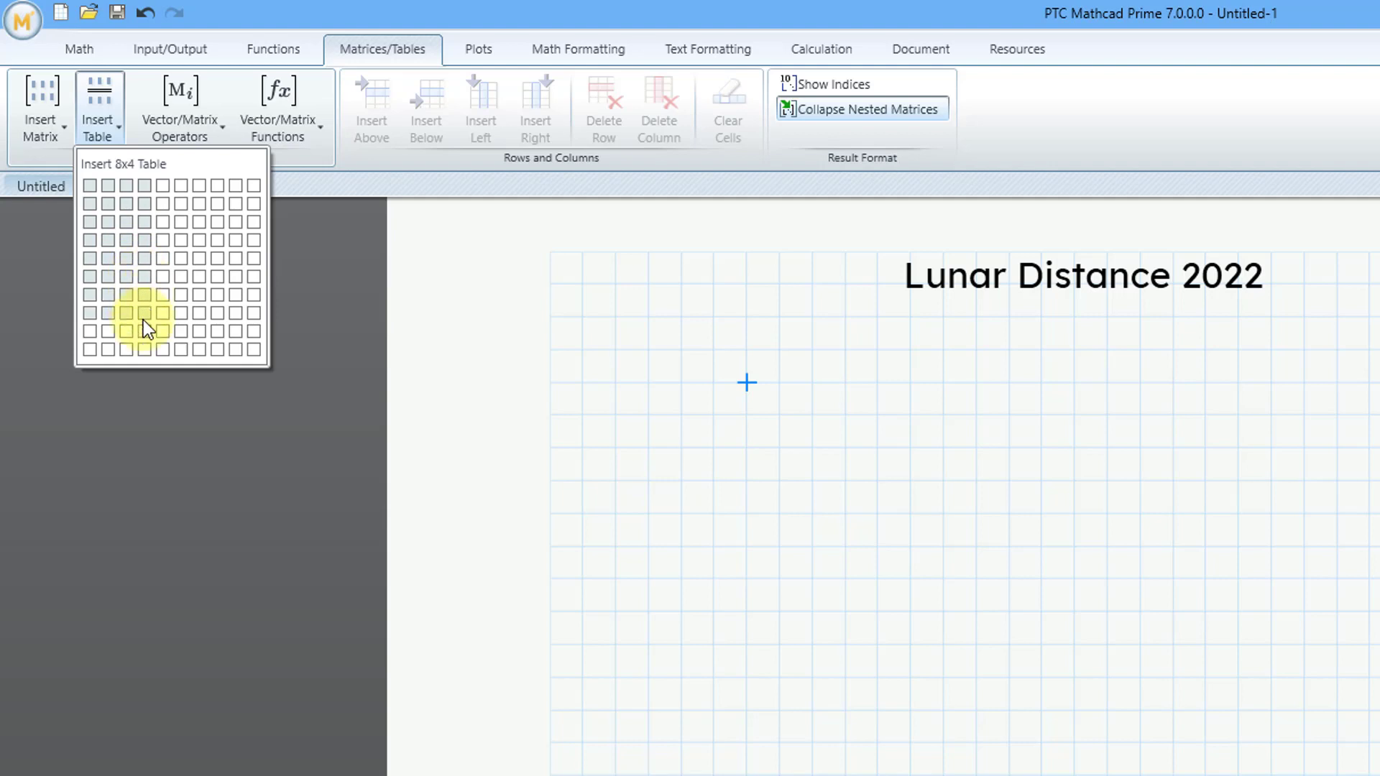
{"action": "mouse_move", "coordinate": [149, 352]}
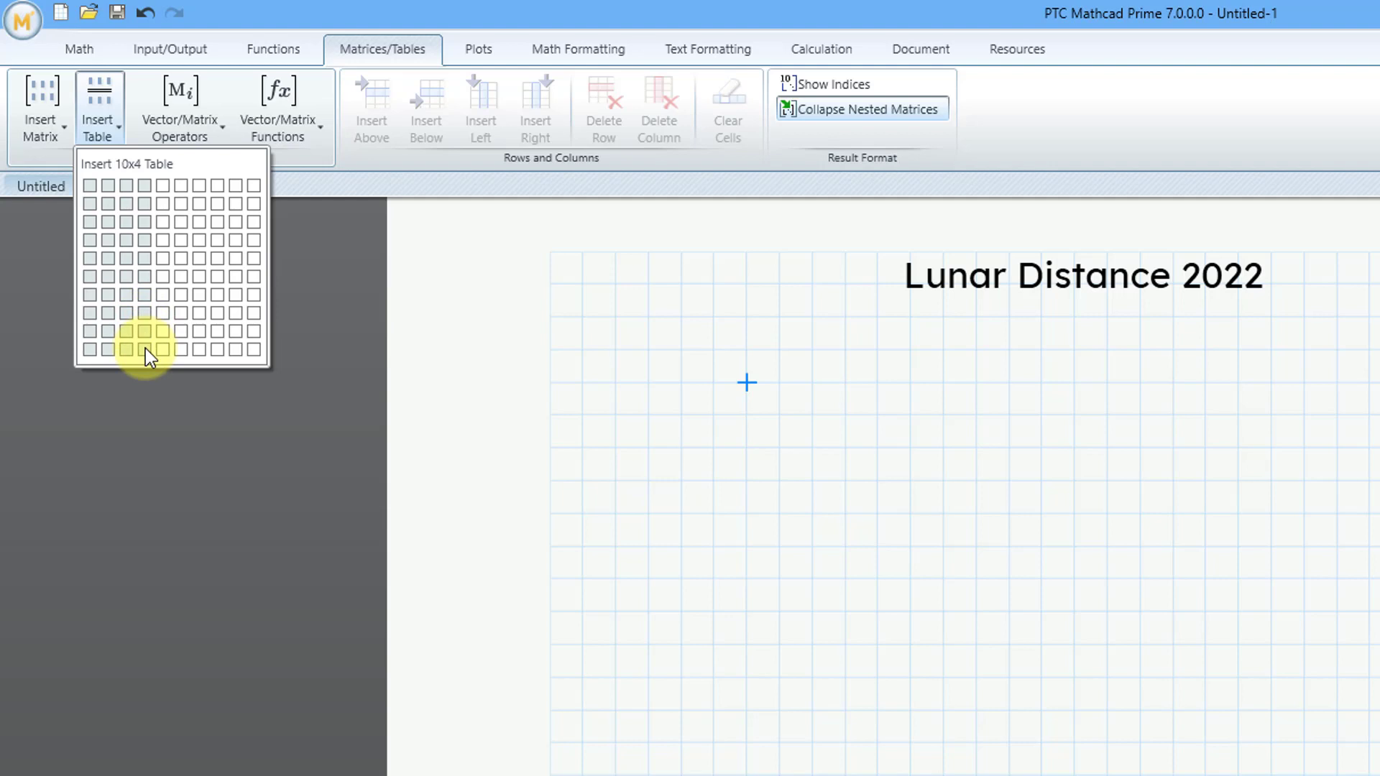
{"action": "left_click", "coordinate": [143, 350]}
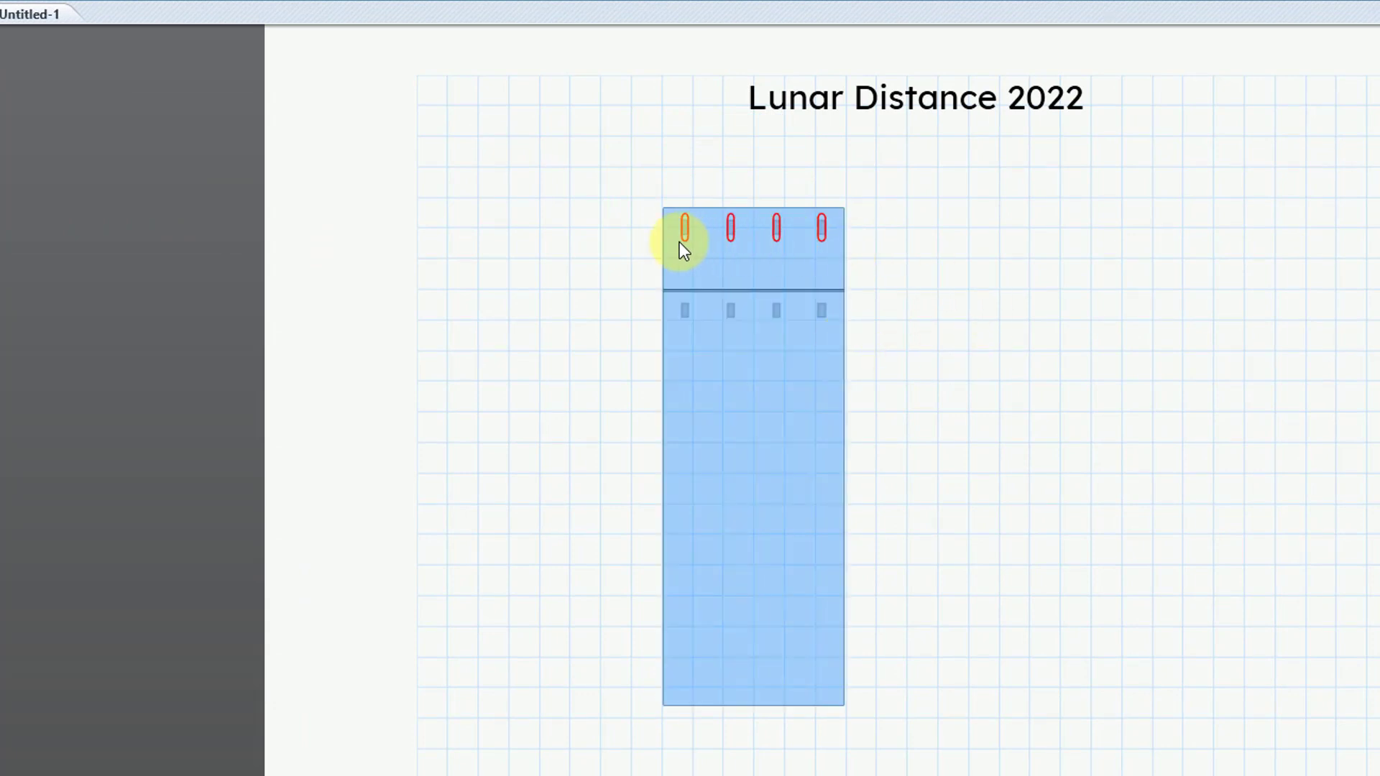
{"action": "mouse_move", "coordinate": [836, 229]}
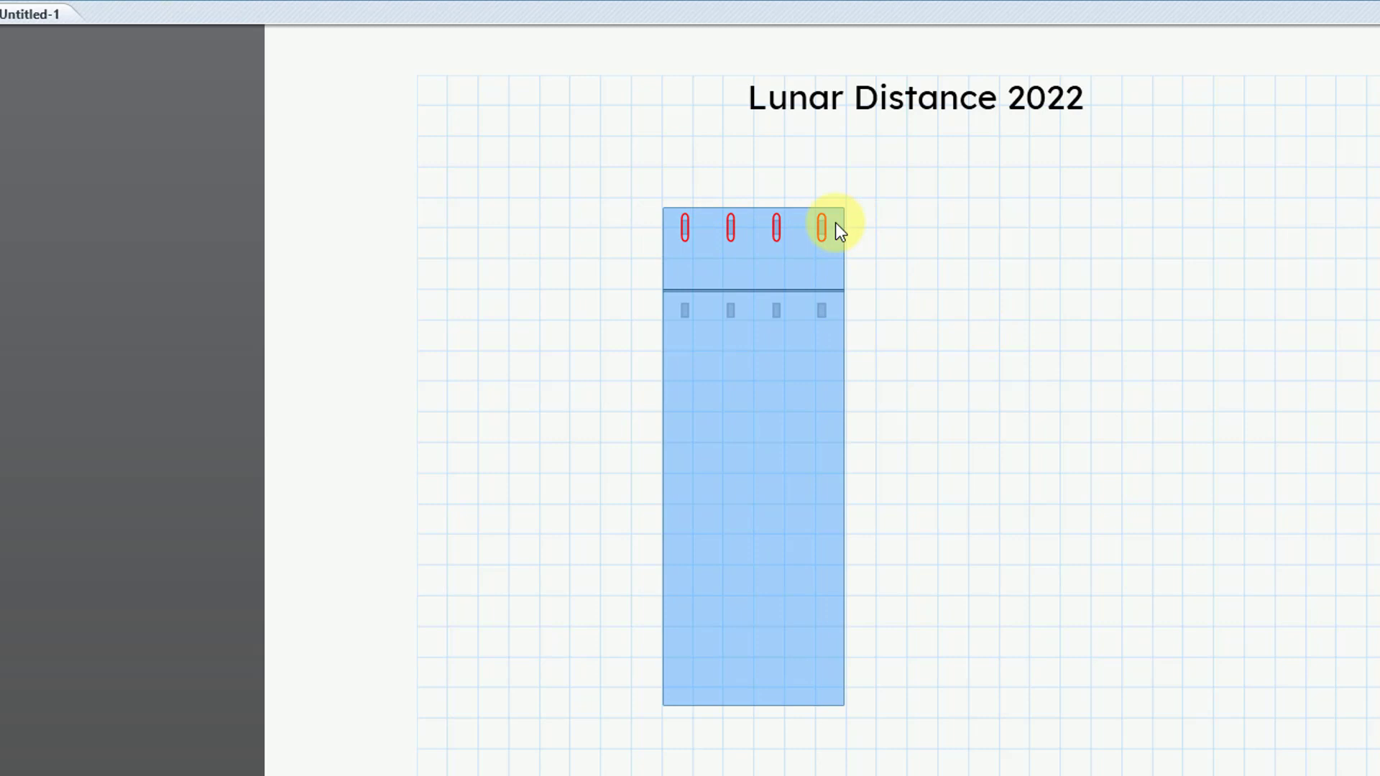
{"action": "mouse_move", "coordinate": [777, 267]}
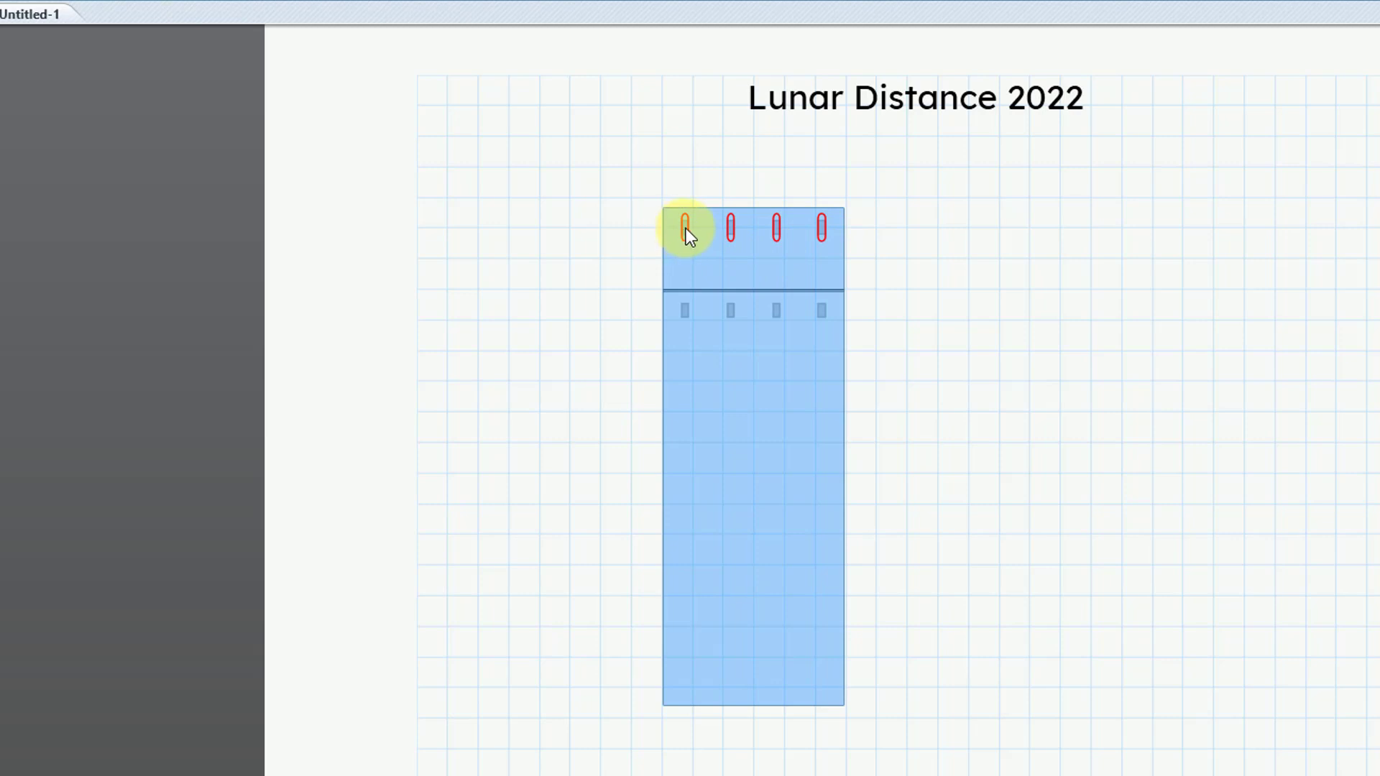
Type the column headers Record, Date, Julian and Dista… into the table
{"action": "left_click", "coordinate": [685, 227]}
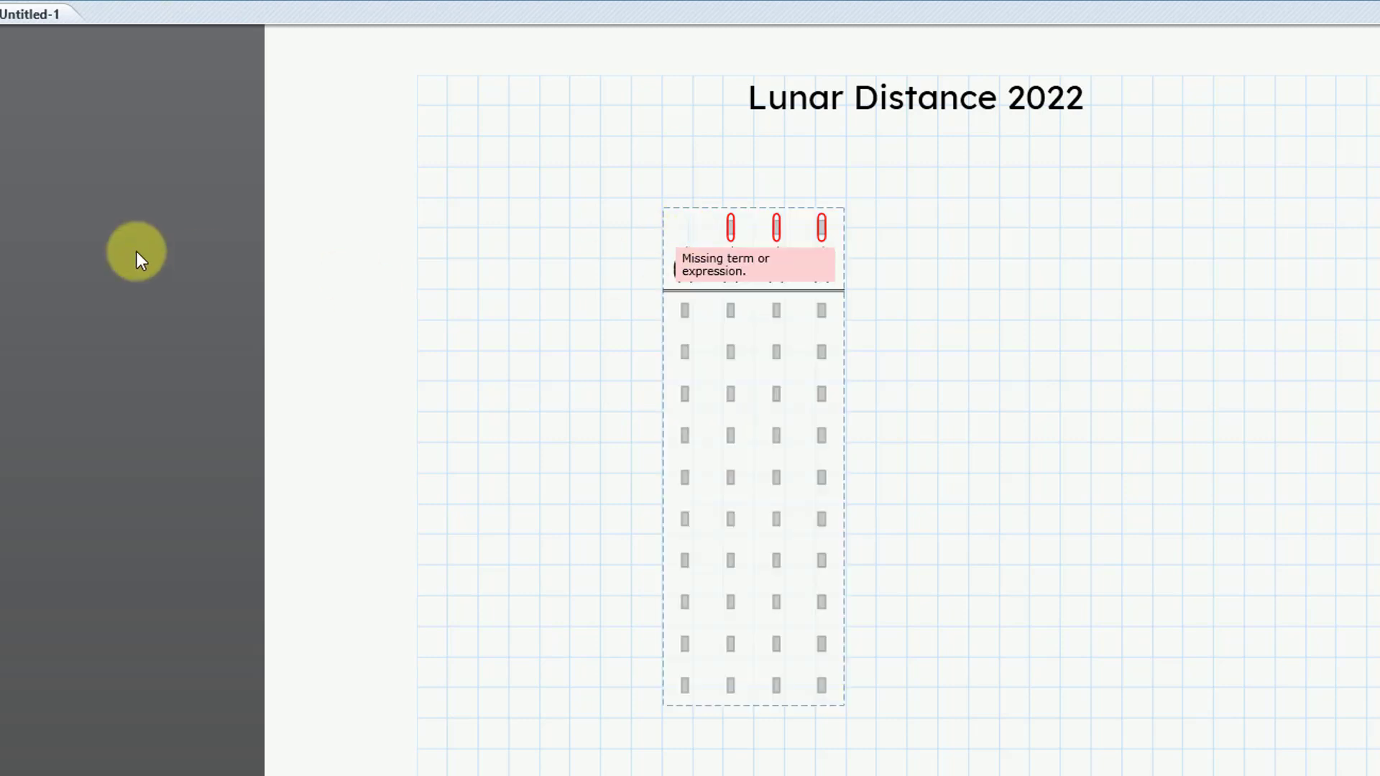
{"action": "type", "text": "Recor"}
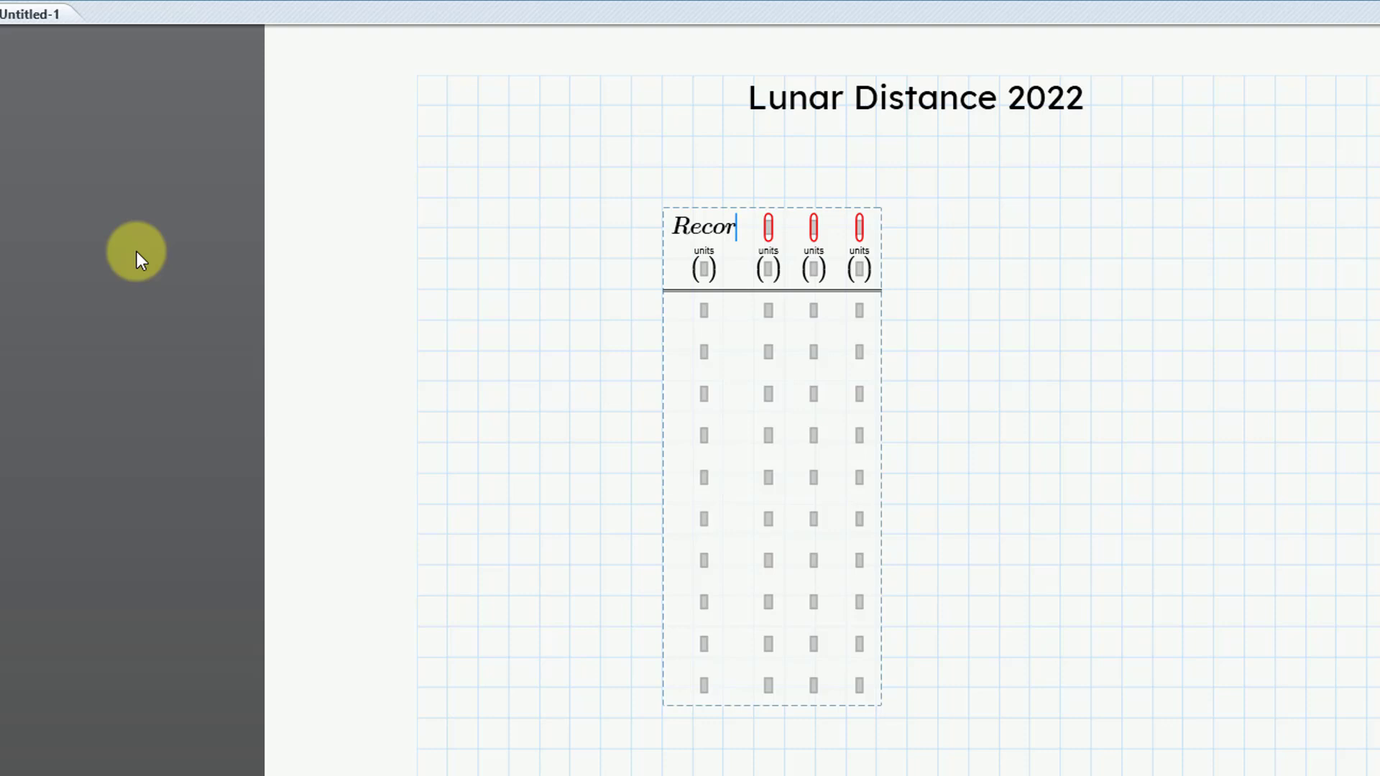
{"action": "type", "text": "d"}
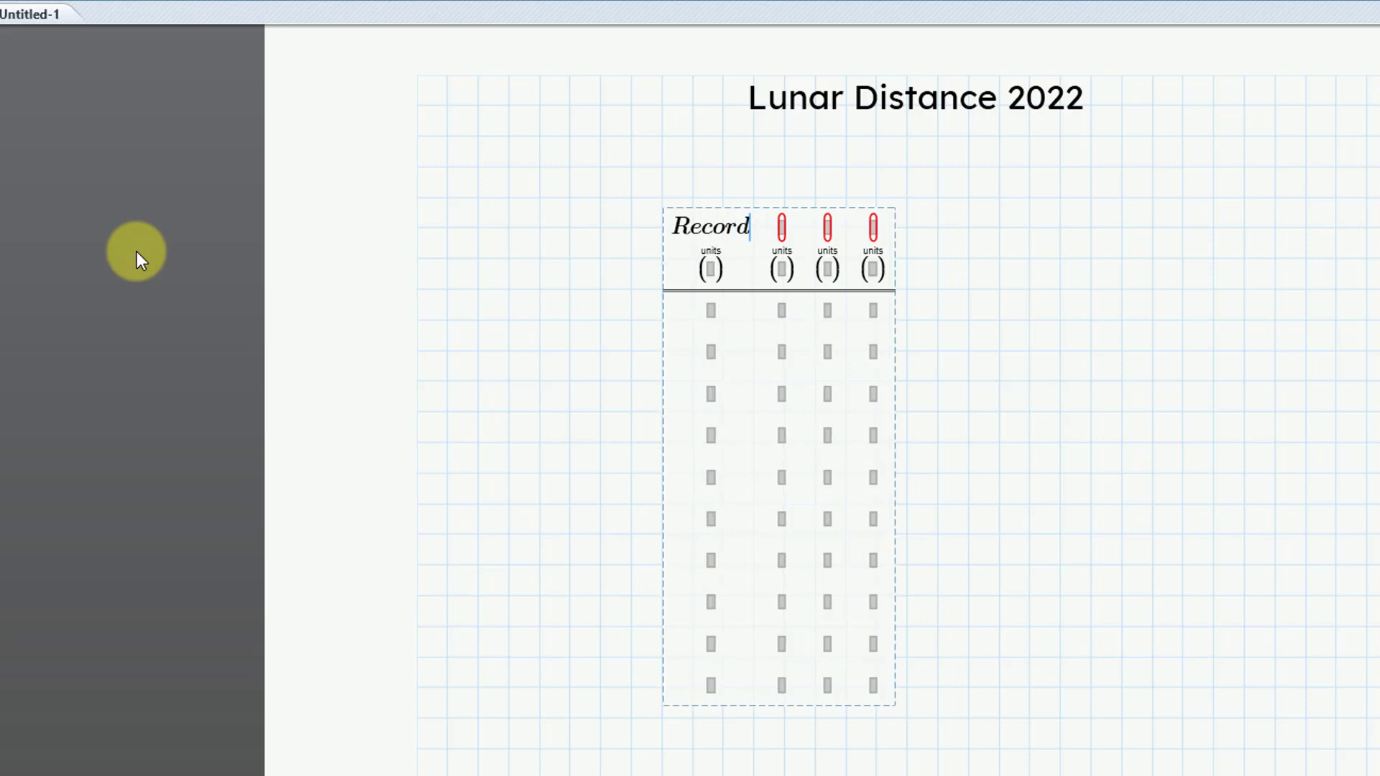
{"action": "type", "text": "Da"}
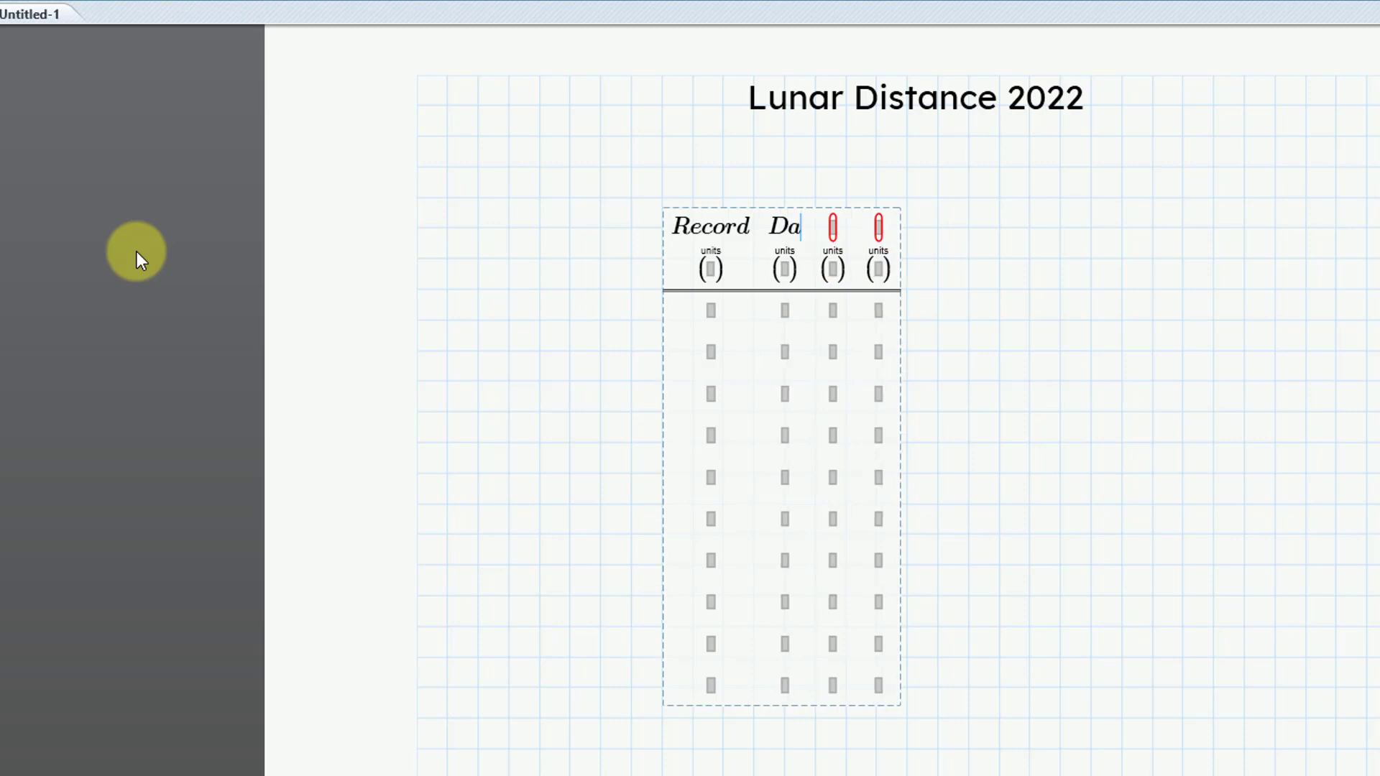
{"action": "type", "text": "te"}
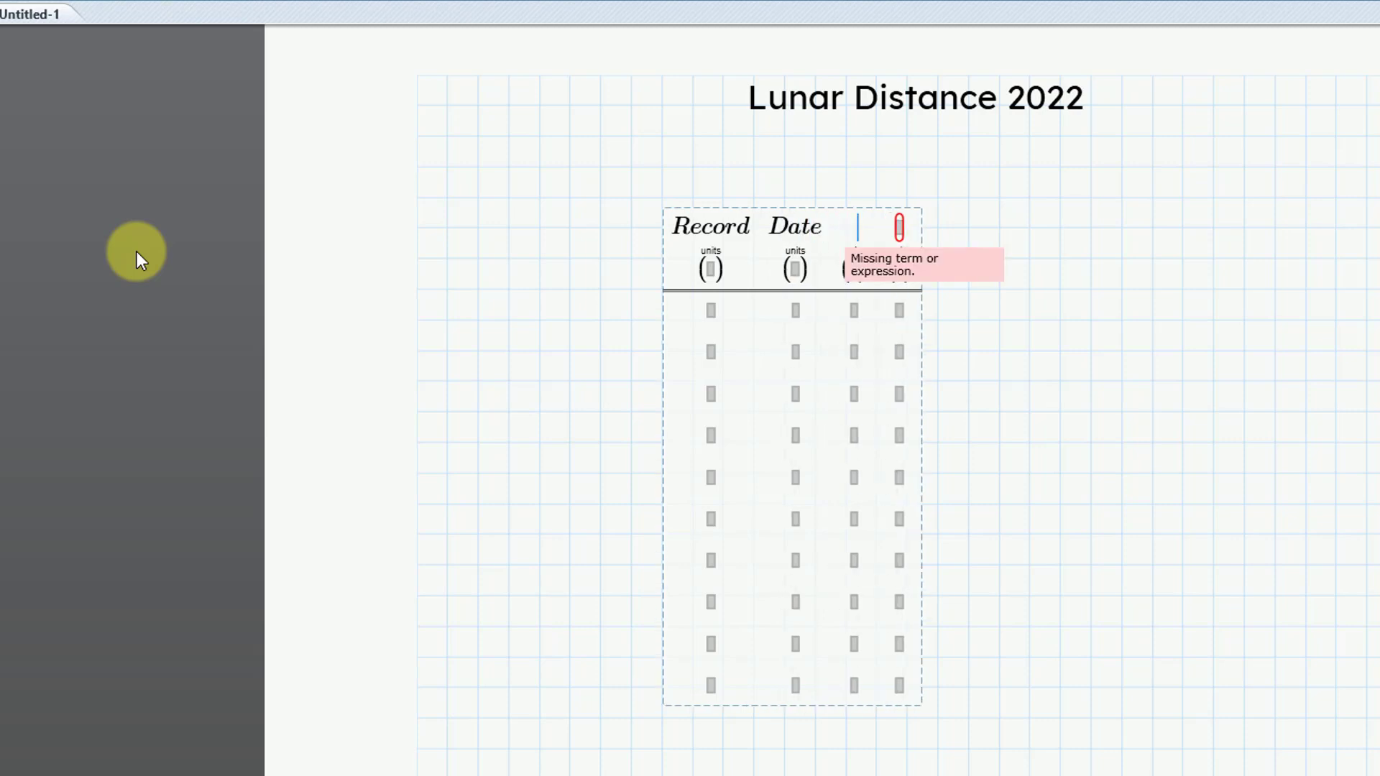
{"action": "type", "text": "Julia"}
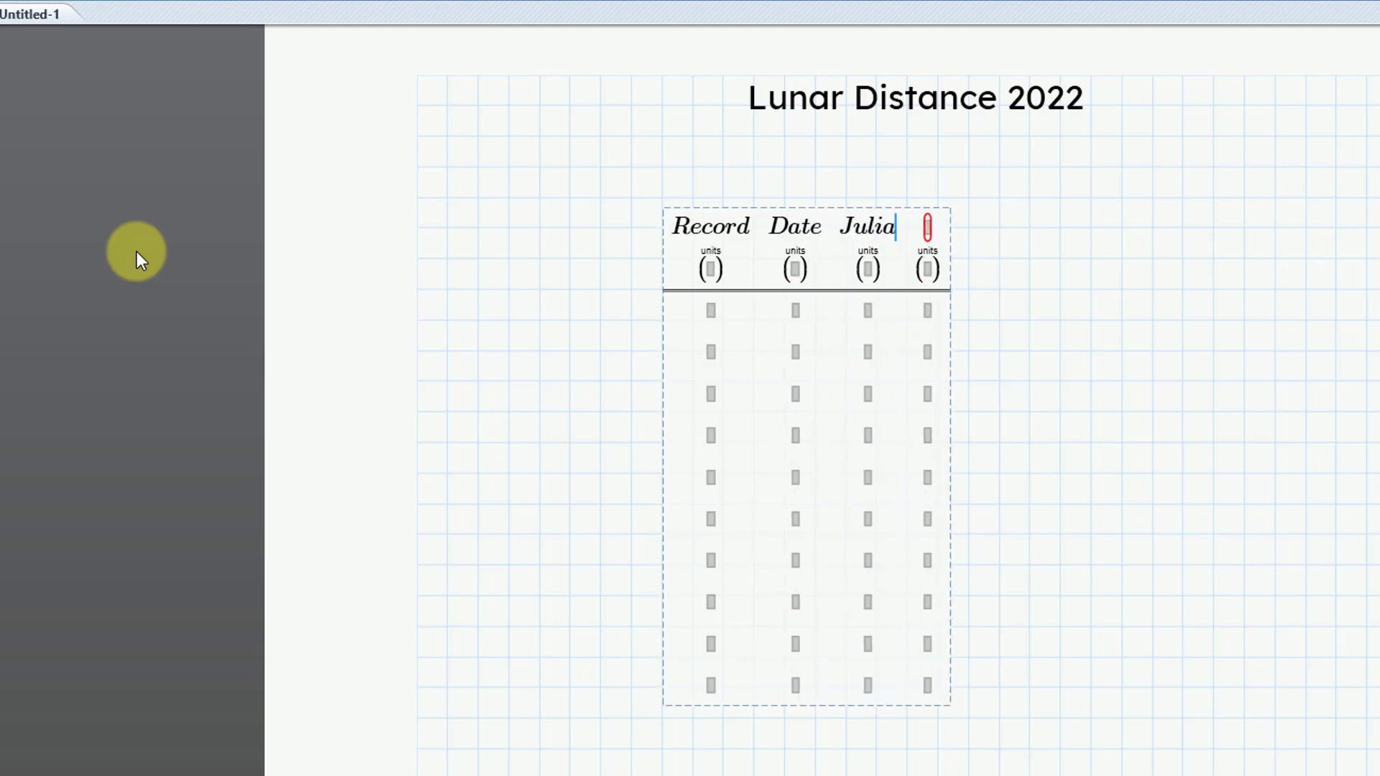
{"action": "type", "text": "n"}
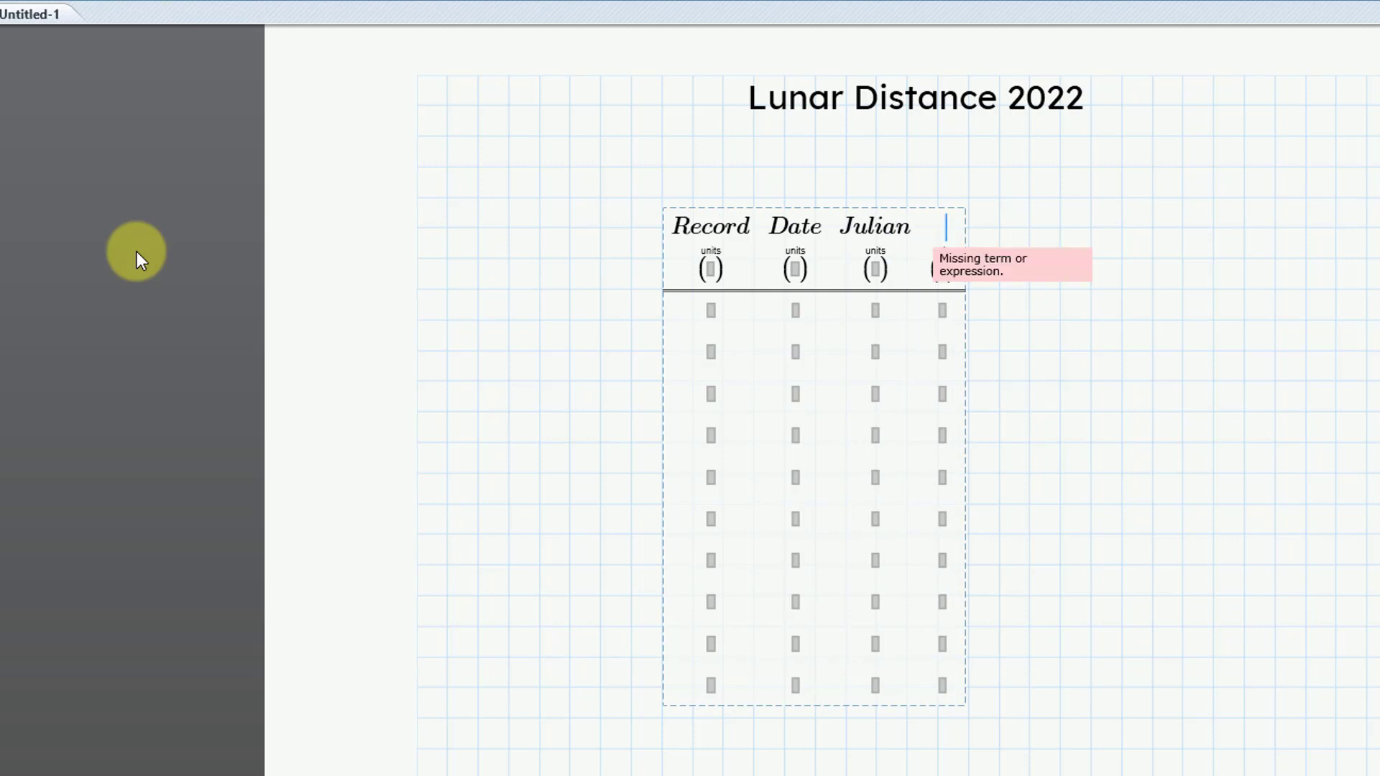
{"action": "type", "text": "Distanc"}
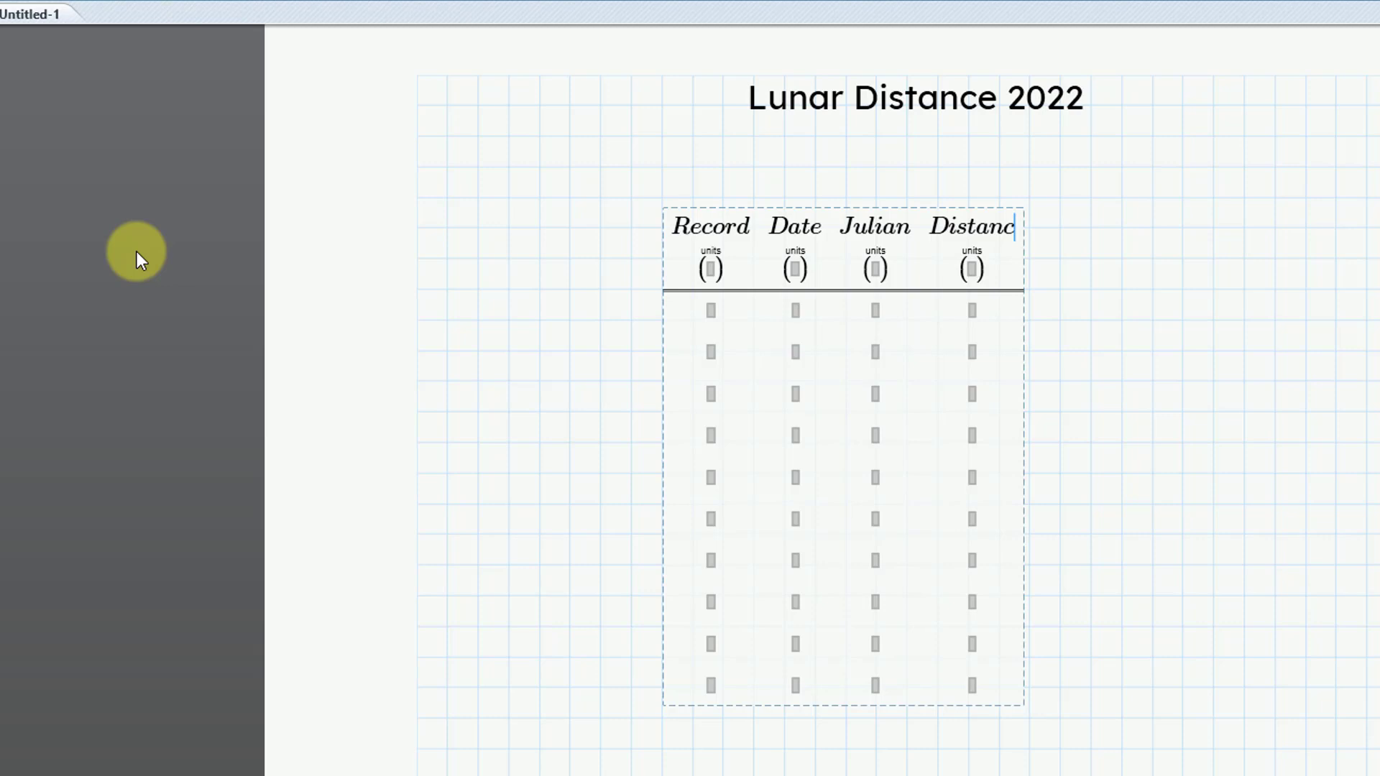
{"action": "mouse_move", "coordinate": [710, 268]}
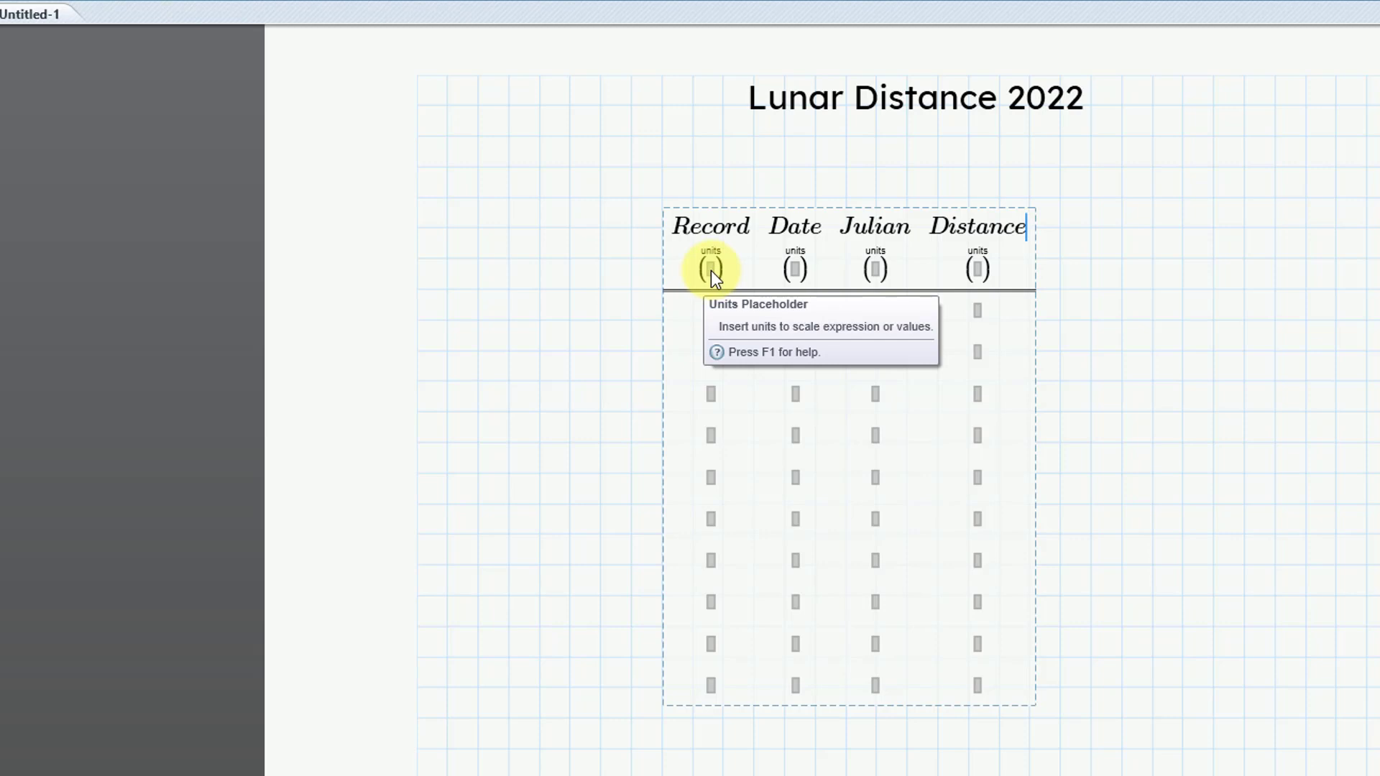
{"action": "mouse_move", "coordinate": [702, 295]}
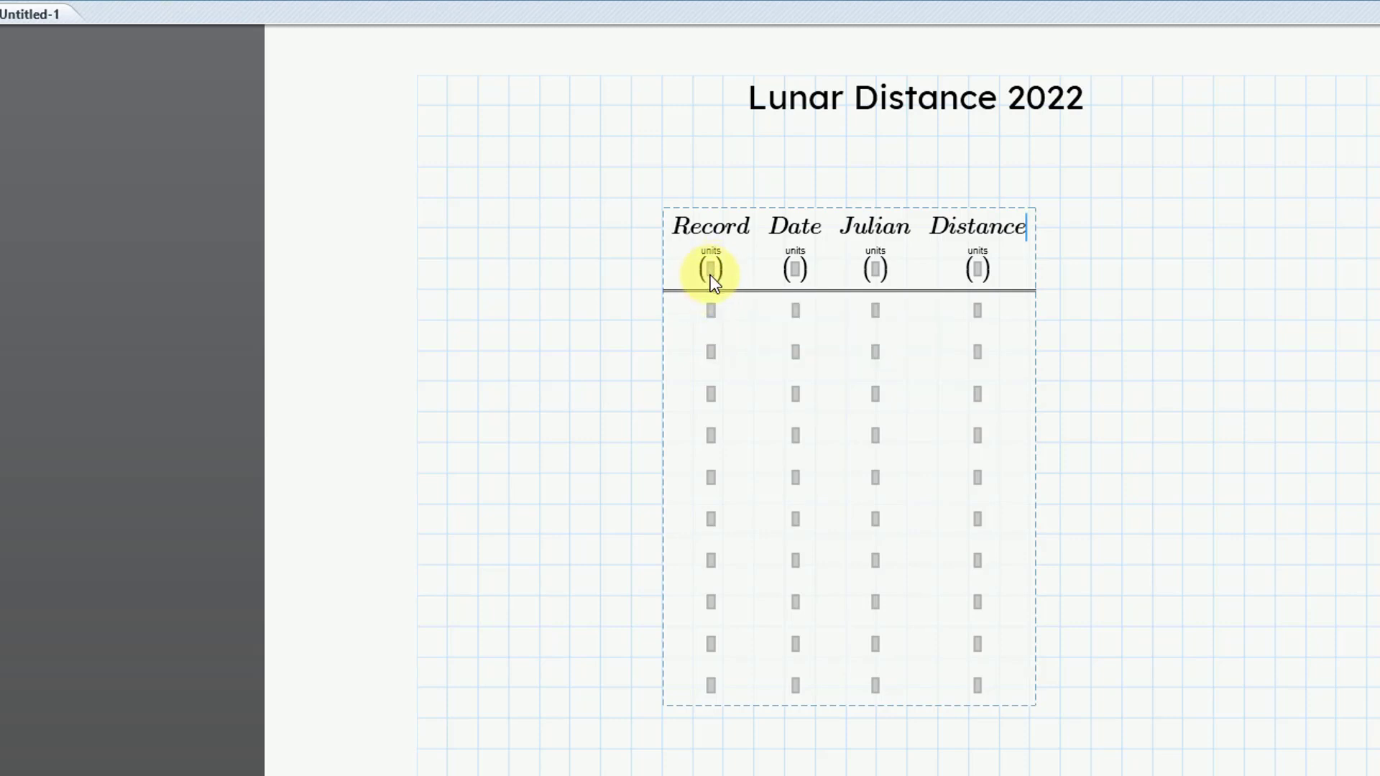
{"action": "mouse_move", "coordinate": [795, 276]}
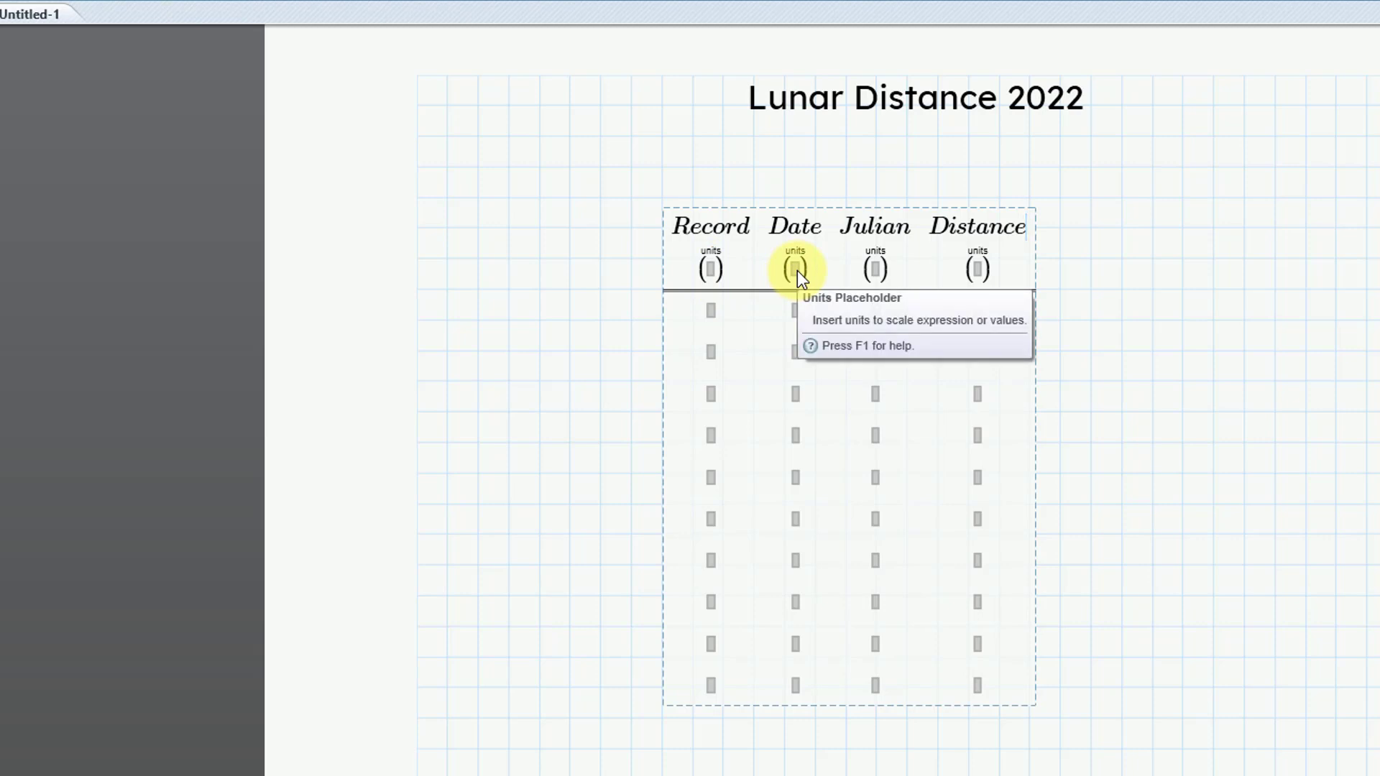
{"action": "mouse_move", "coordinate": [878, 280]}
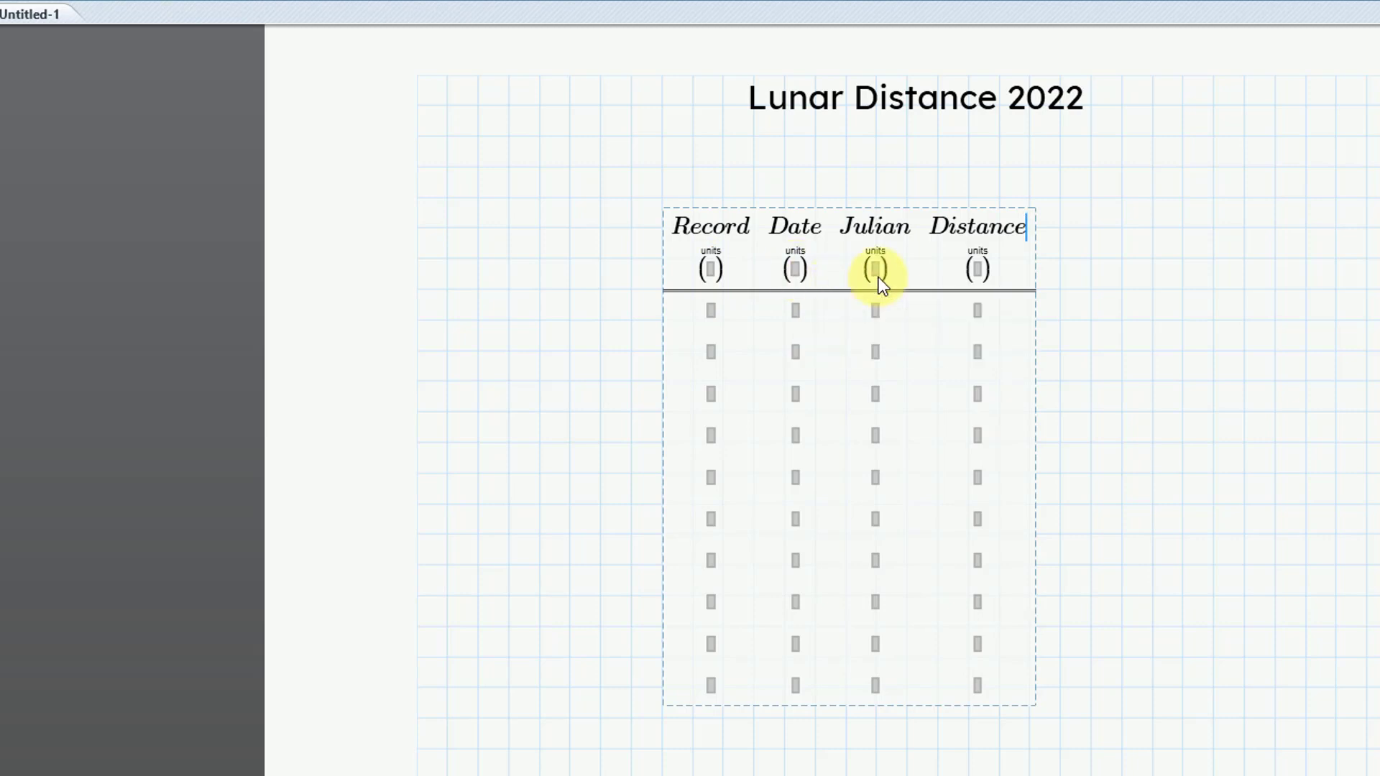
{"action": "mouse_move", "coordinate": [875, 269]}
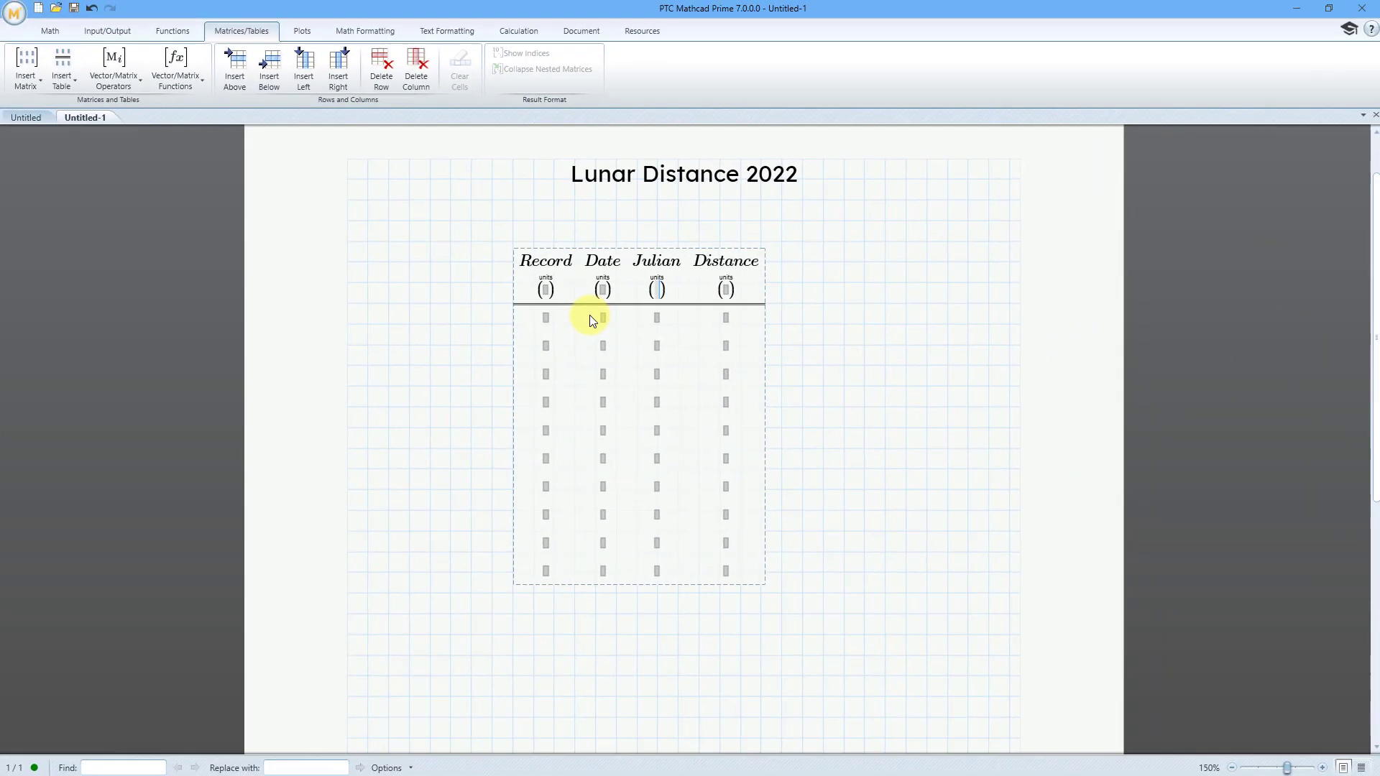
Set the Julian column's unit to day from the units list
{"action": "left_click", "coordinate": [50, 31]}
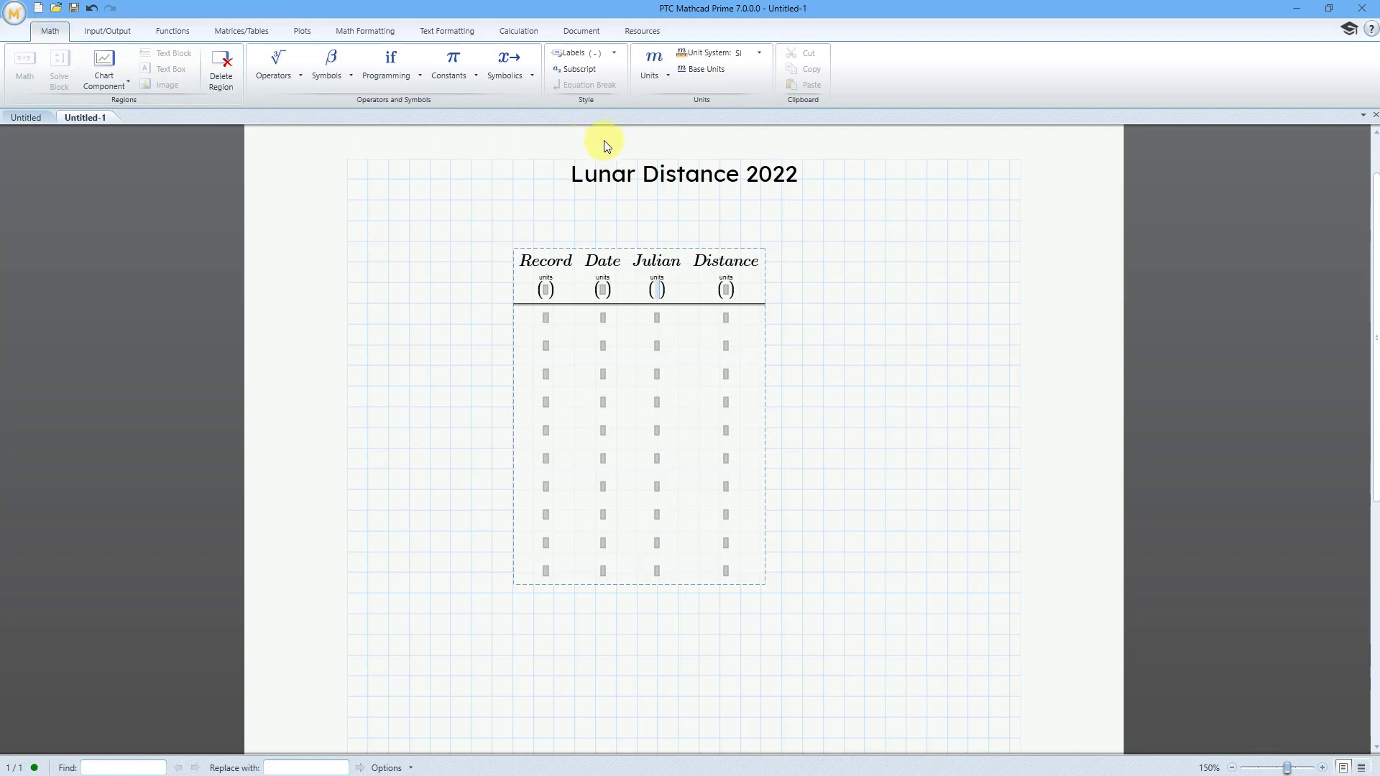
{"action": "left_click", "coordinate": [650, 63]}
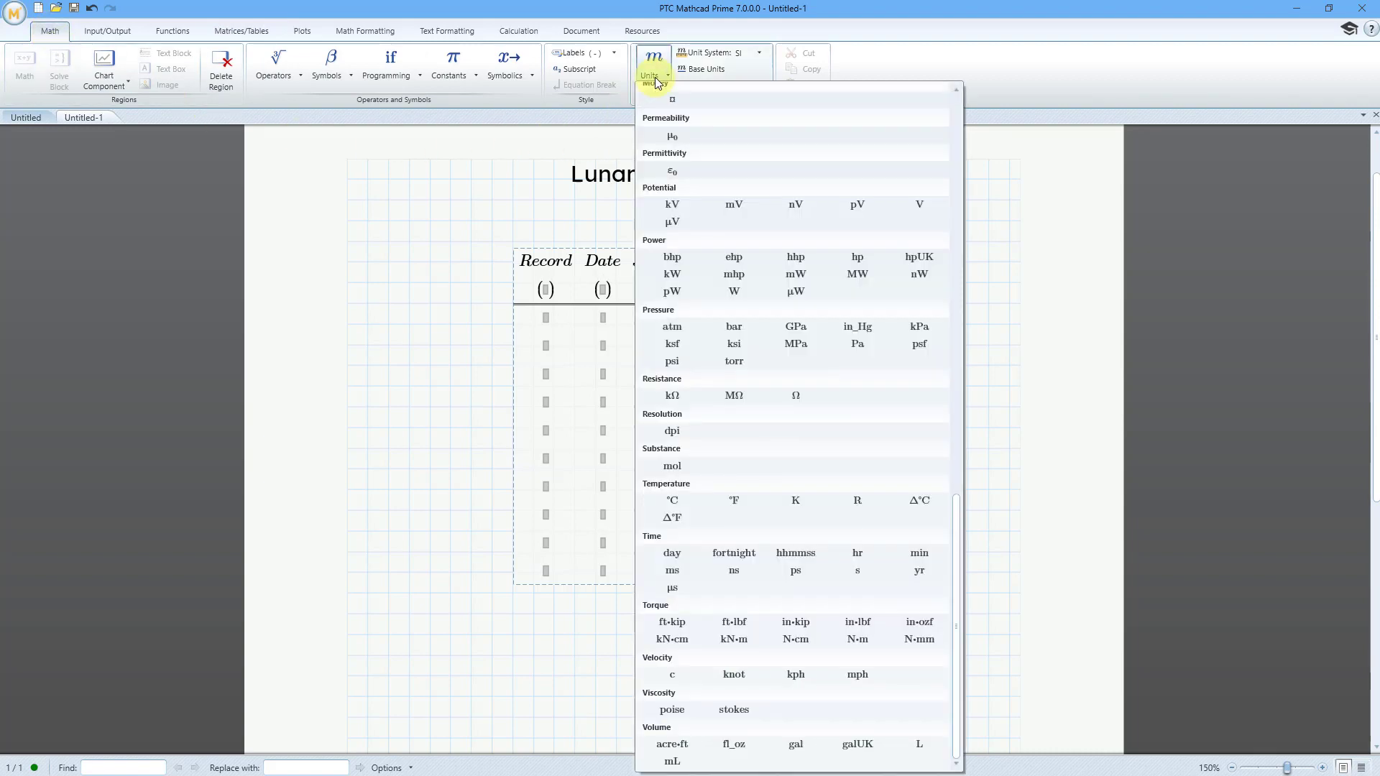
{"action": "mouse_move", "coordinate": [671, 326]}
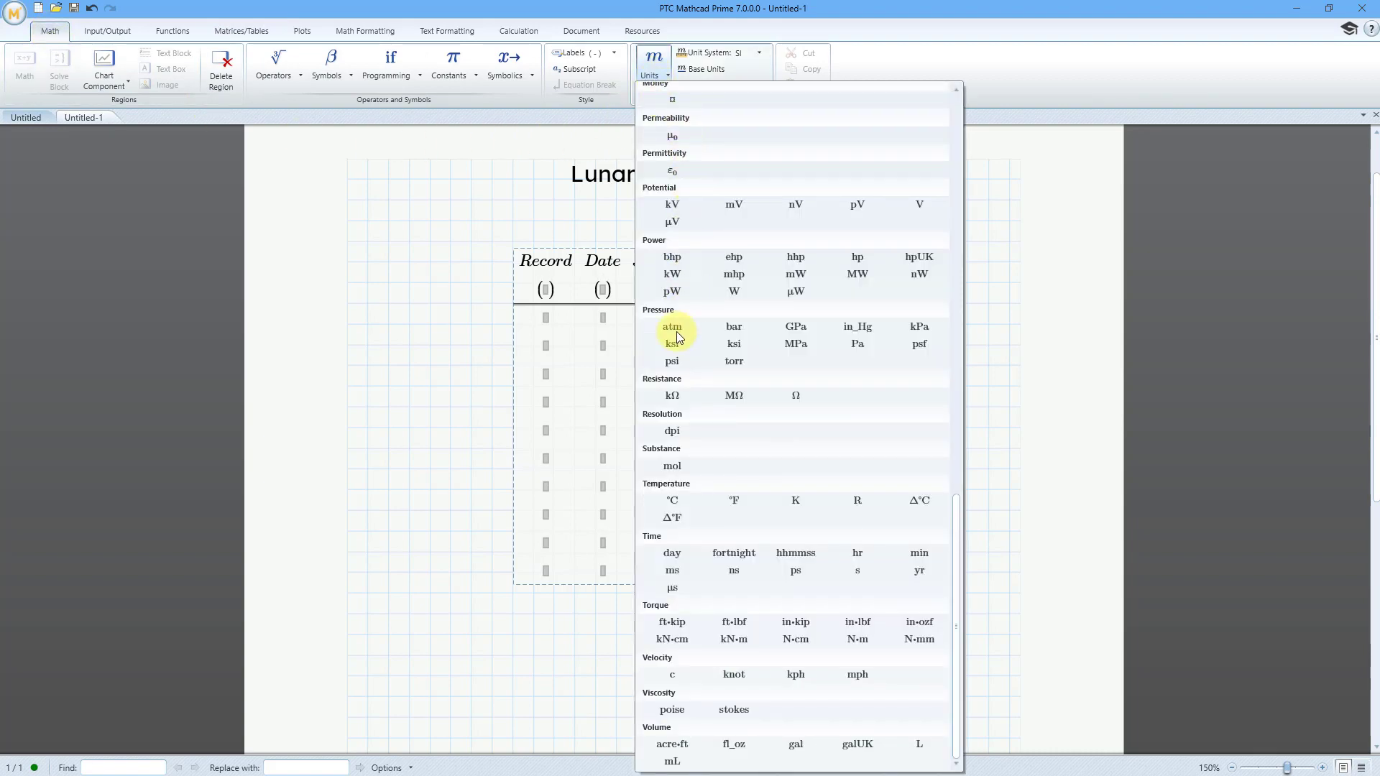
{"action": "mouse_move", "coordinate": [671, 553]}
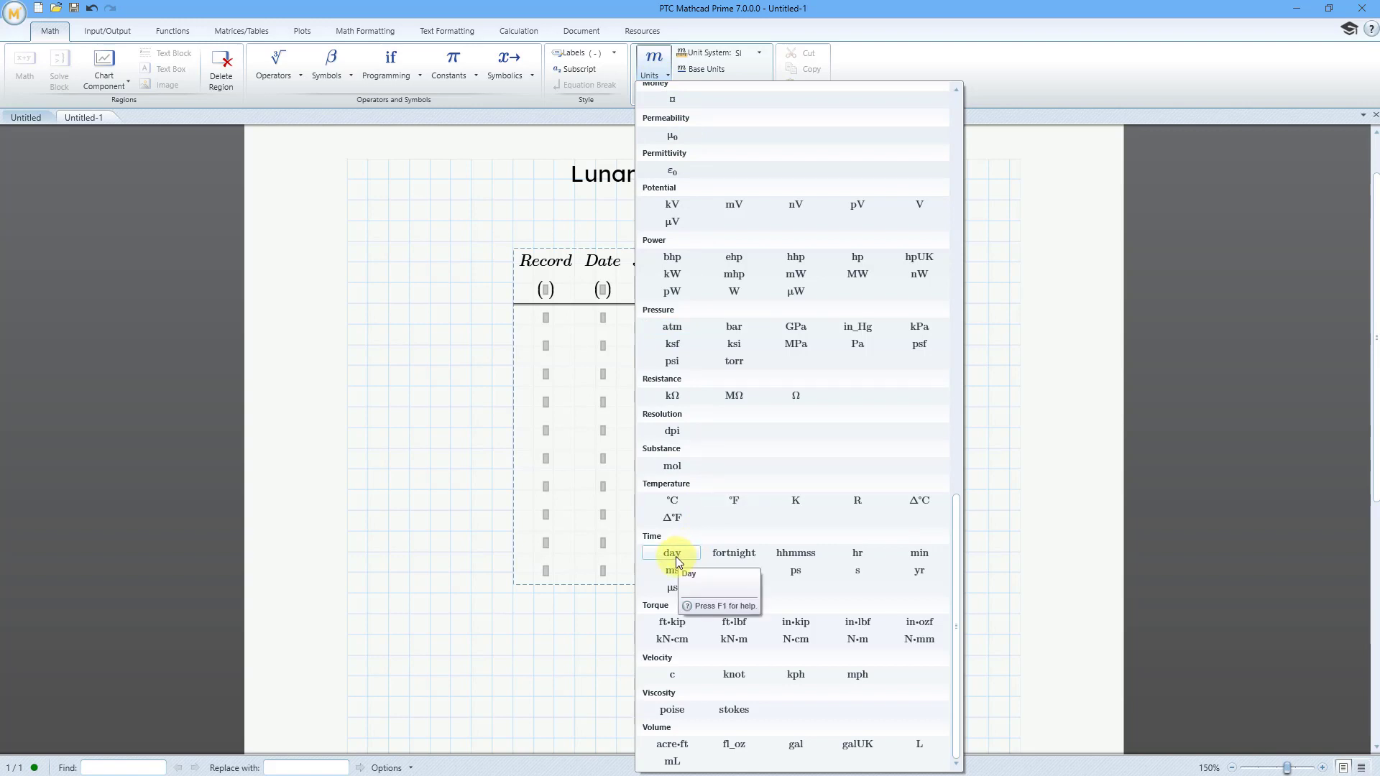
{"action": "left_click", "coordinate": [671, 552]}
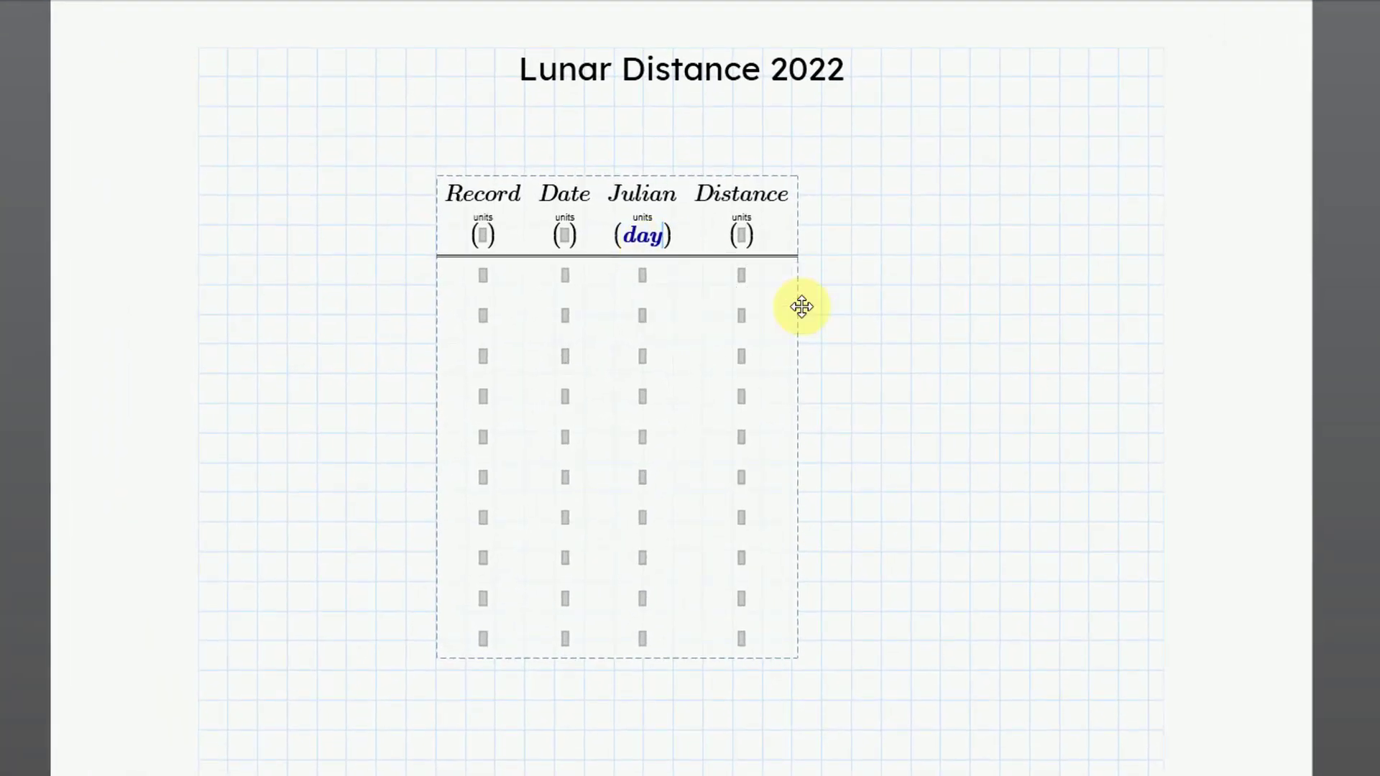
{"action": "mouse_move", "coordinate": [742, 235]}
{"action": "type", "text": "10"}
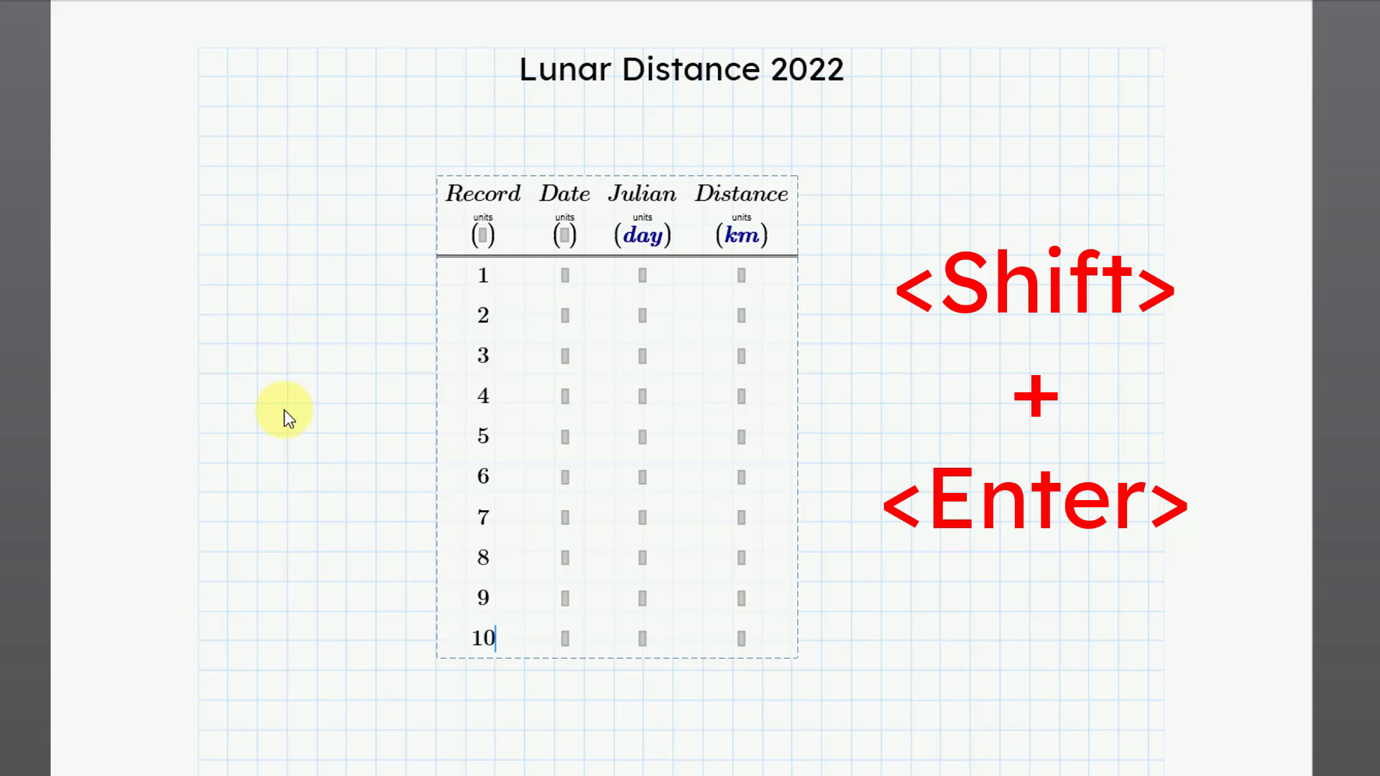
Add another row to the table
{"action": "key", "text": "shift+enter"}
{"action": "type", "text": "358033"}
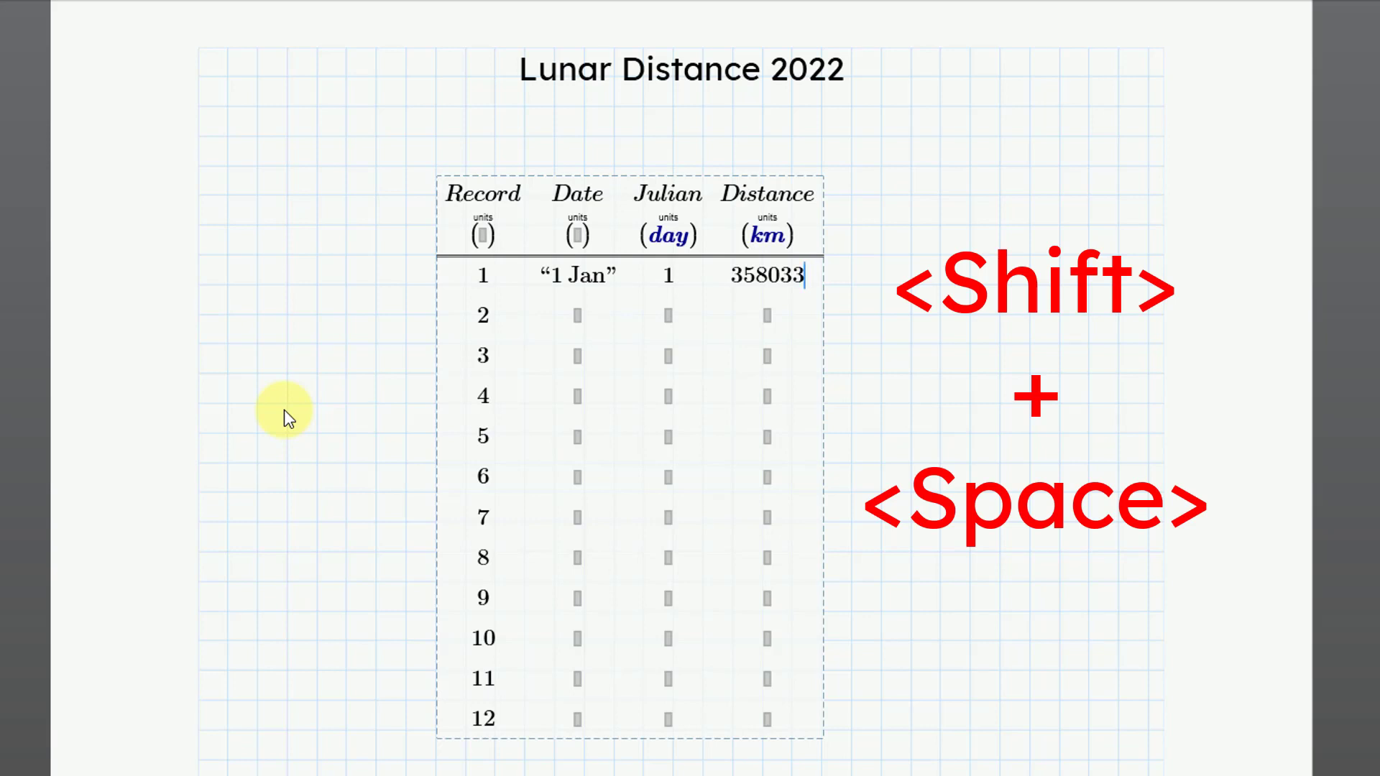
Insert a new fifth column into the table
{"action": "key", "text": "shift+space"}
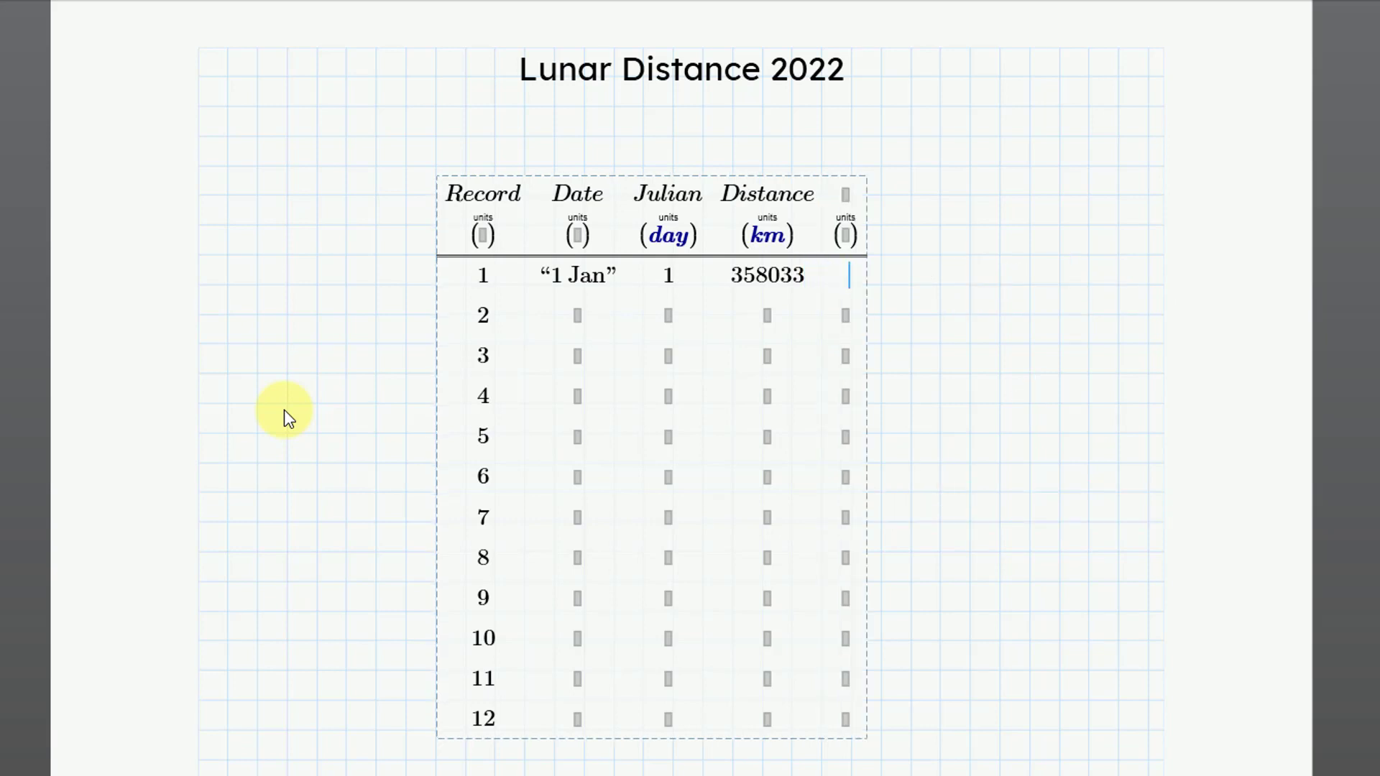
{"action": "mouse_move", "coordinate": [847, 196]}
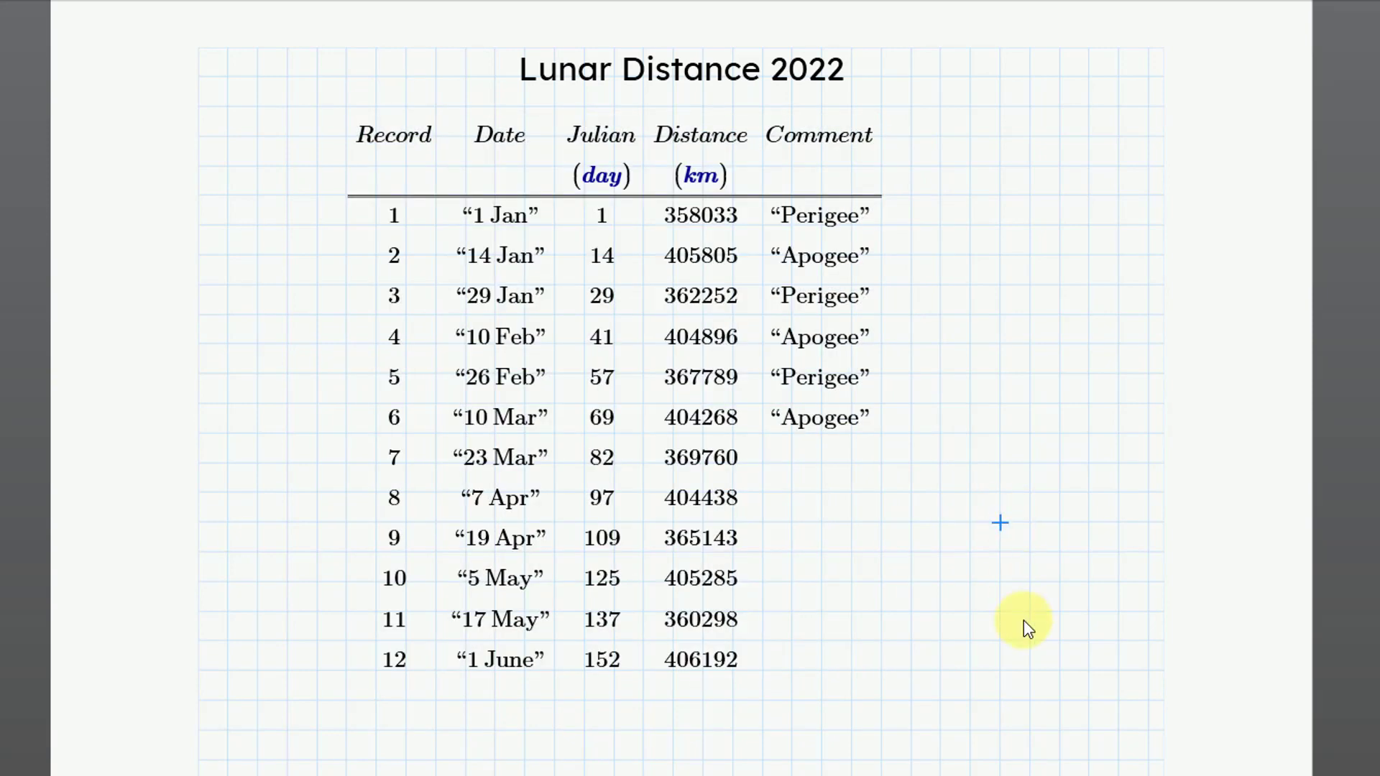
{"action": "mouse_move", "coordinate": [810, 564]}
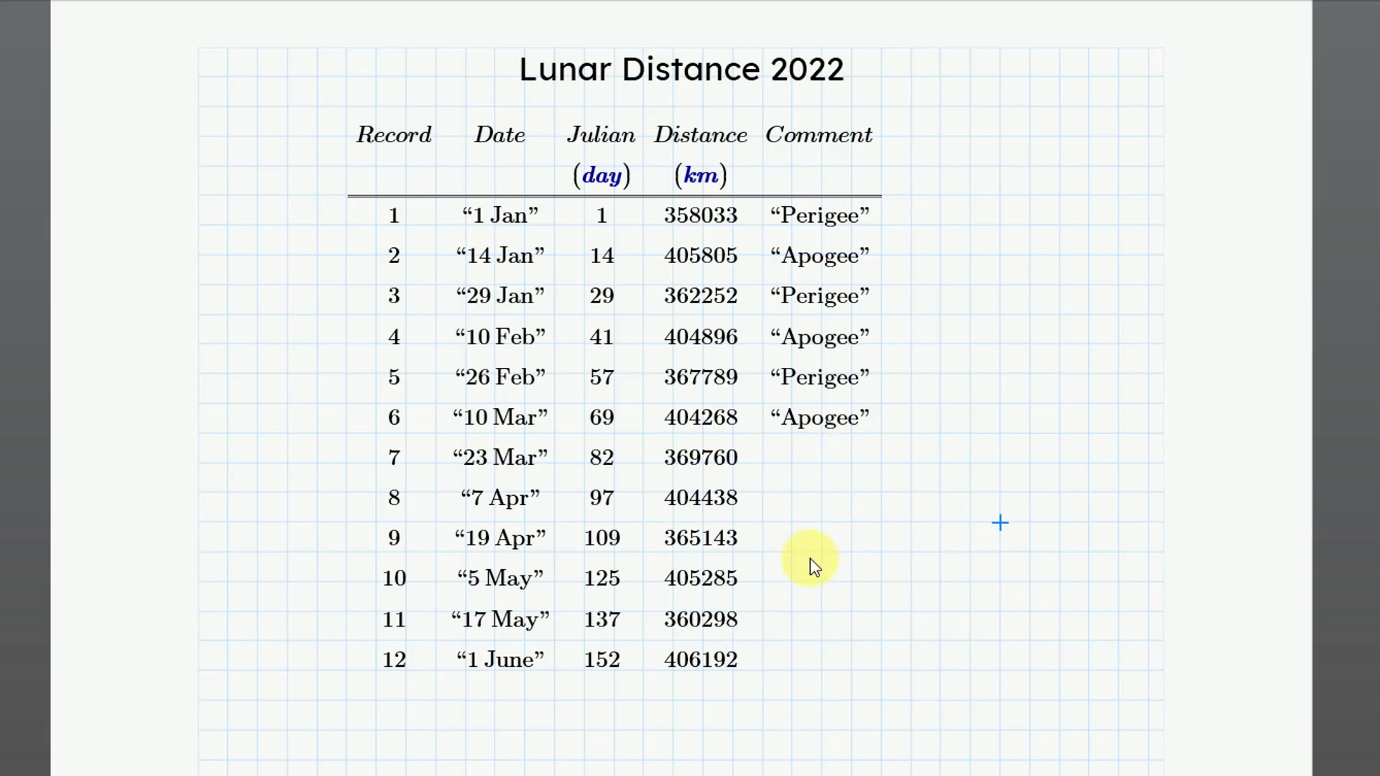
{"action": "mouse_move", "coordinate": [824, 484]}
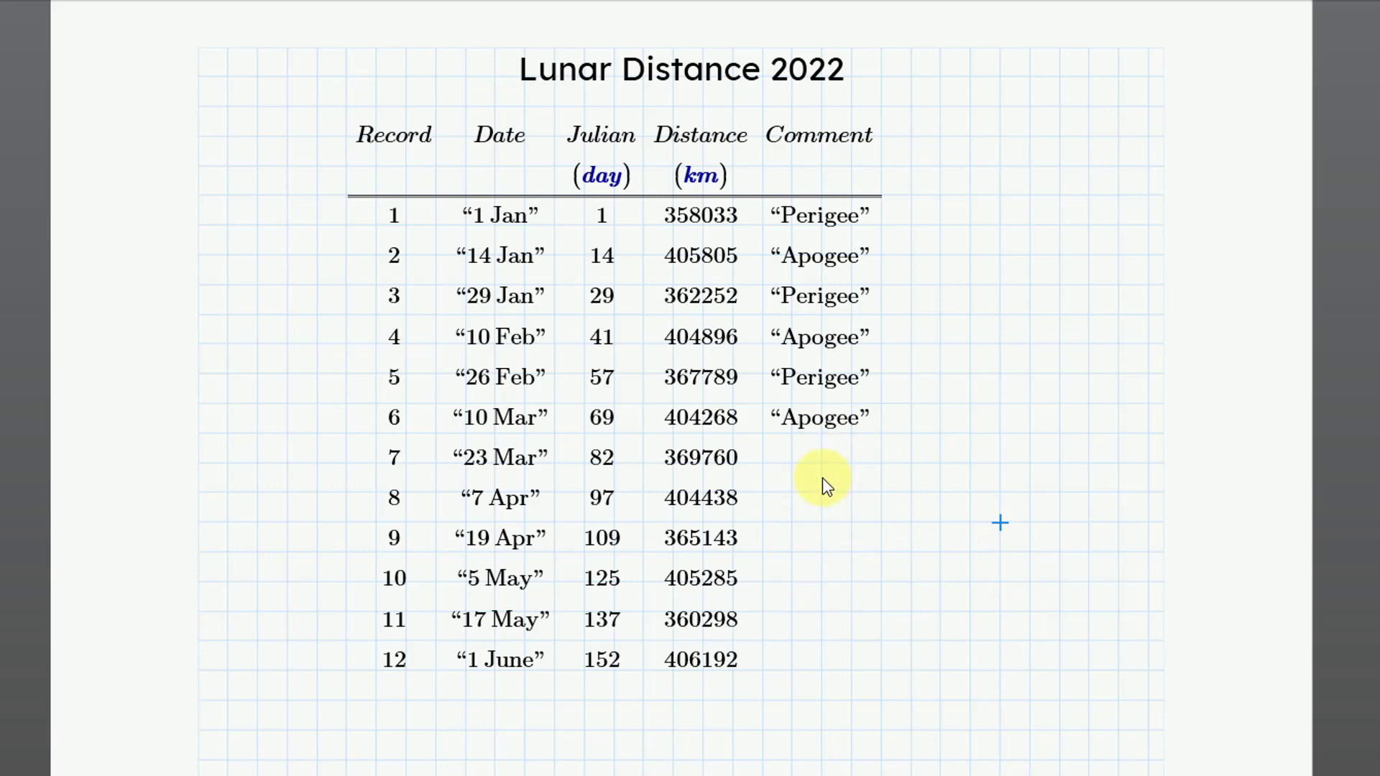
{"action": "mouse_move", "coordinate": [831, 483]}
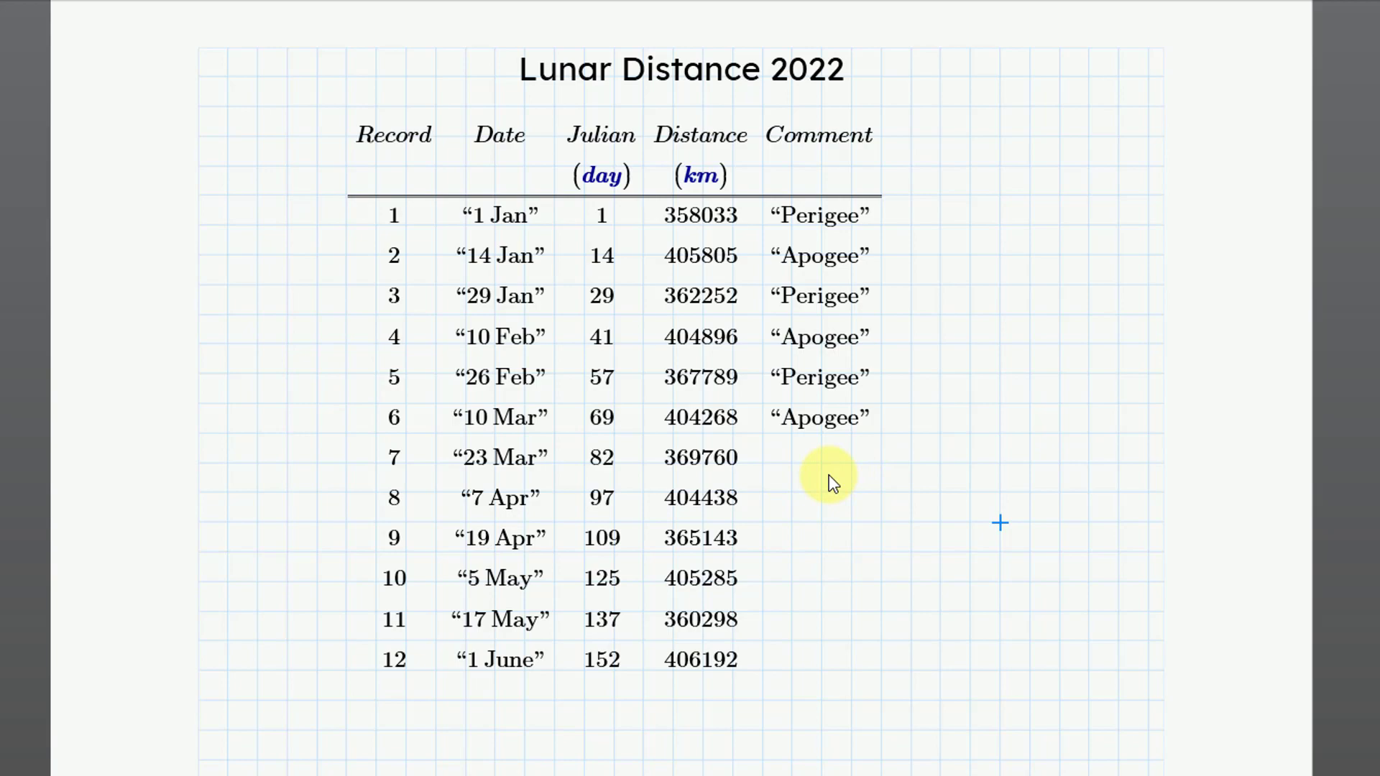
{"action": "mouse_move", "coordinate": [836, 470]}
{"action": "type", "text": "Date ="}
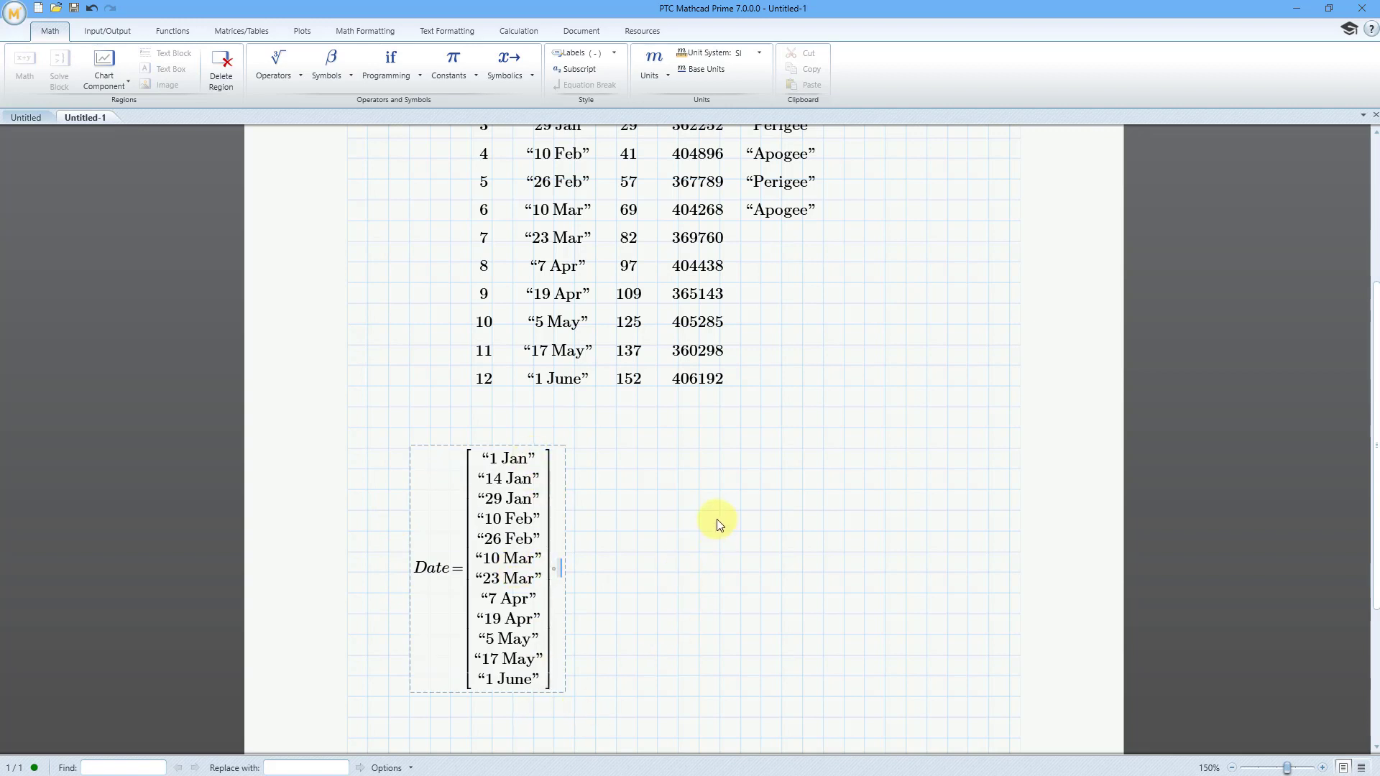
{"action": "mouse_move", "coordinate": [640, 589]}
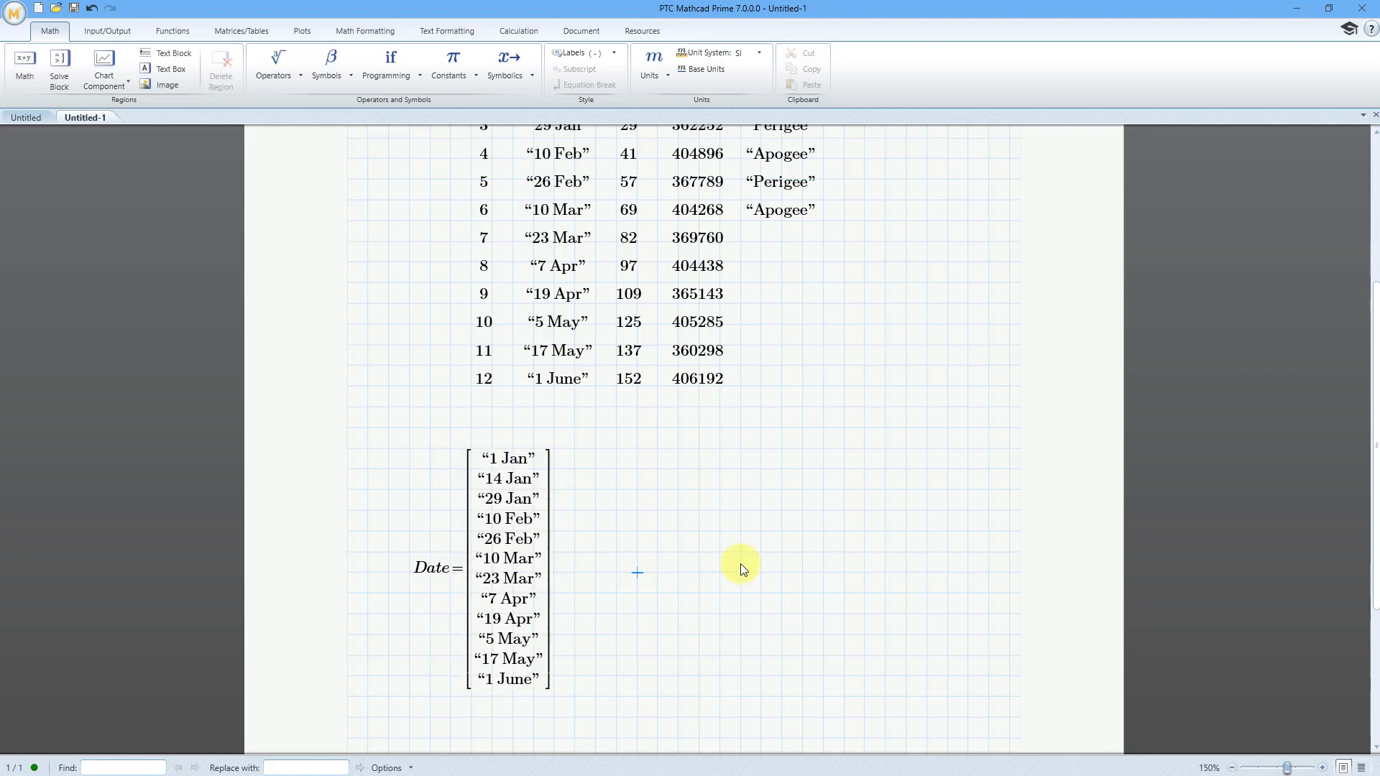
Evaluate the Julian column below the table as a vector in seconds
{"action": "type", "text": "Julian ="}
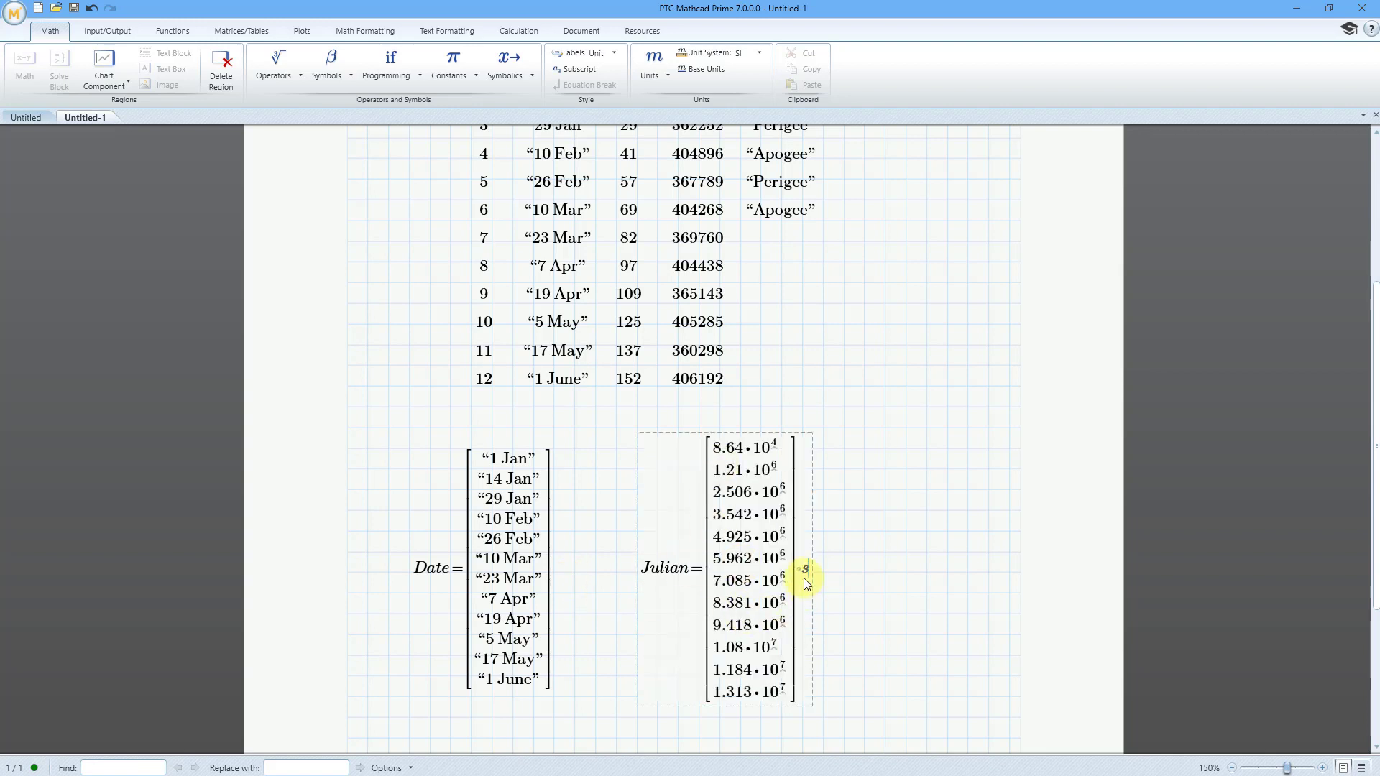
{"action": "mouse_move", "coordinate": [805, 581]}
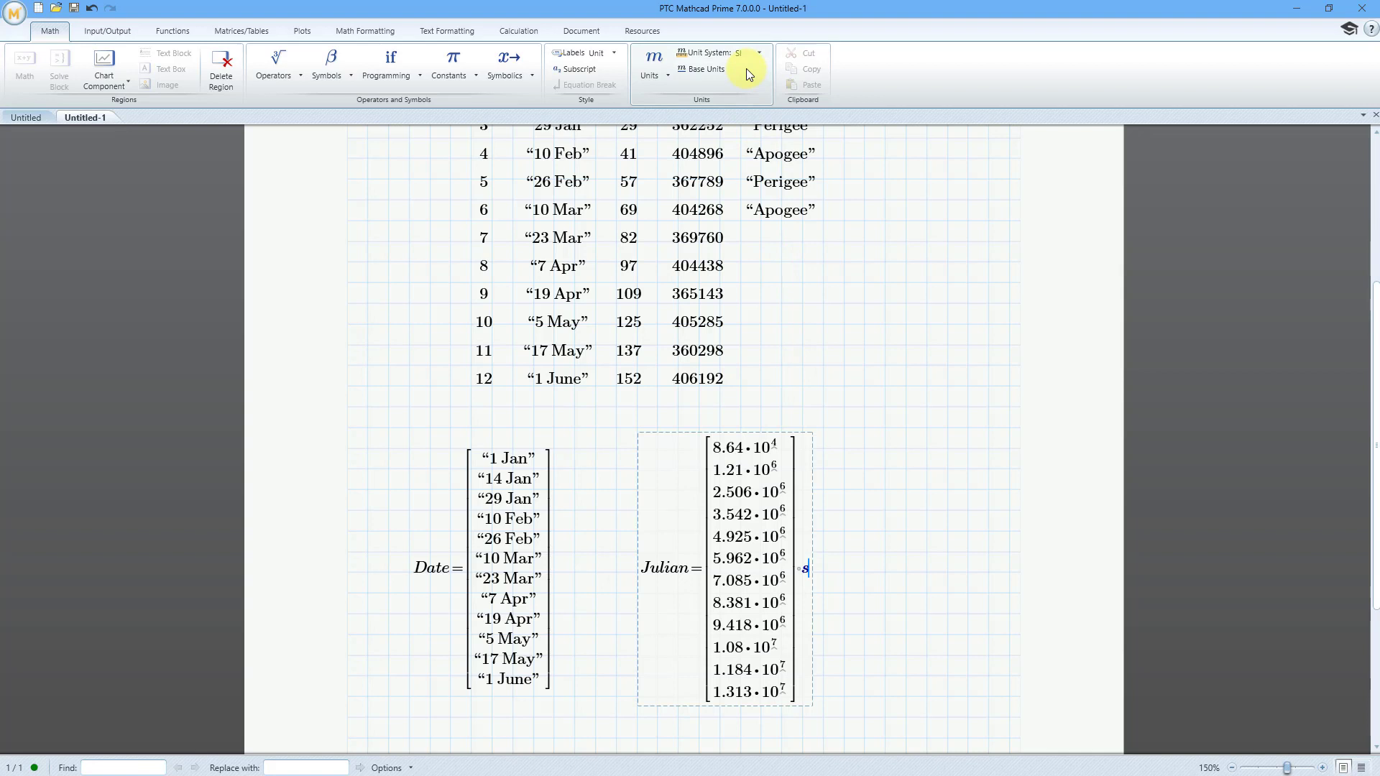
{"action": "mouse_move", "coordinate": [748, 54]}
{"action": "type", "text": "Distance ="}
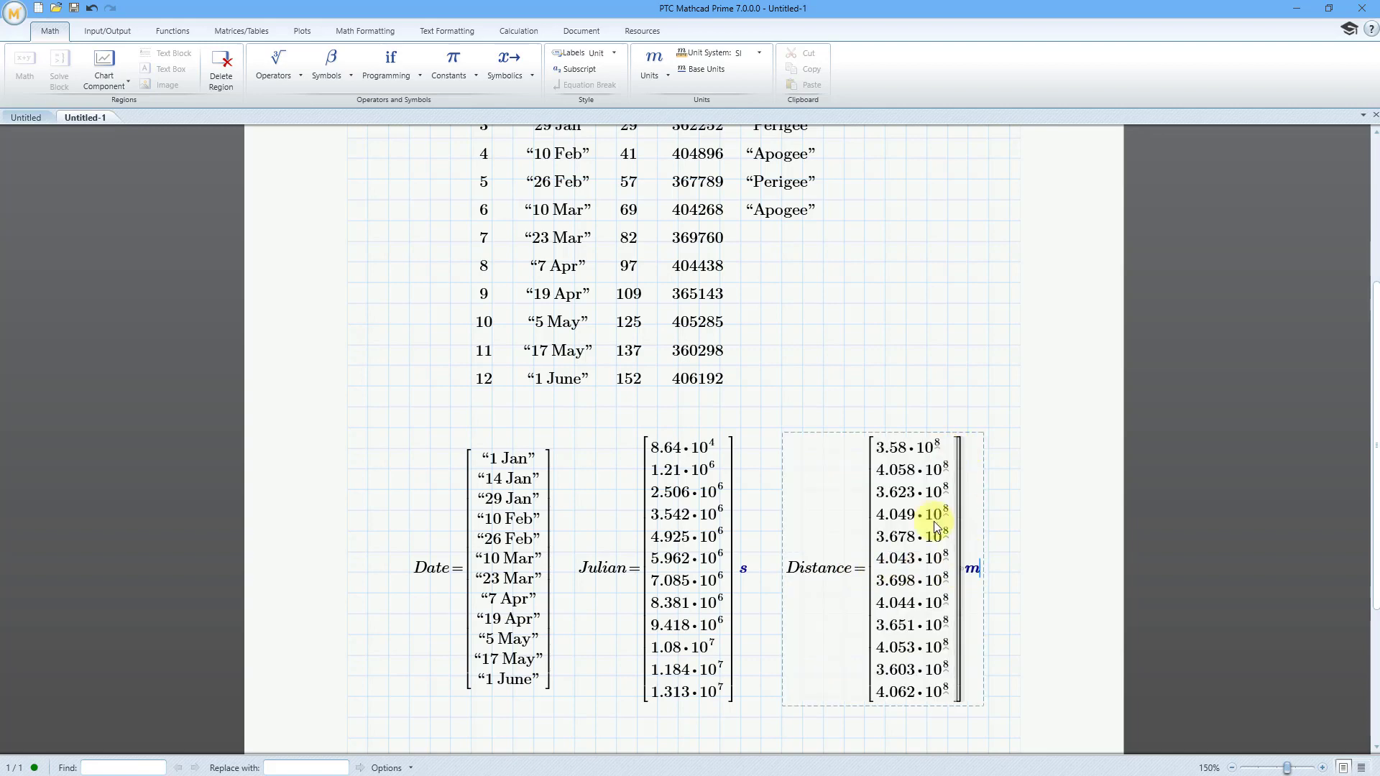
{"action": "mouse_move", "coordinate": [949, 578]}
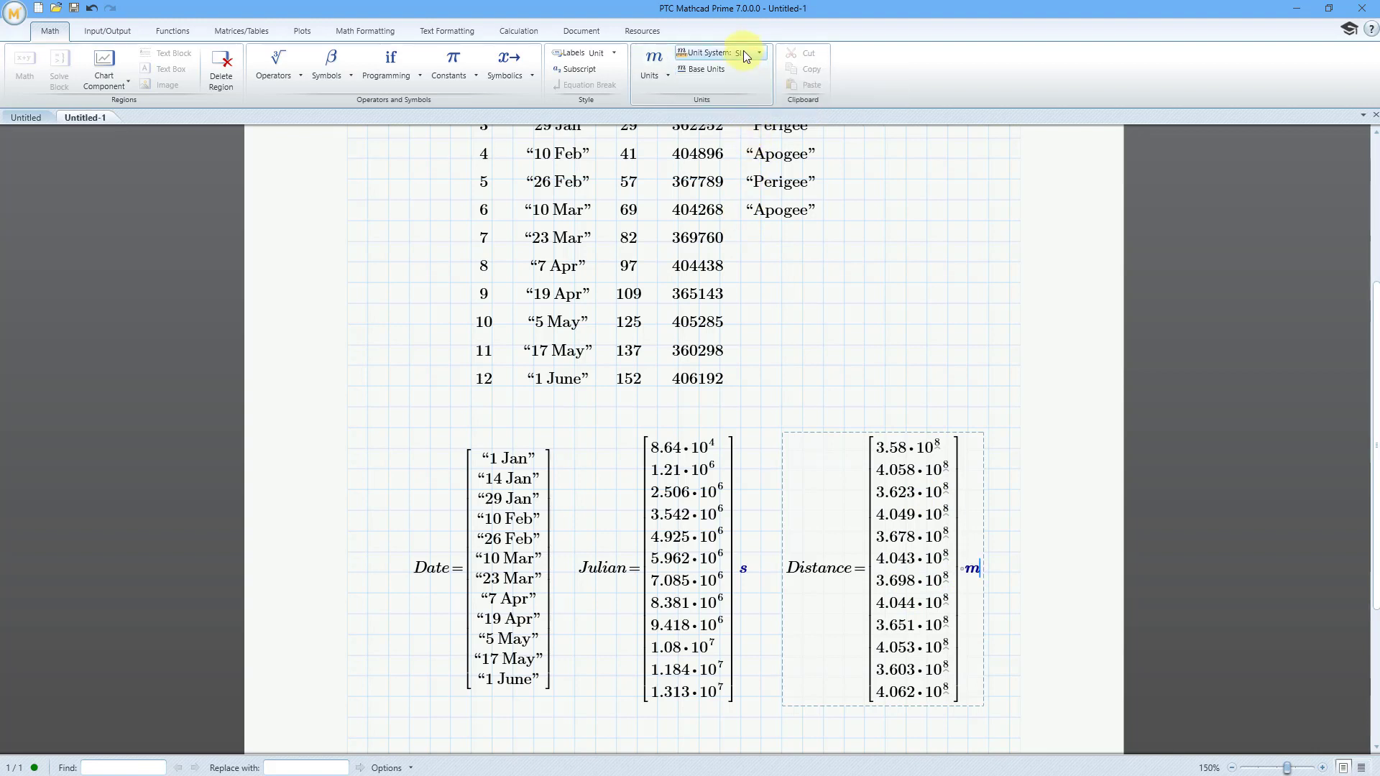
{"action": "mouse_move", "coordinate": [854, 249]}
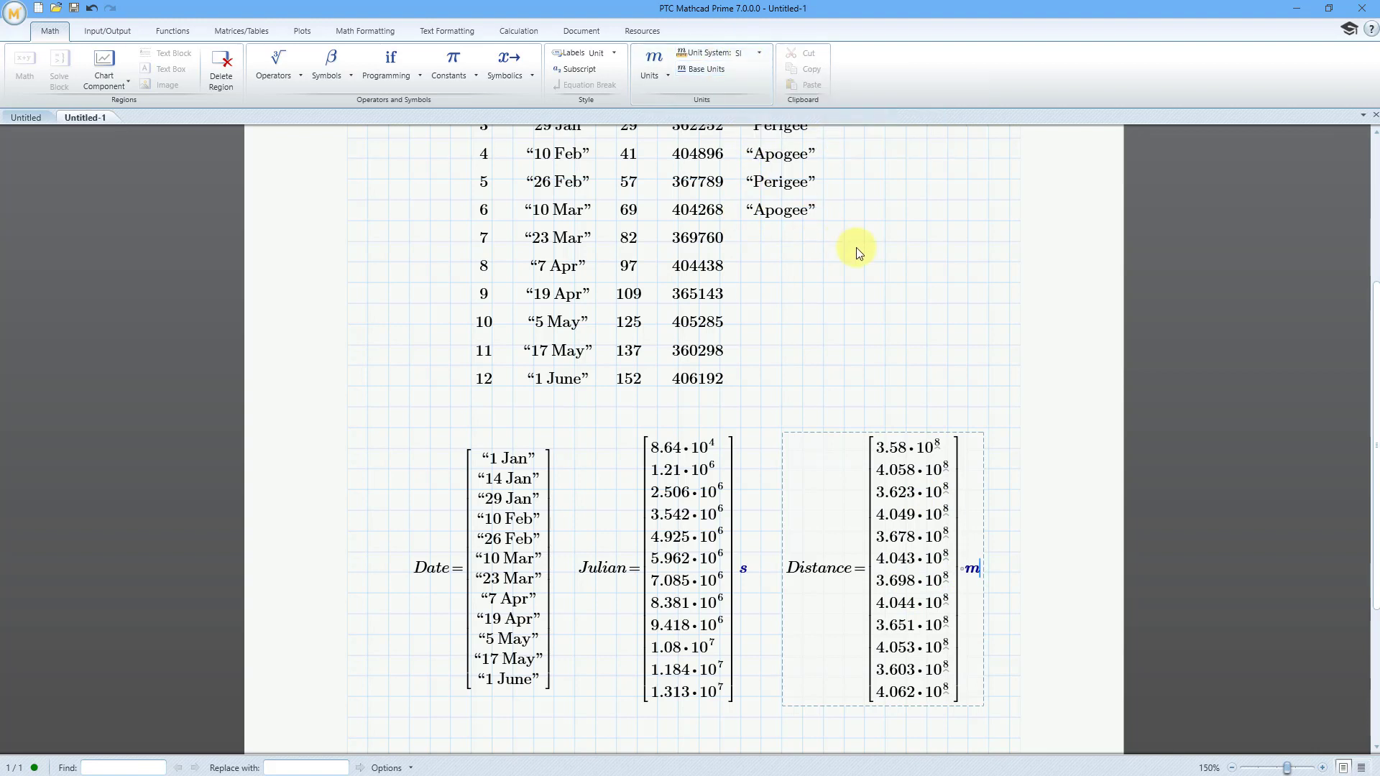
{"action": "mouse_move", "coordinate": [827, 275]}
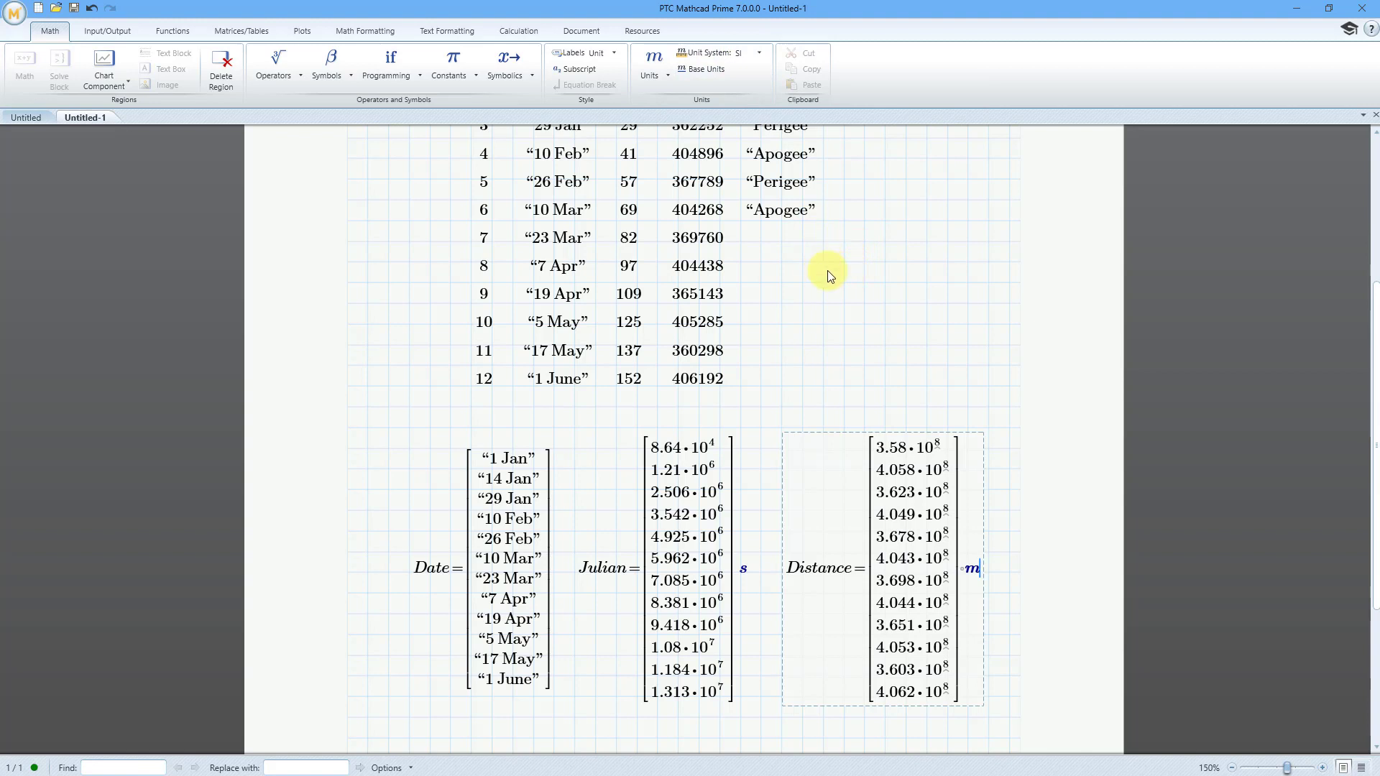
{"action": "mouse_move", "coordinate": [898, 409]}
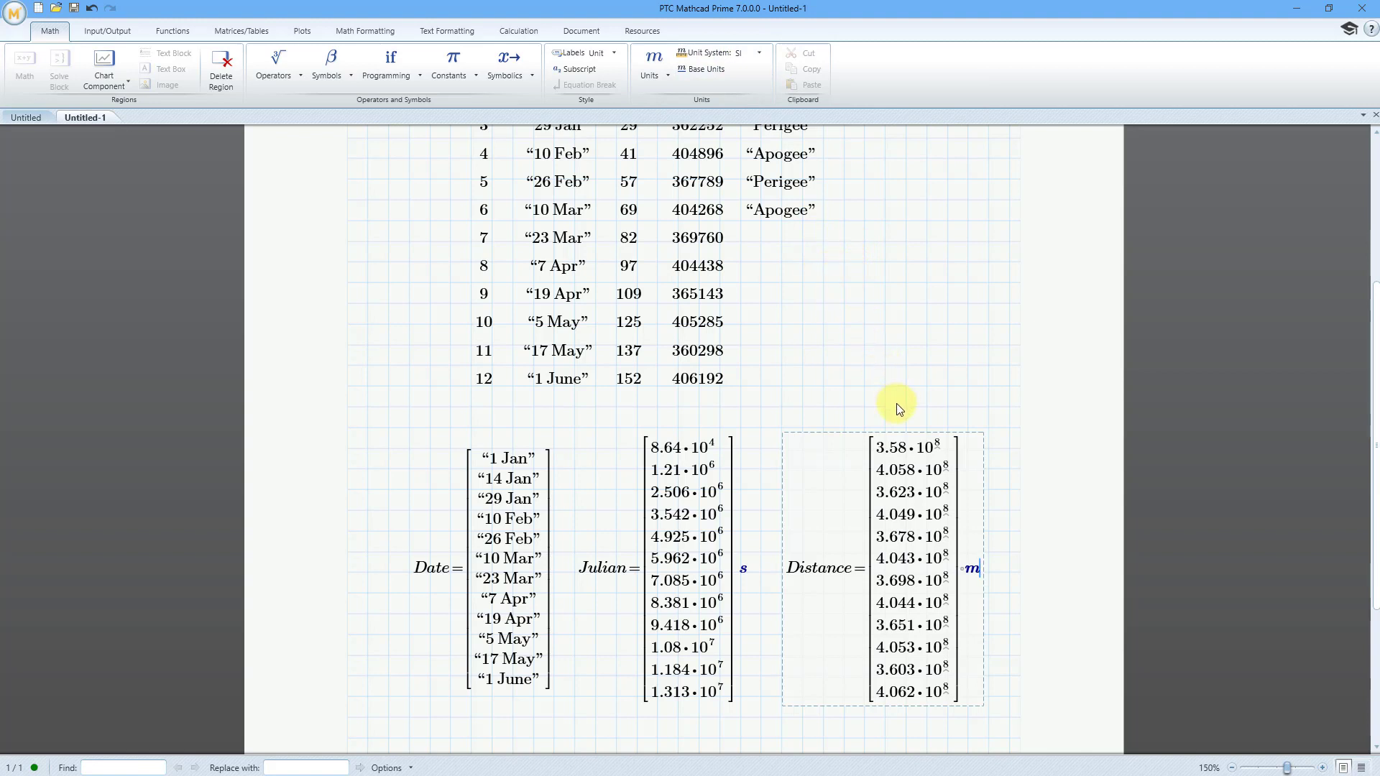
Scroll down past the vectors to the blank second page
{"action": "scroll", "scroll_direction": "up", "scroll_amount": 3}
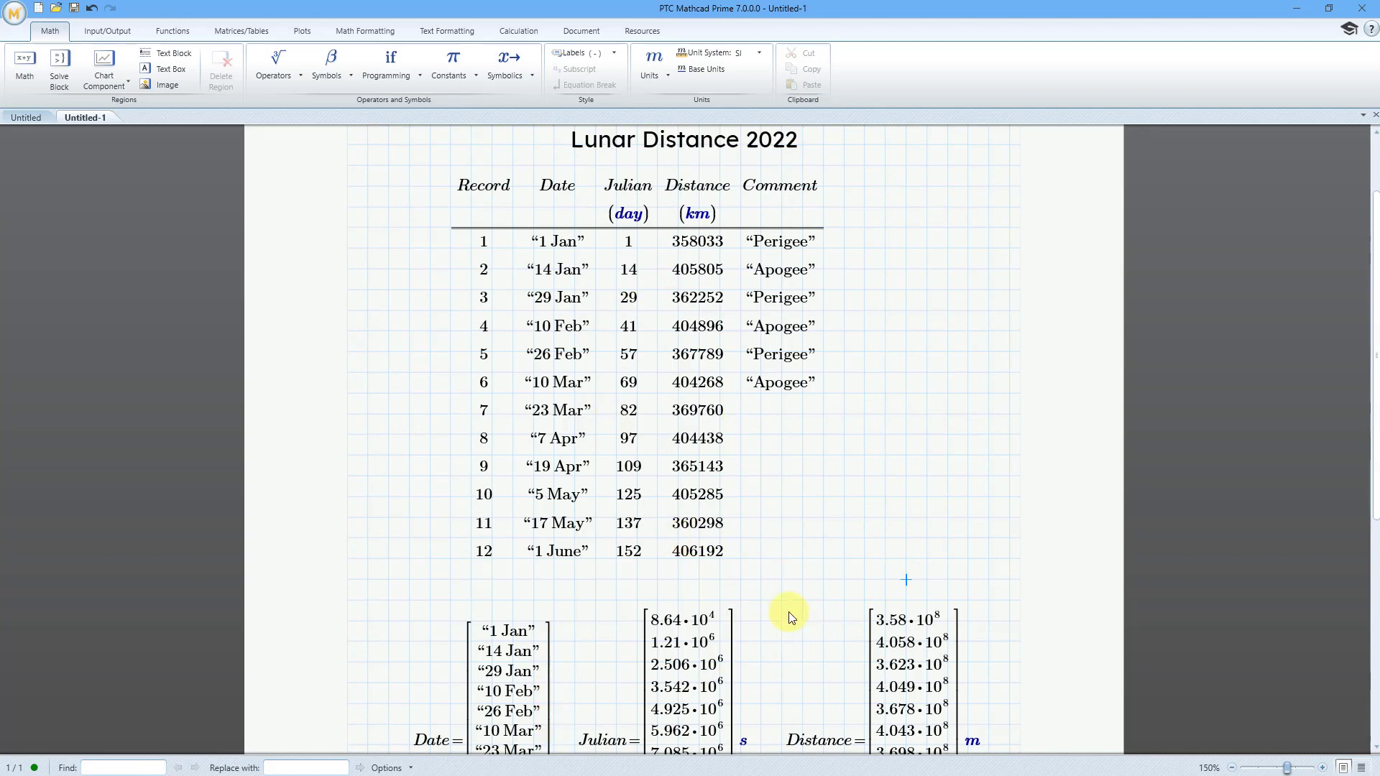
{"action": "mouse_move", "coordinate": [747, 524]}
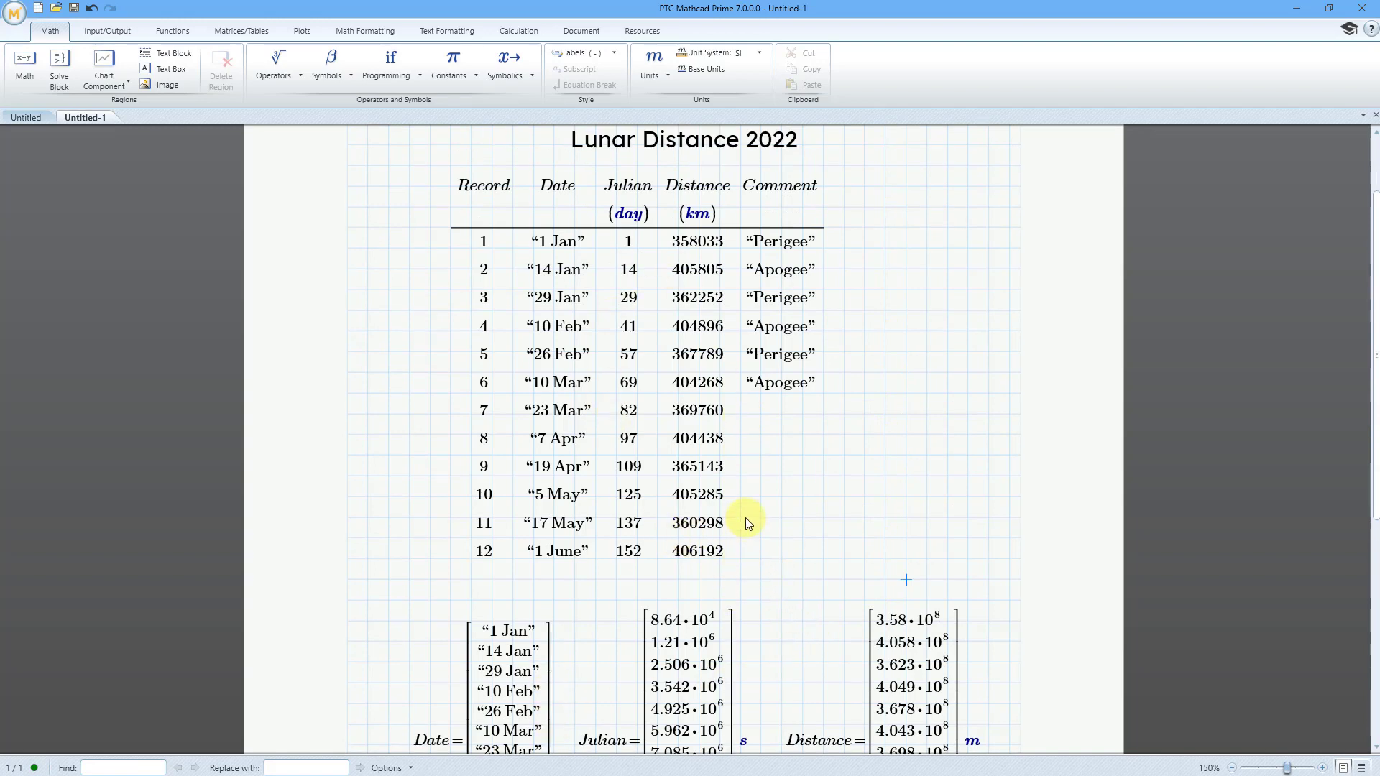
{"action": "scroll", "scroll_direction": "down", "scroll_amount": 3}
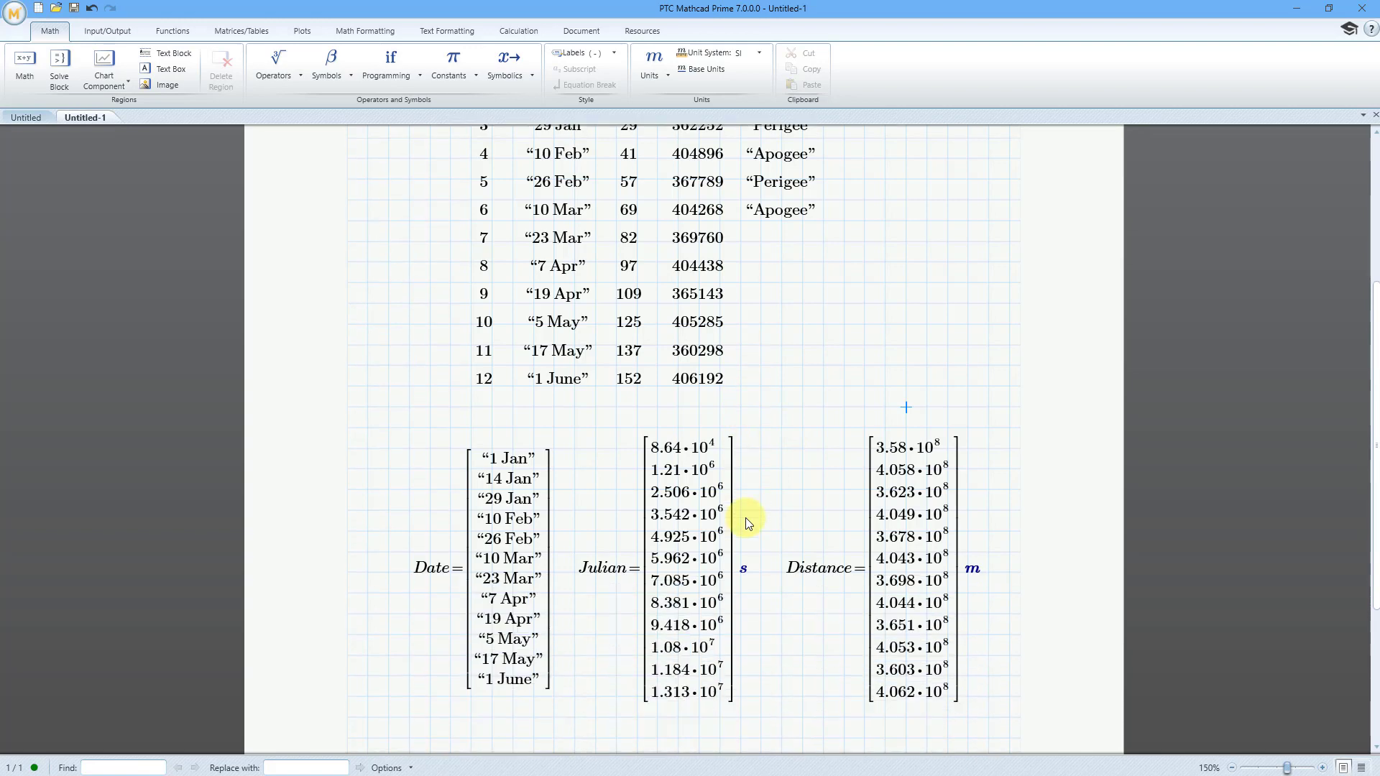
{"action": "scroll", "scroll_direction": "down", "scroll_amount": 3}
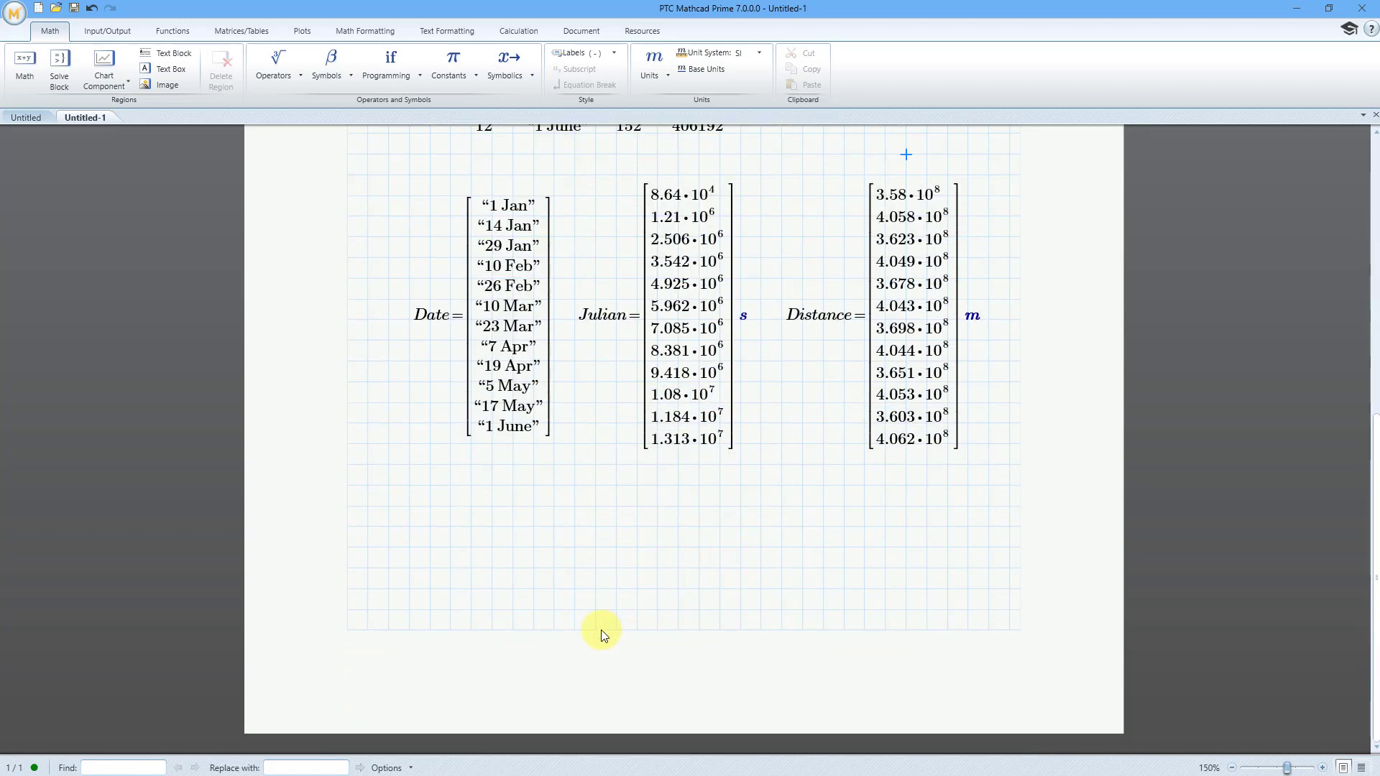
{"action": "scroll", "scroll_direction": "down", "scroll_amount": 3}
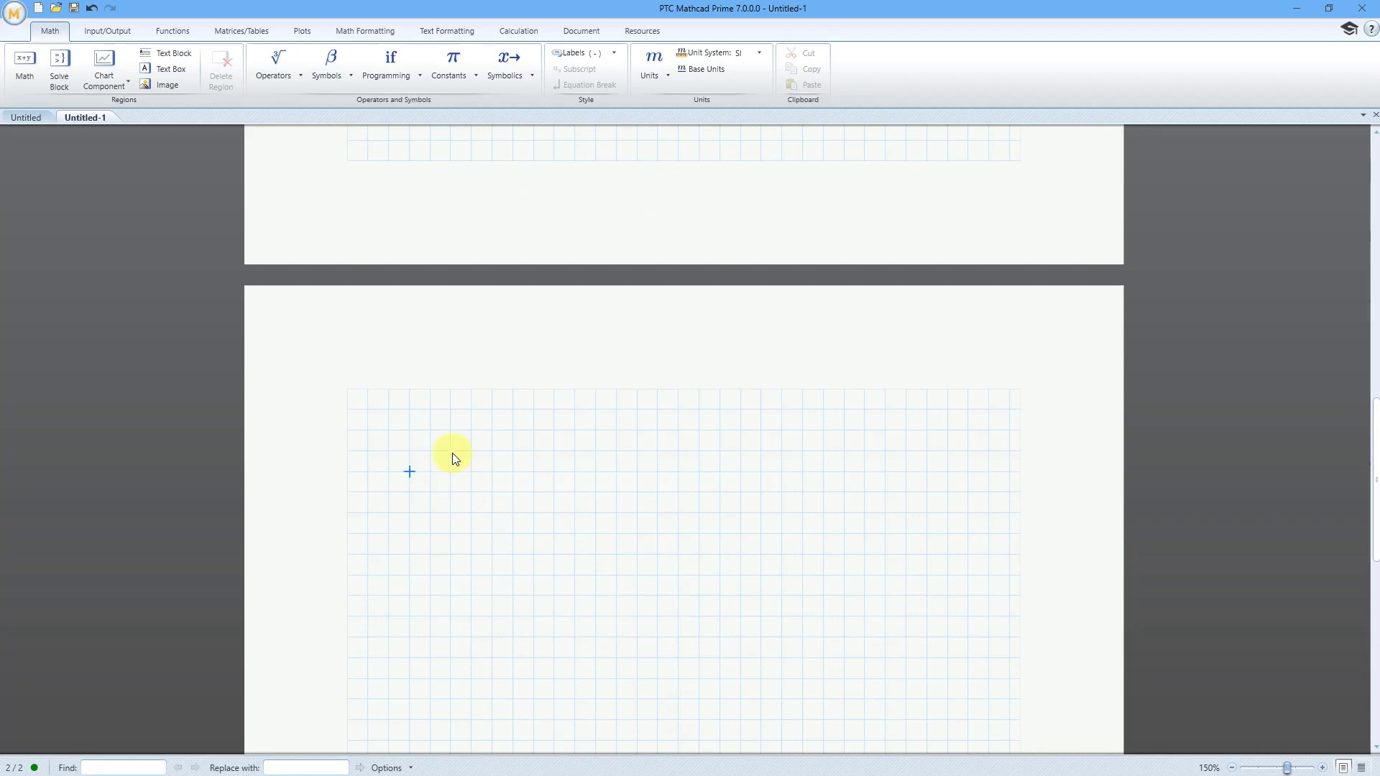
{"action": "mouse_move", "coordinate": [103, 66]}
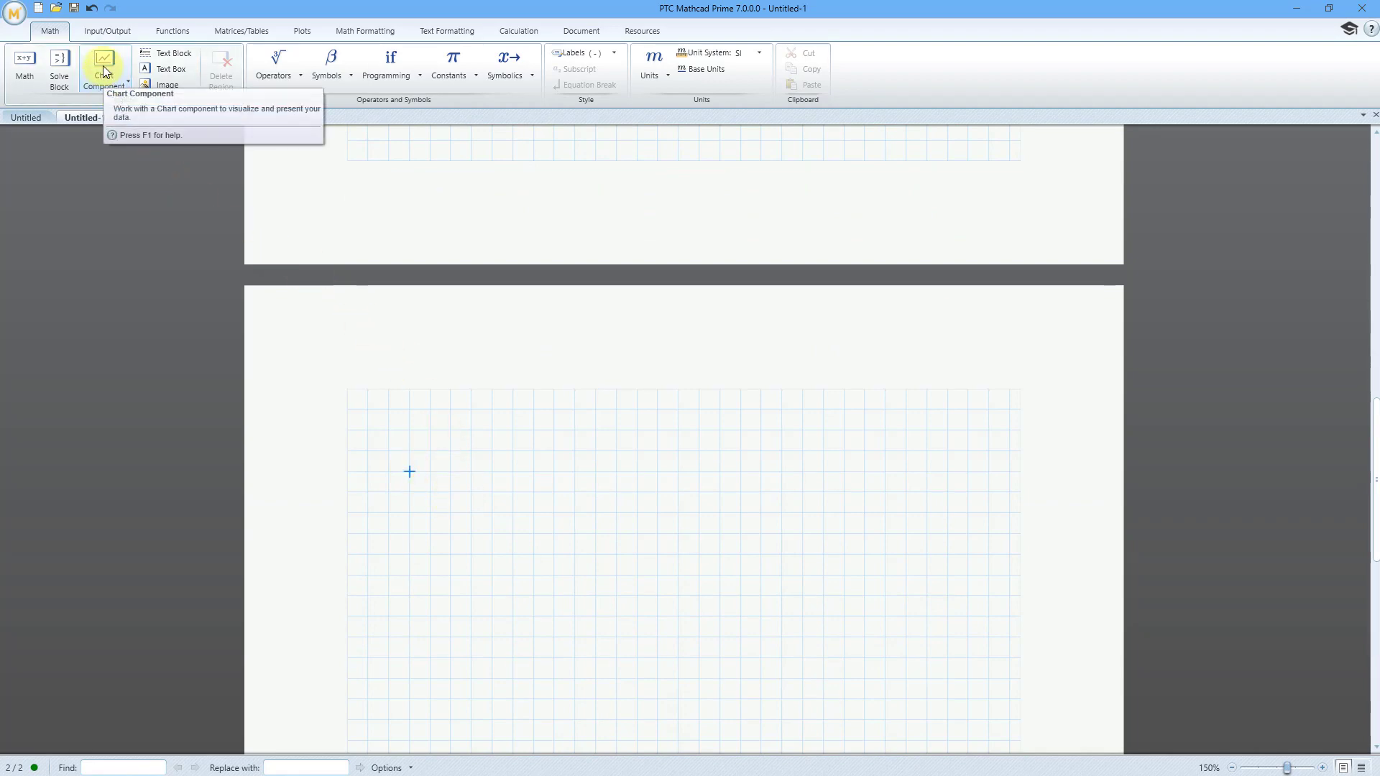
Insert a chart component on page 2 with X input Julian/day
{"action": "left_click", "coordinate": [102, 70]}
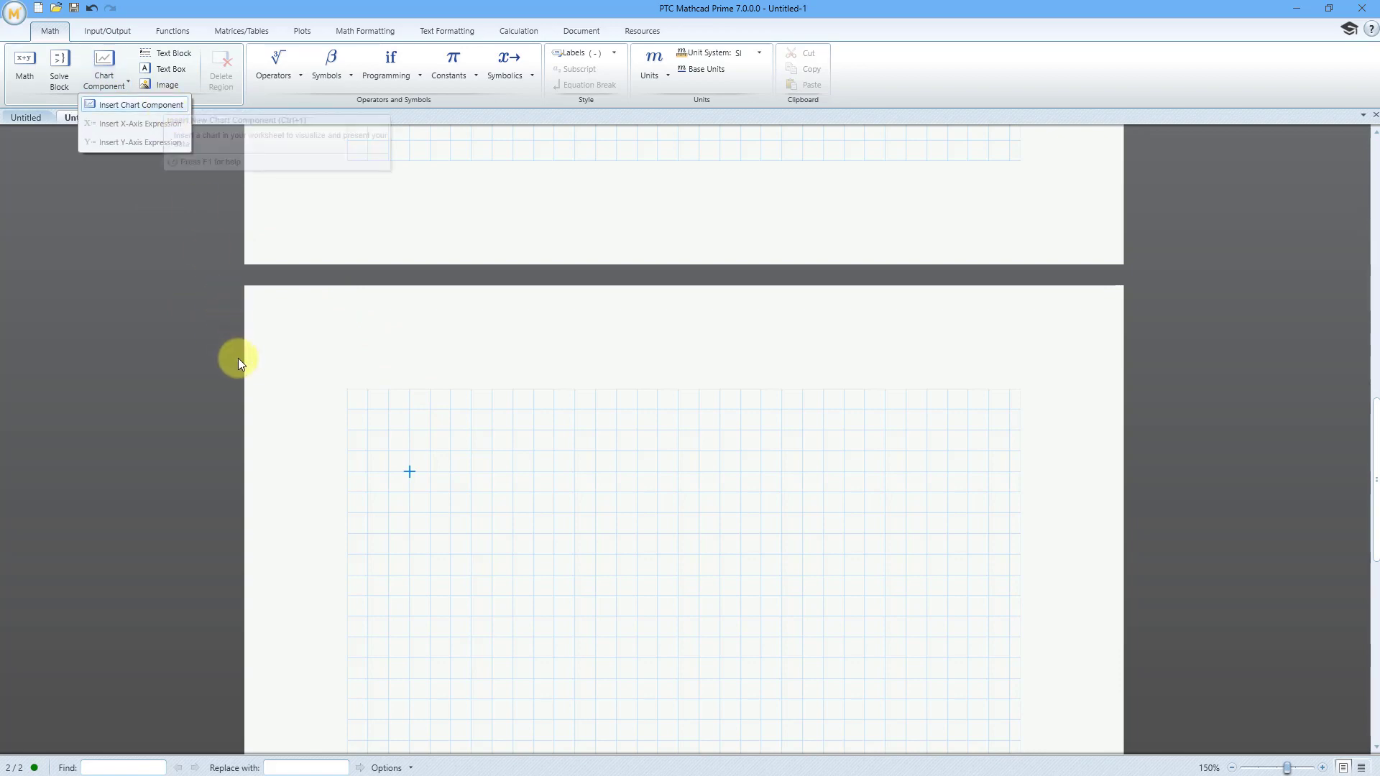
{"action": "left_click", "coordinate": [139, 103]}
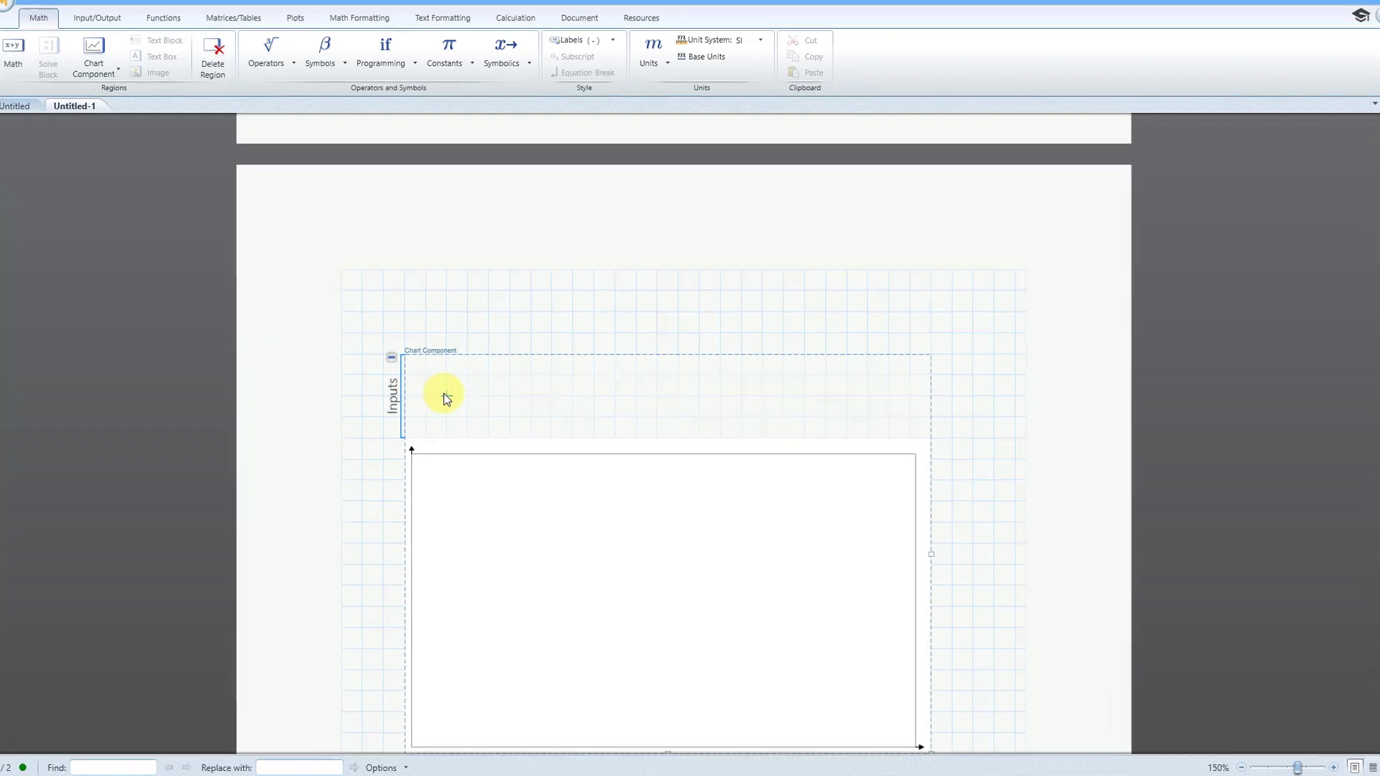
{"action": "right_click", "coordinate": [444, 396]}
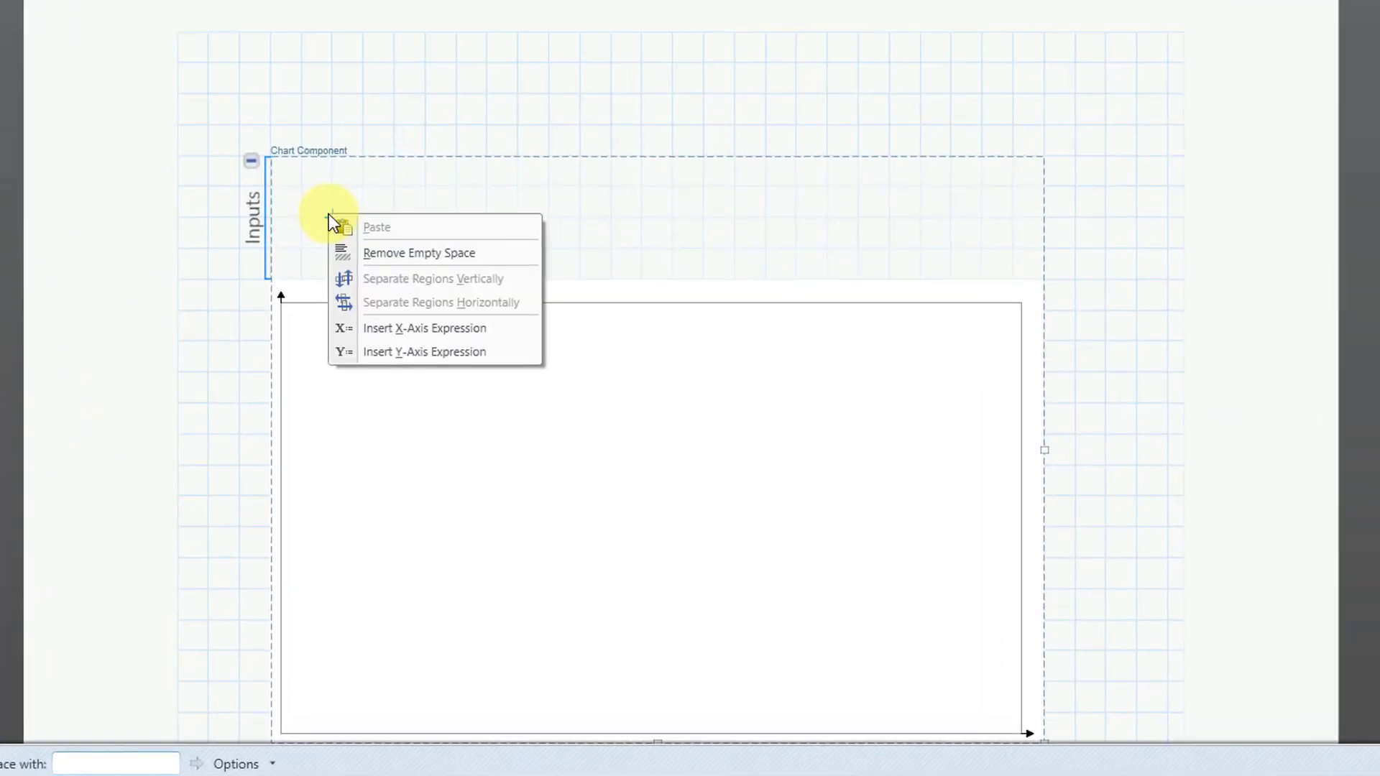
{"action": "mouse_move", "coordinate": [409, 328]}
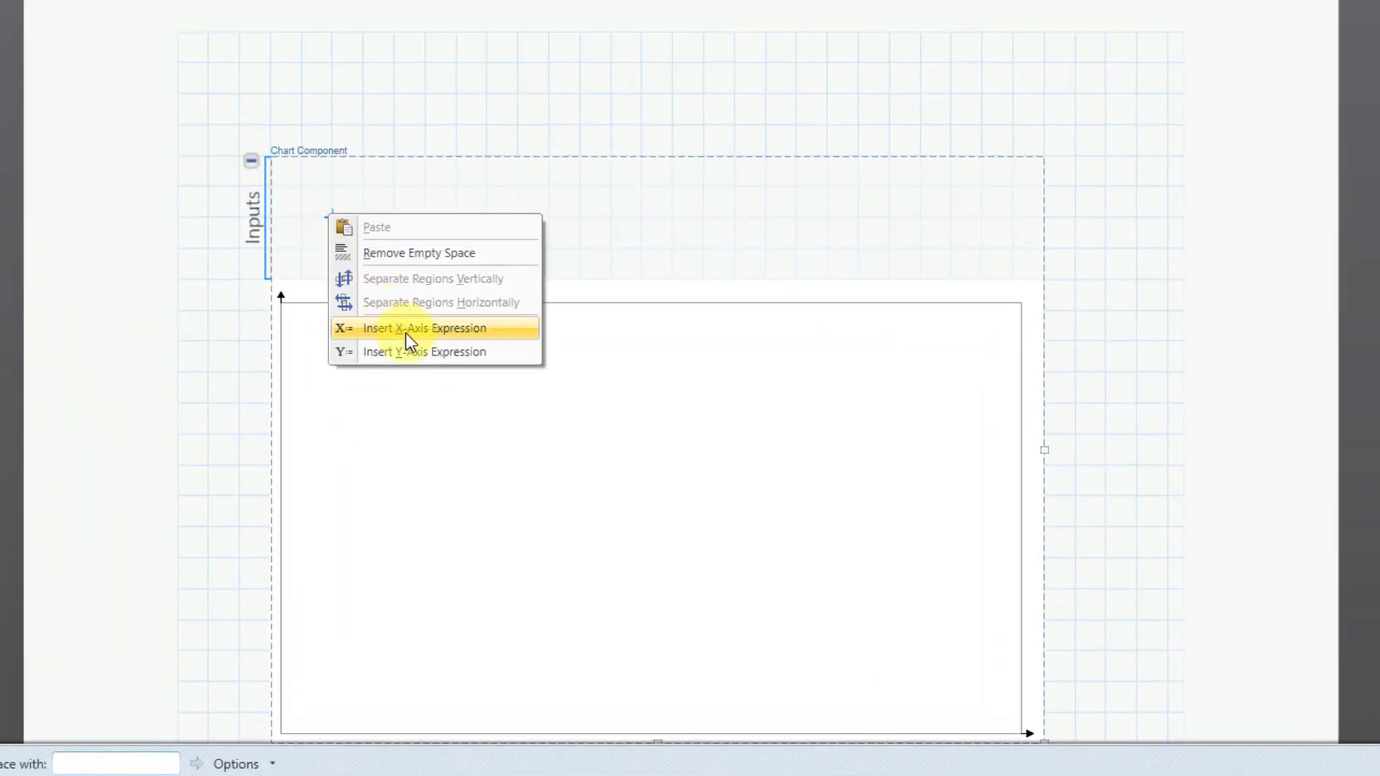
{"action": "left_click", "coordinate": [423, 328]}
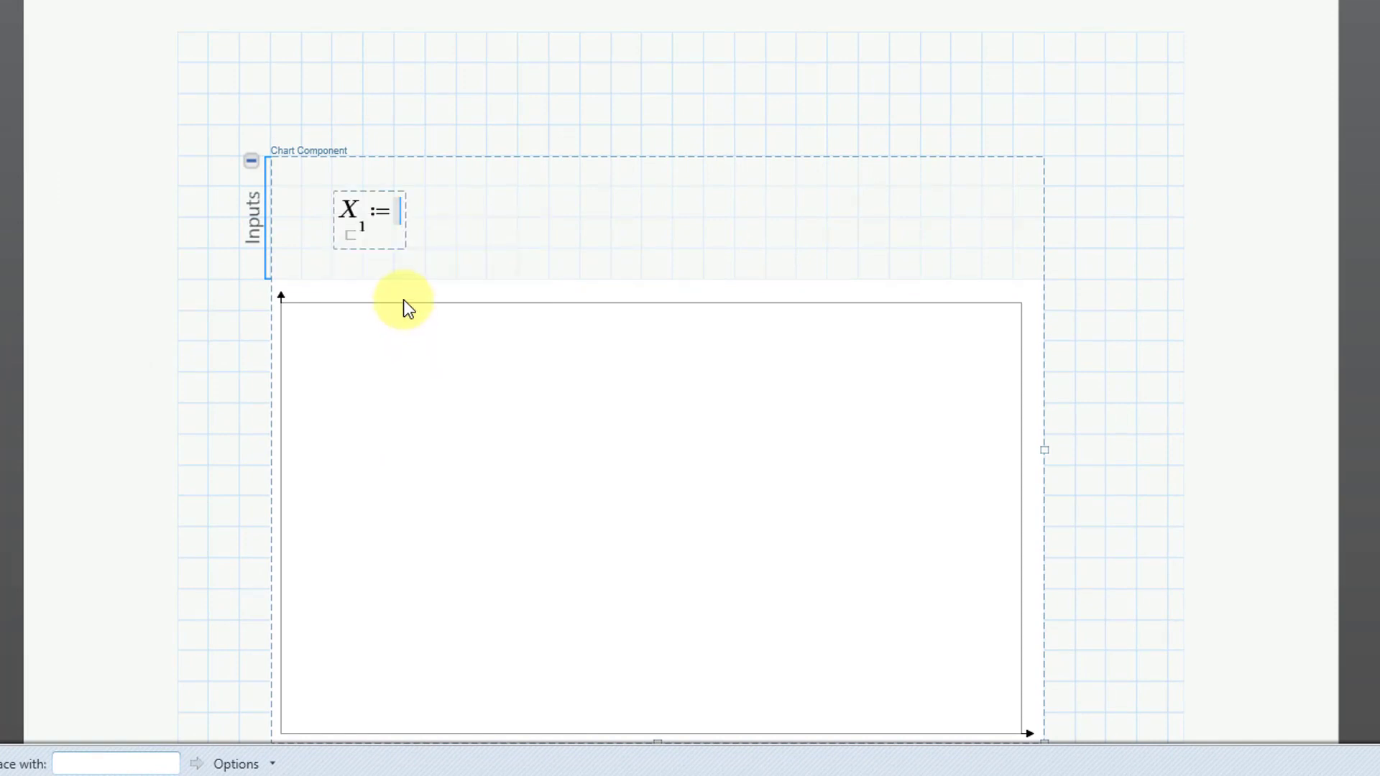
{"action": "mouse_move", "coordinate": [517, 219]}
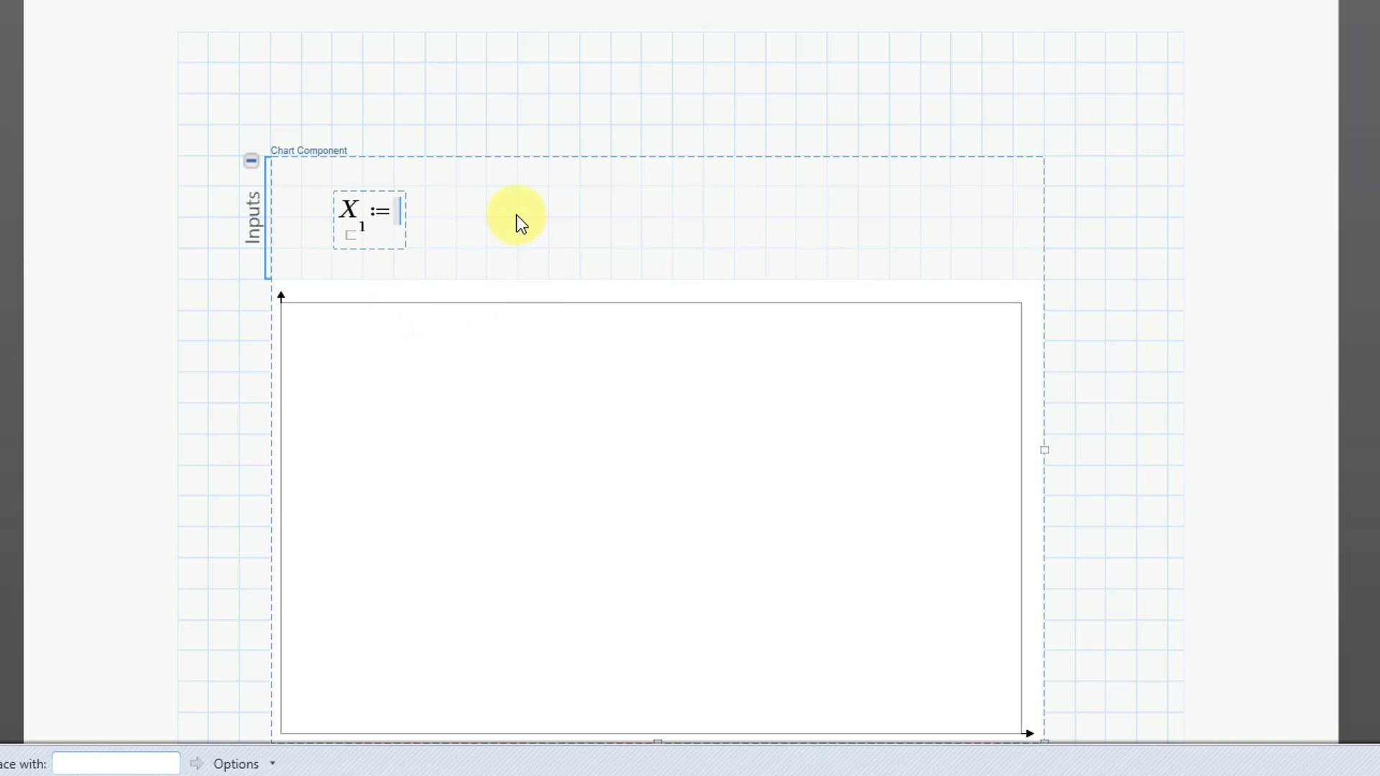
{"action": "type", "text": "Ju"}
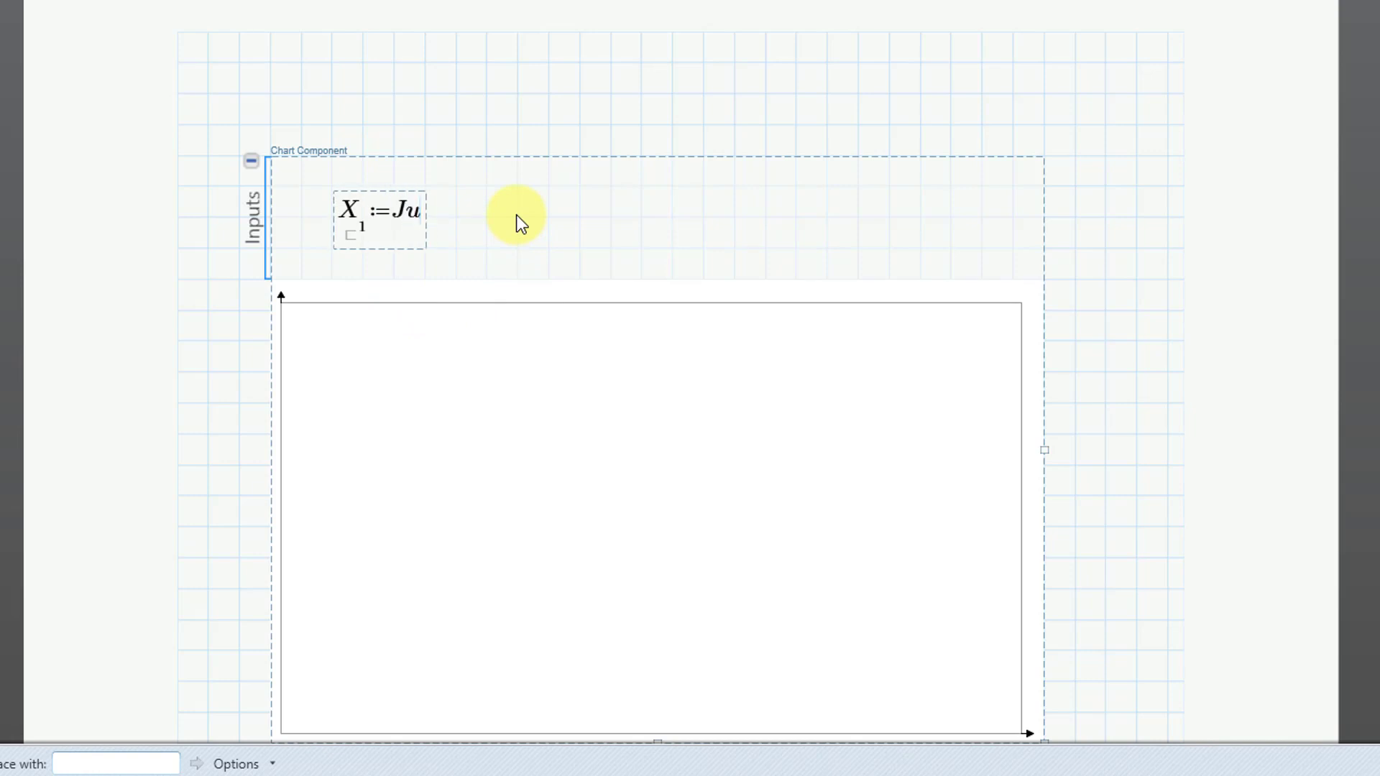
{"action": "type", "text": "lian"}
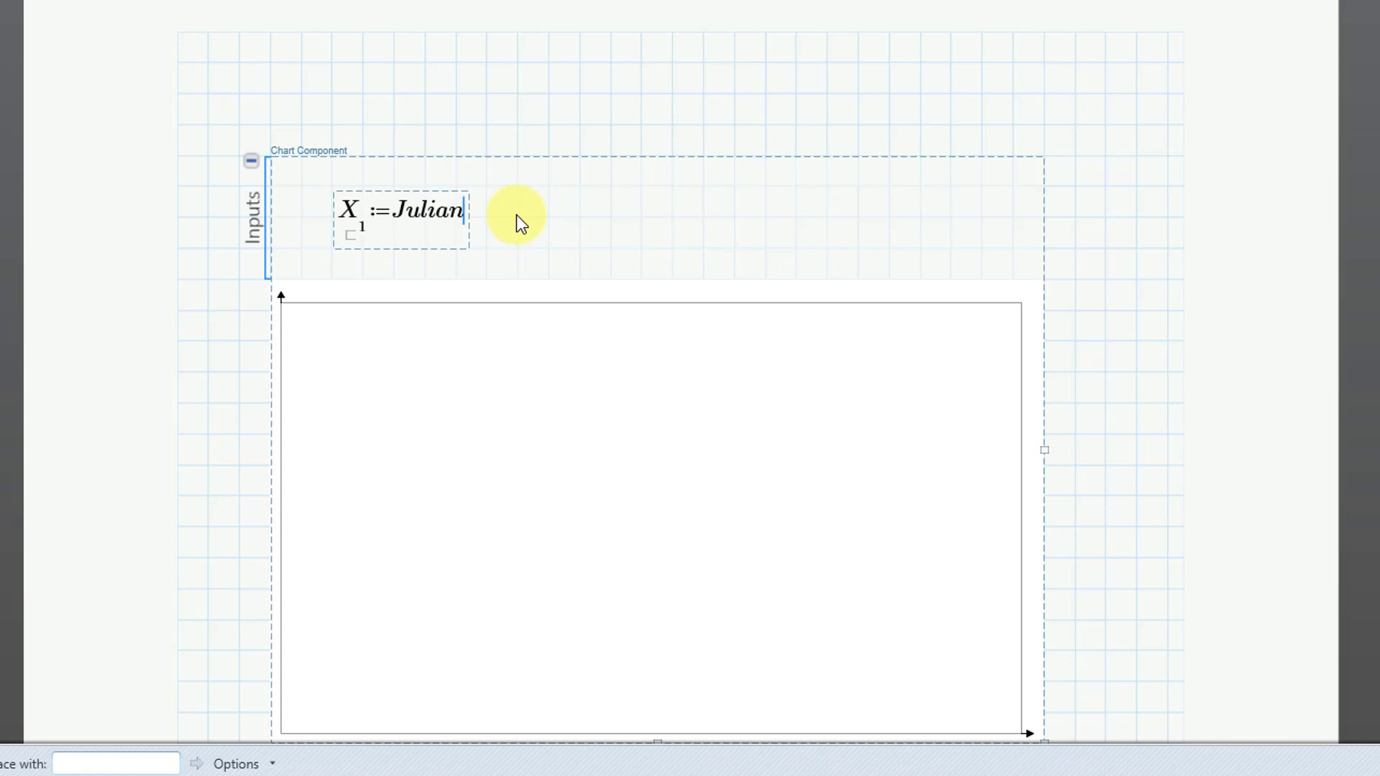
{"action": "type", "text": "/d"}
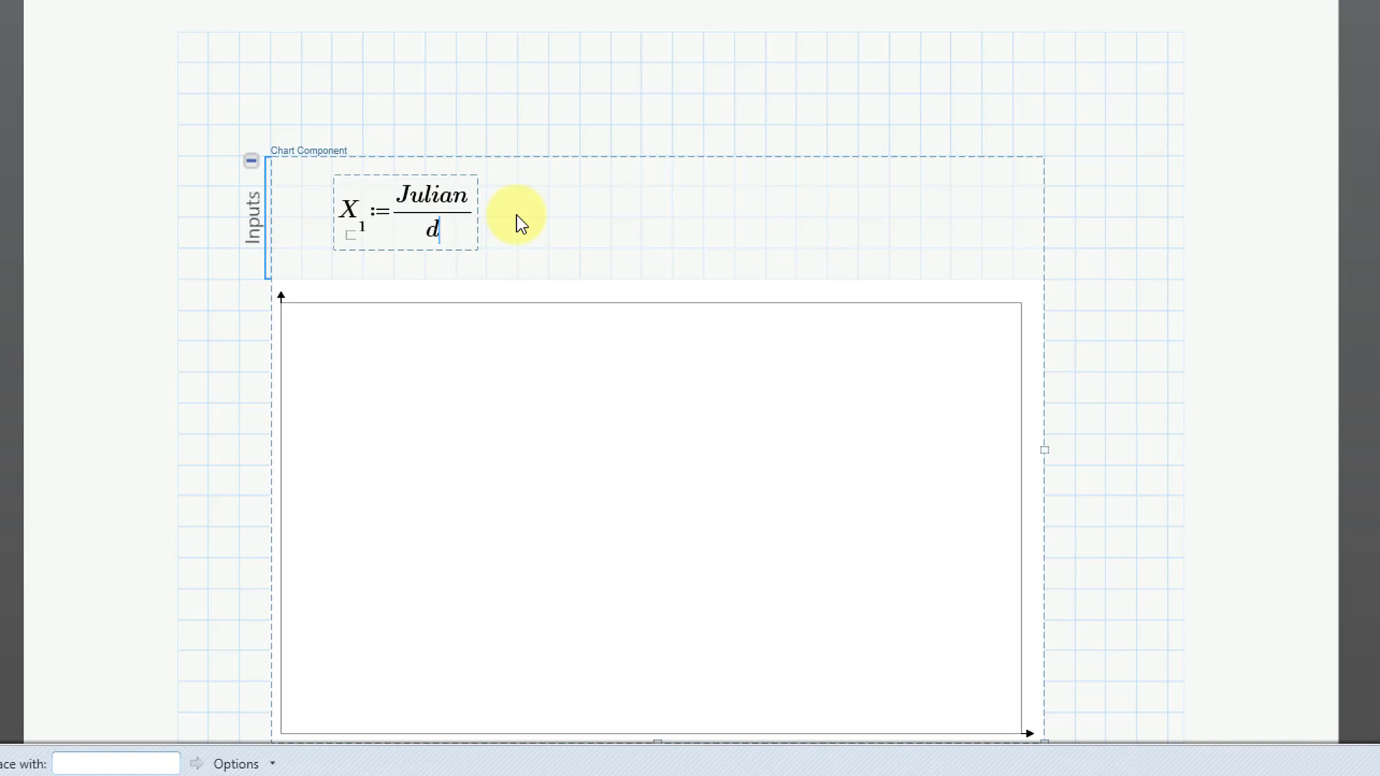
{"action": "type", "text": "ay"}
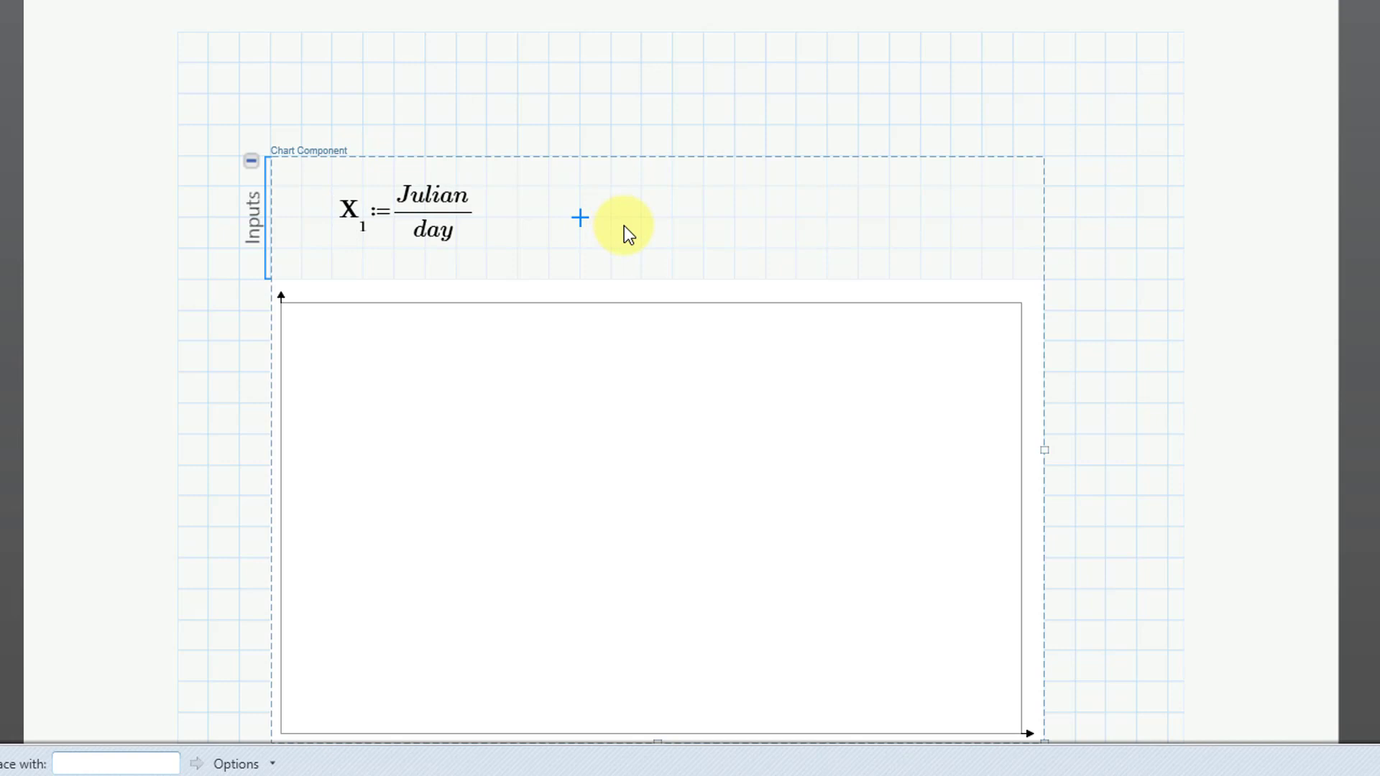
Add the chart's Y input Distance/km to plot distance against Julian day
{"action": "right_click", "coordinate": [581, 219]}
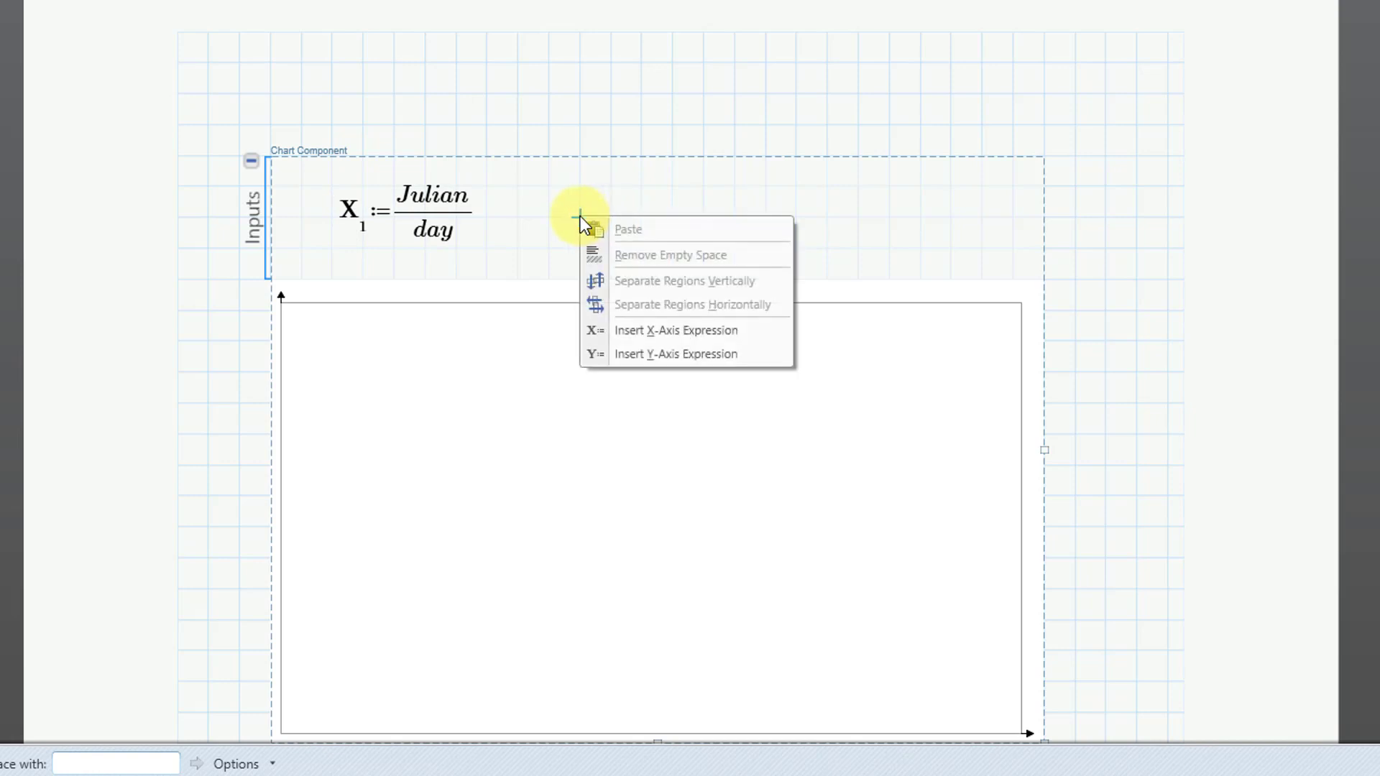
{"action": "left_click", "coordinate": [675, 353]}
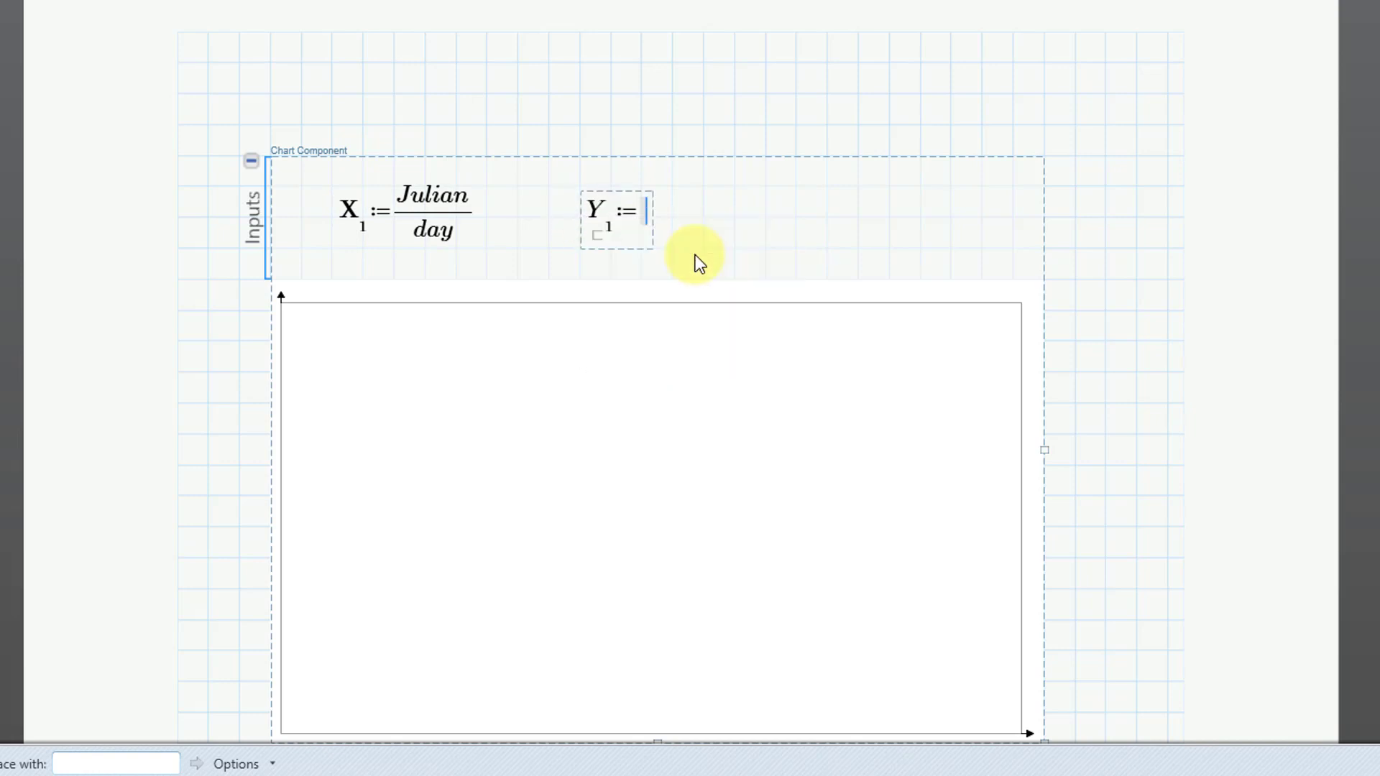
{"action": "mouse_move", "coordinate": [734, 231]}
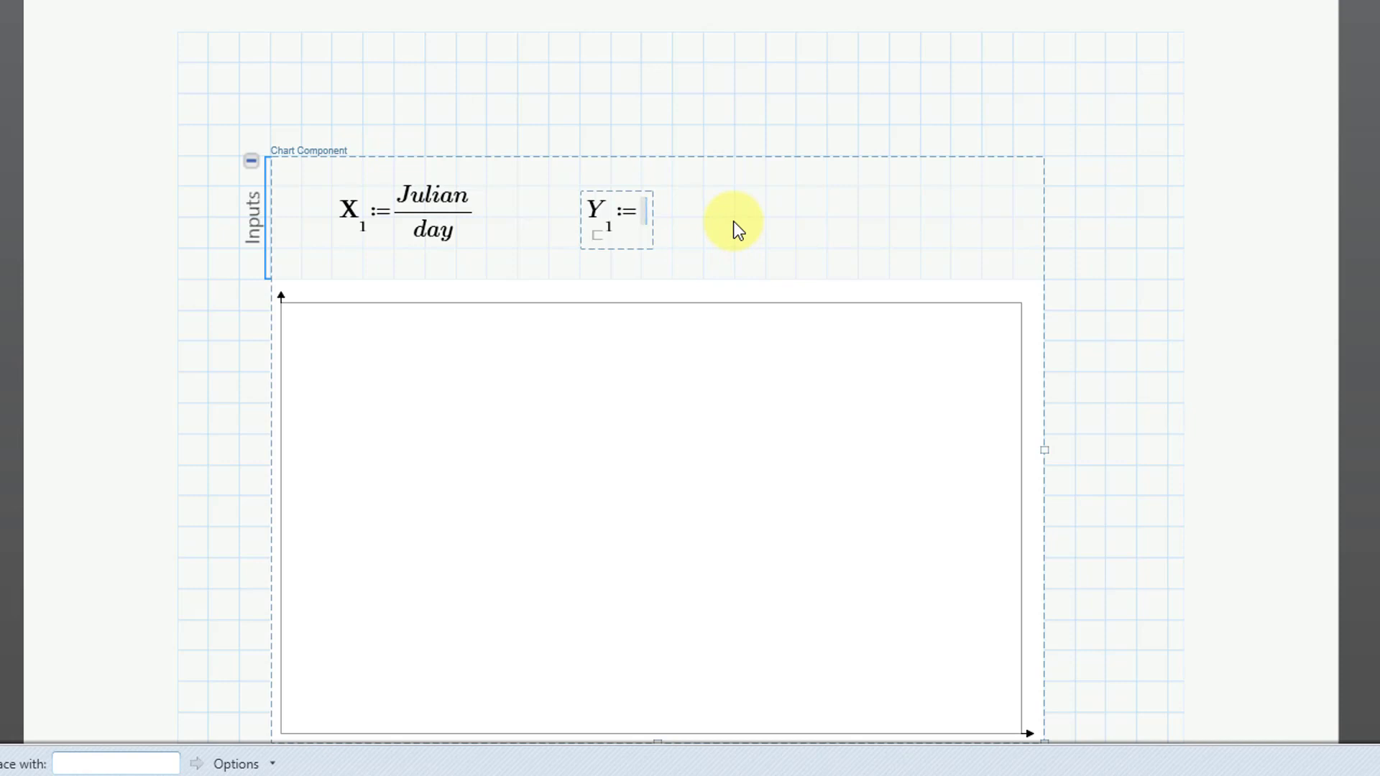
{"action": "type", "text": "Dista"}
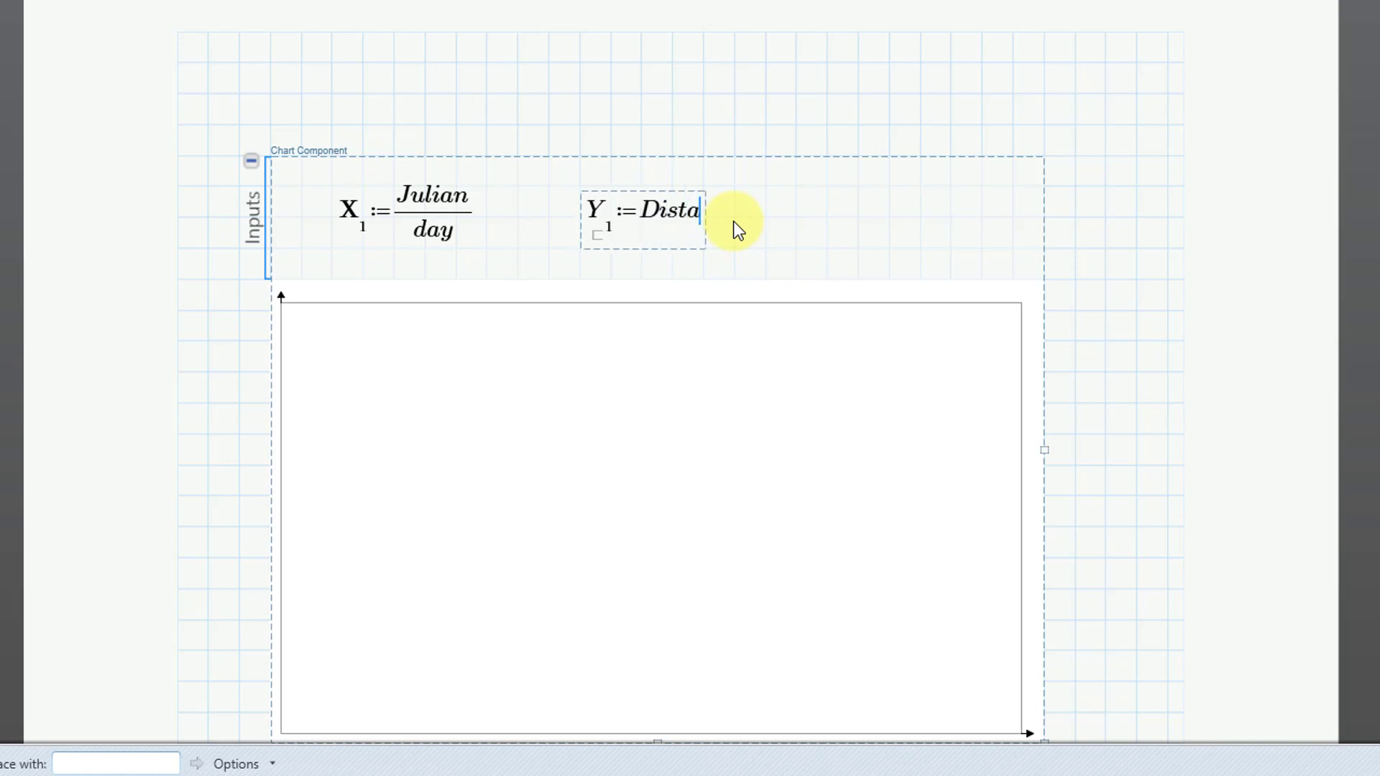
{"action": "type", "text": "nce/"}
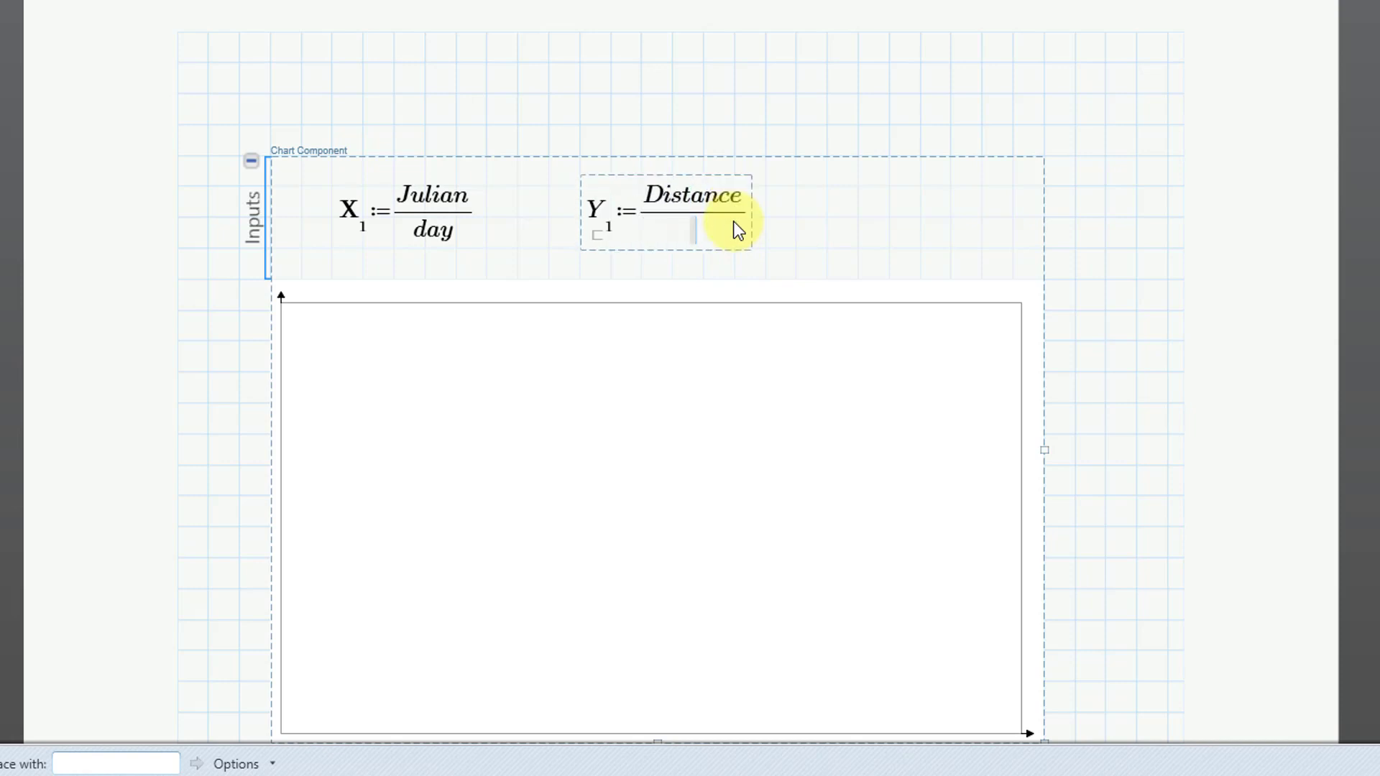
{"action": "left_click", "coordinate": [695, 233]}
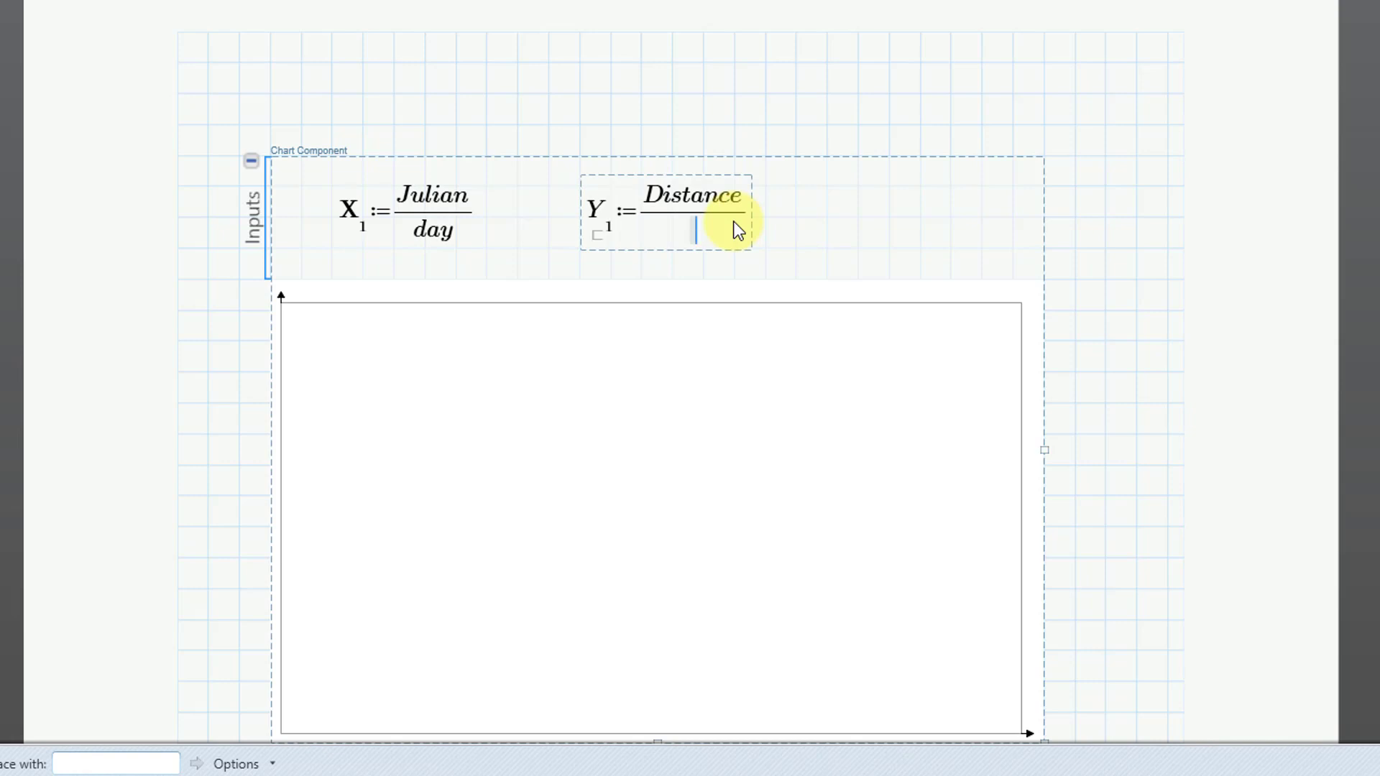
{"action": "type", "text": "km"}
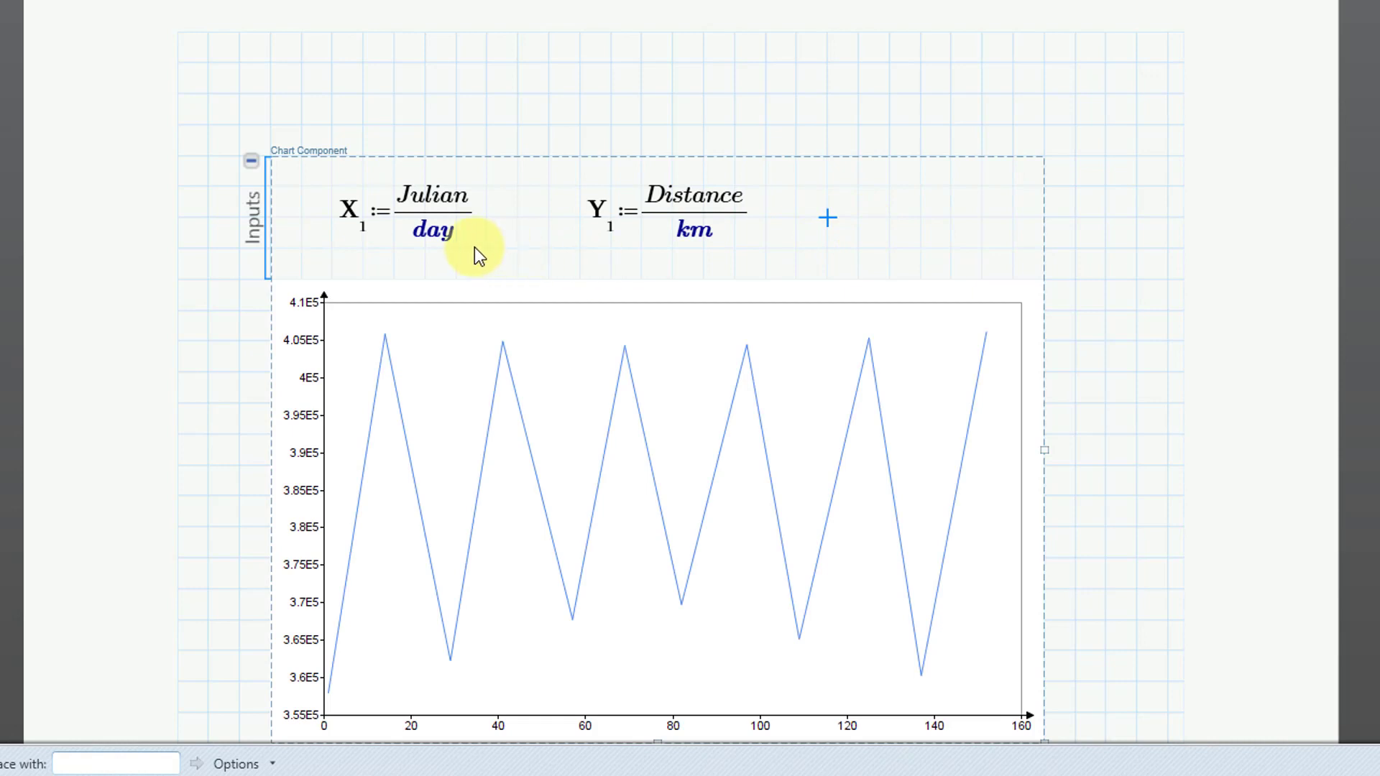
{"action": "mouse_move", "coordinate": [486, 264]}
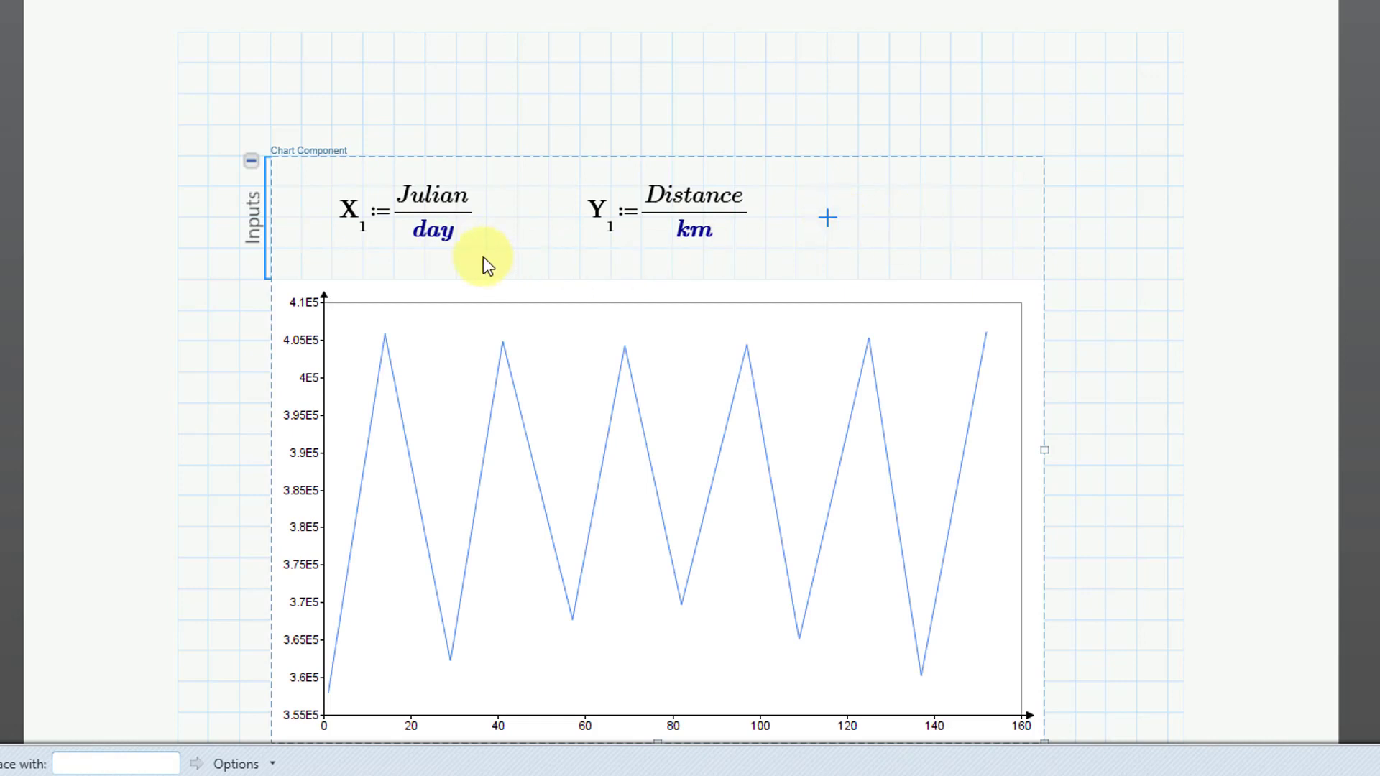
{"action": "mouse_move", "coordinate": [655, 264]}
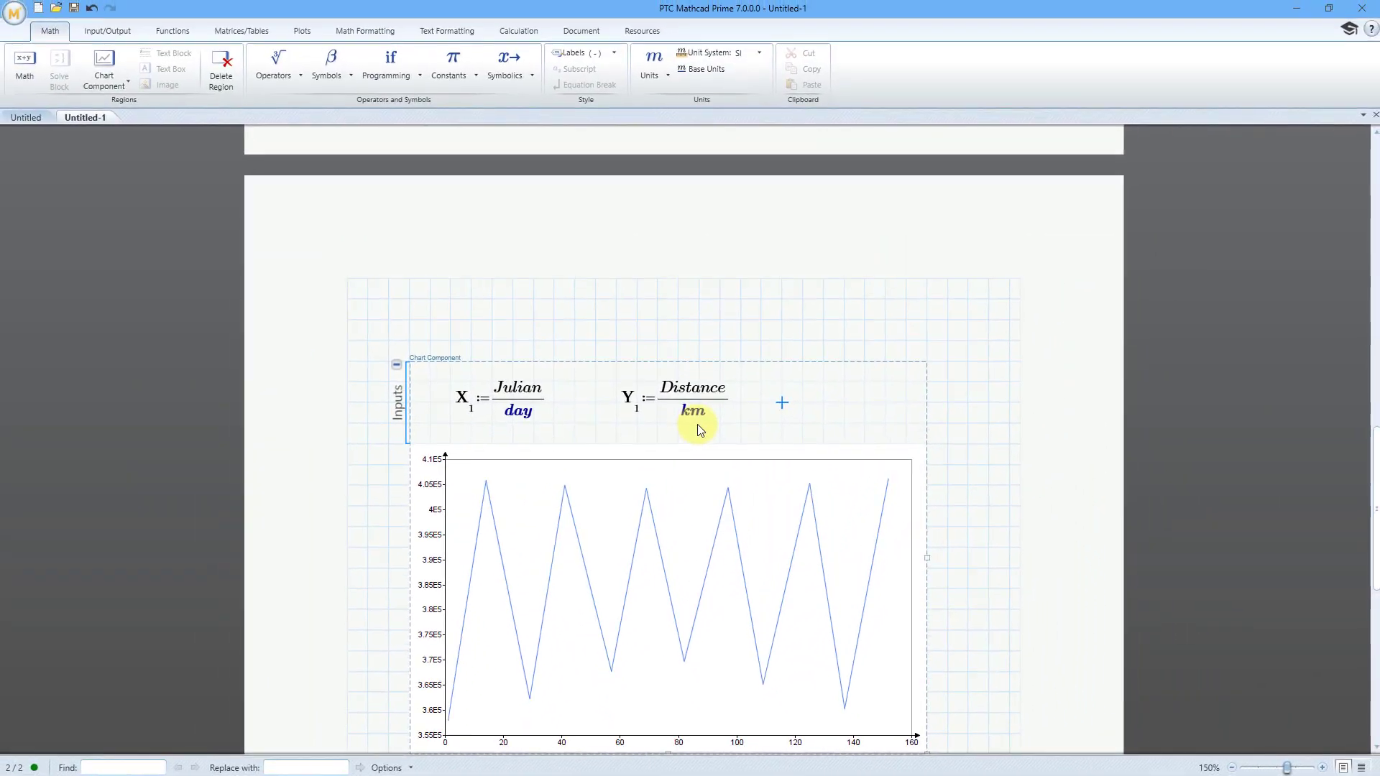
Open the chart in PTC Mathcad Chart, switch to bars, and title the x-axis 'Julian D…'
{"action": "scroll", "scroll_direction": "up", "scroll_amount": 3}
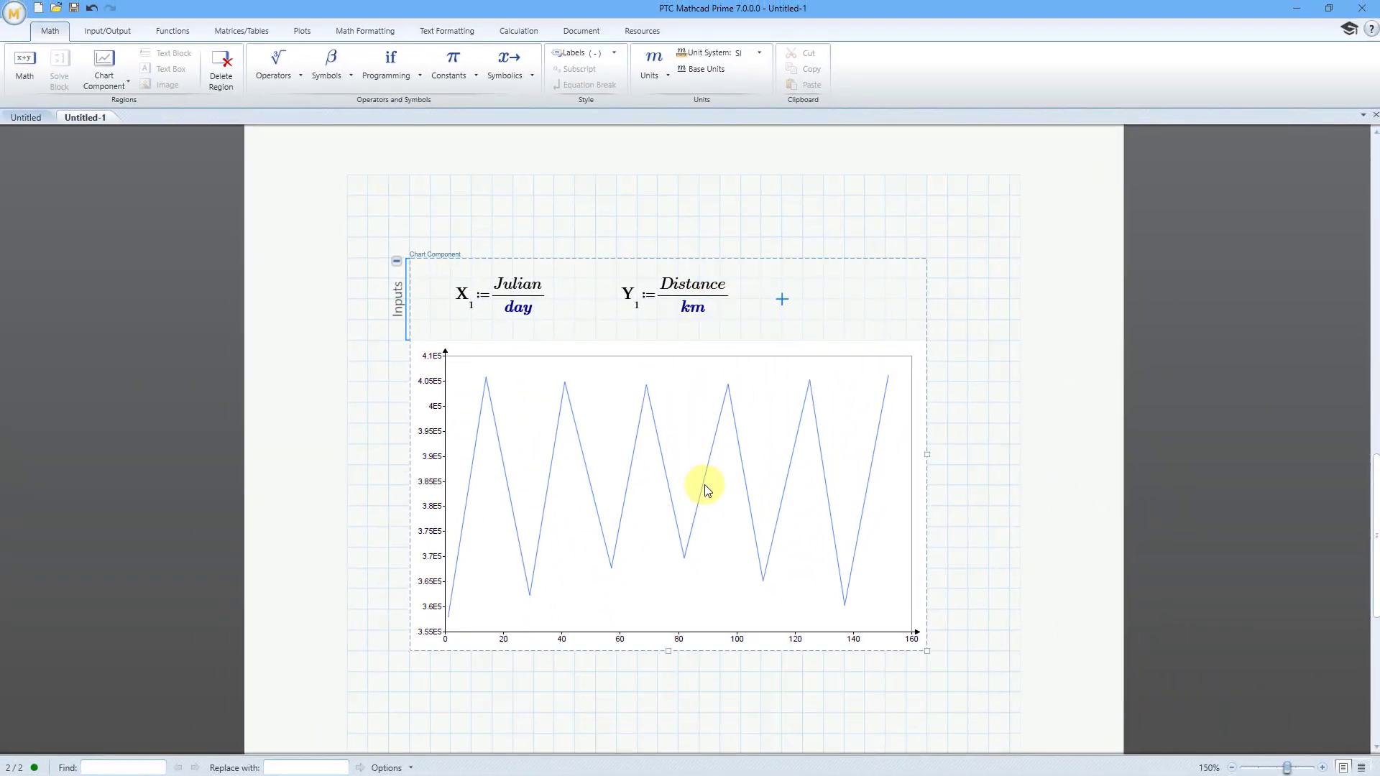
{"action": "mouse_move", "coordinate": [653, 462]}
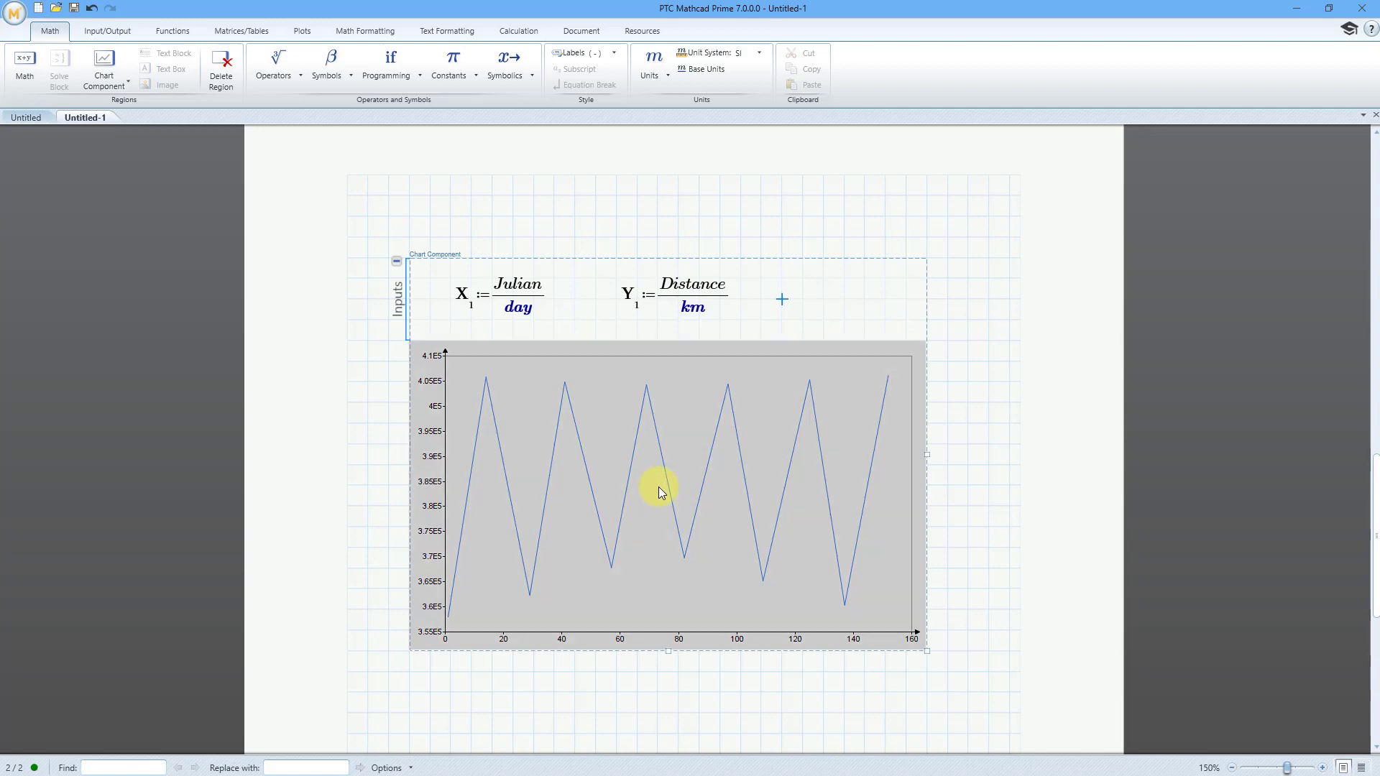
{"action": "double_click", "coordinate": [660, 491]}
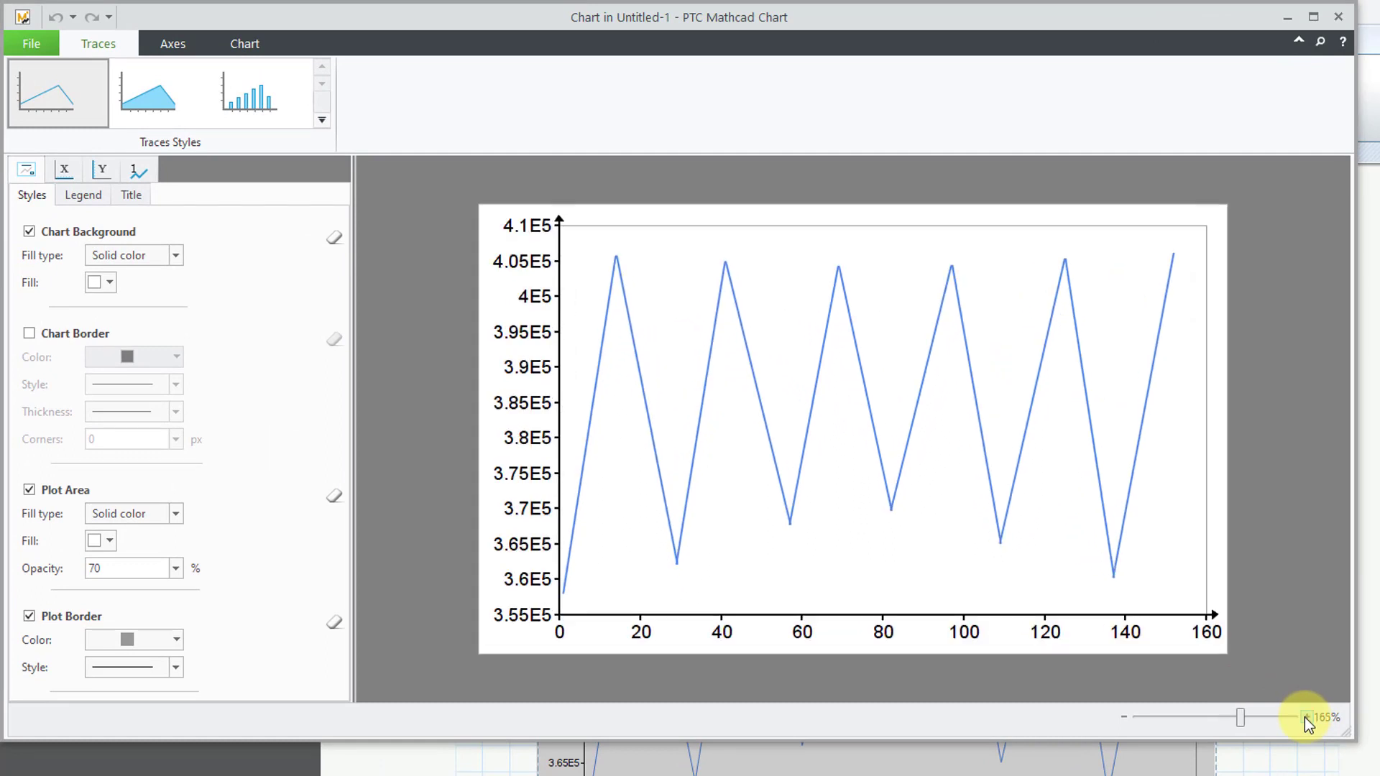
{"action": "left_click", "coordinate": [262, 93]}
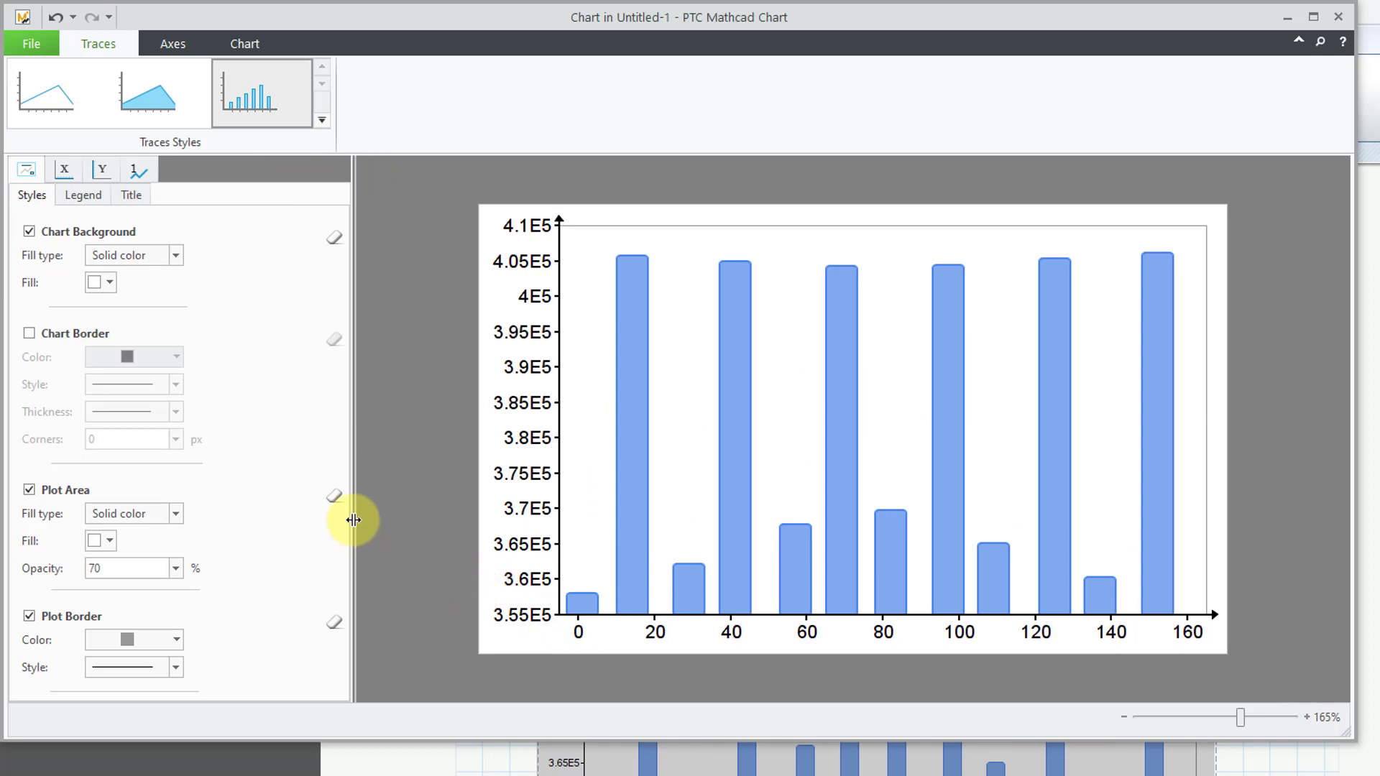
{"action": "mouse_move", "coordinate": [604, 705]}
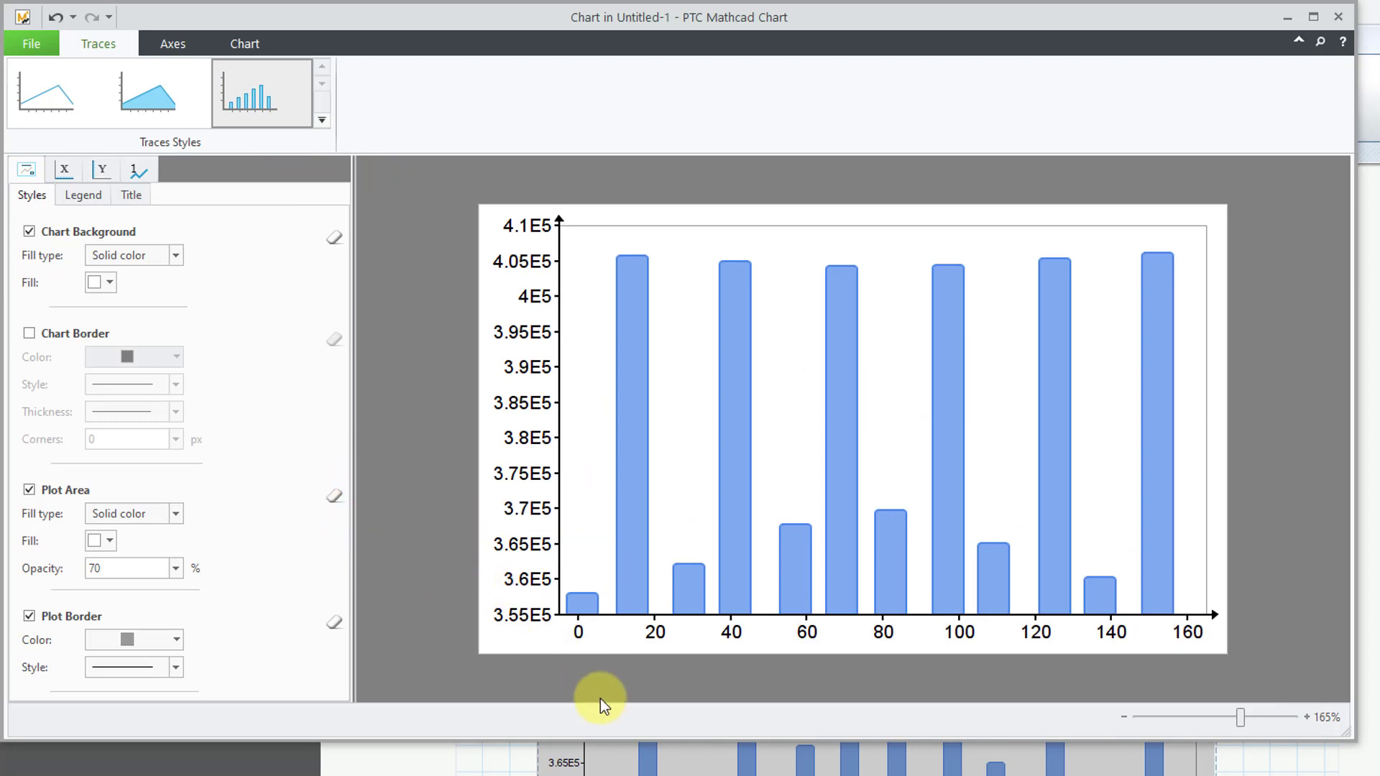
{"action": "mouse_move", "coordinate": [704, 632]}
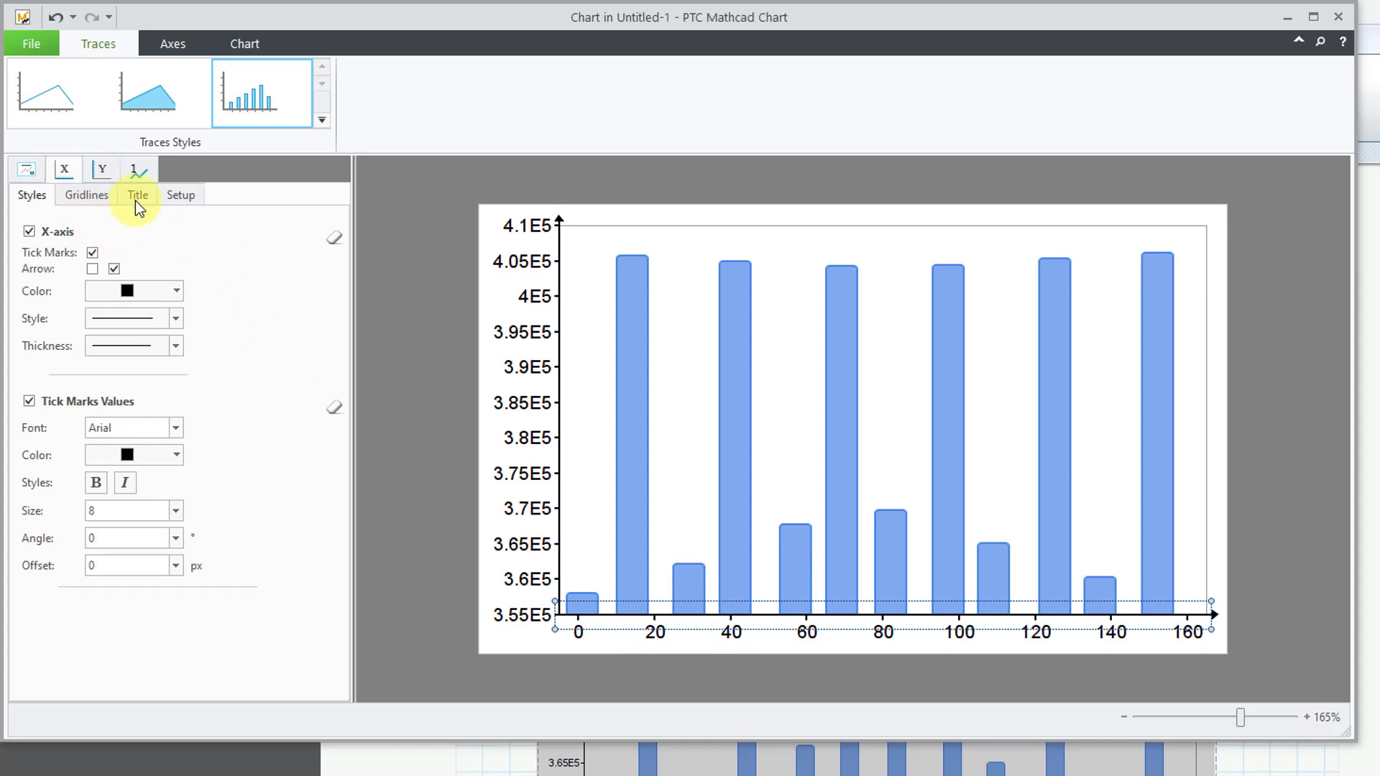
{"action": "left_click", "coordinate": [137, 195]}
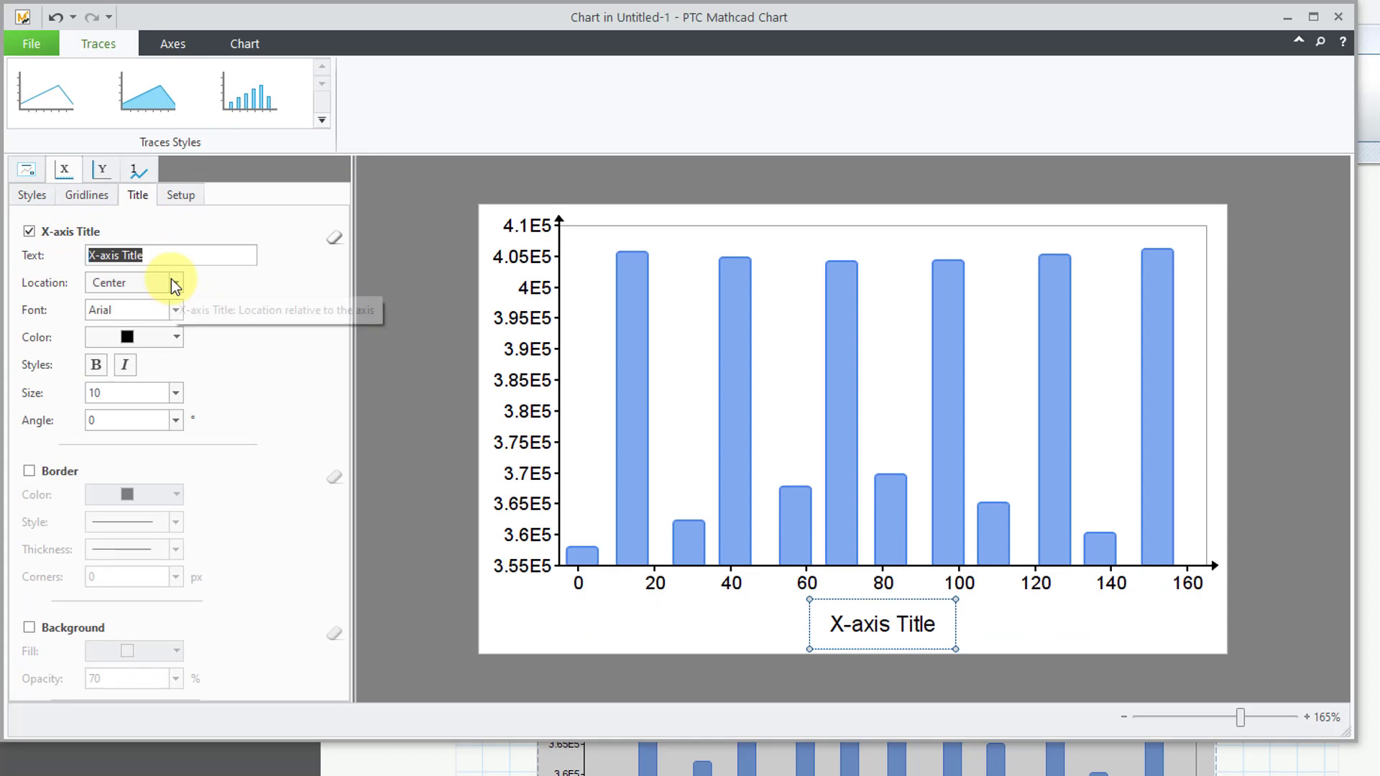
{"action": "type", "text": "Julian D"}
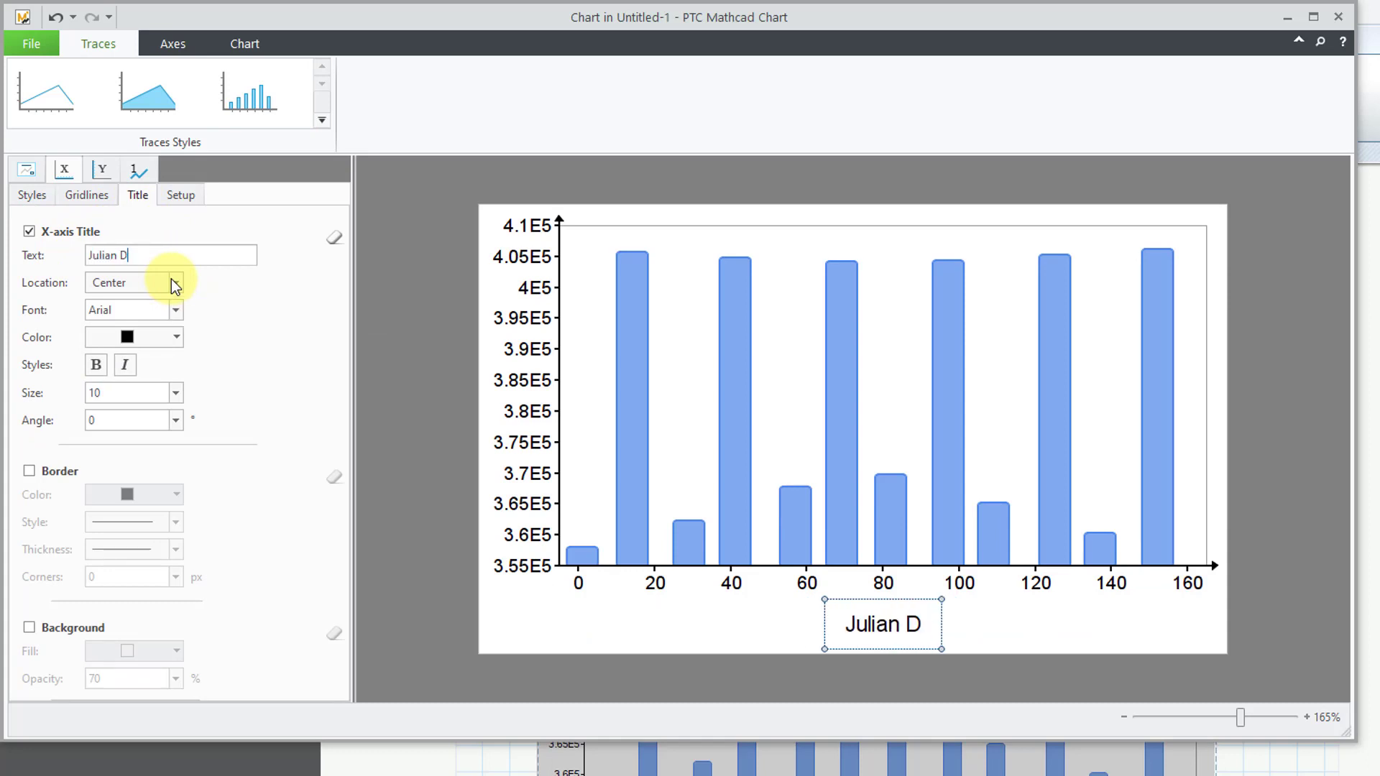
Finish the X-axis title 'Julian Date' and set a user-defined range with 4 steps
{"action": "type", "text": "ate"}
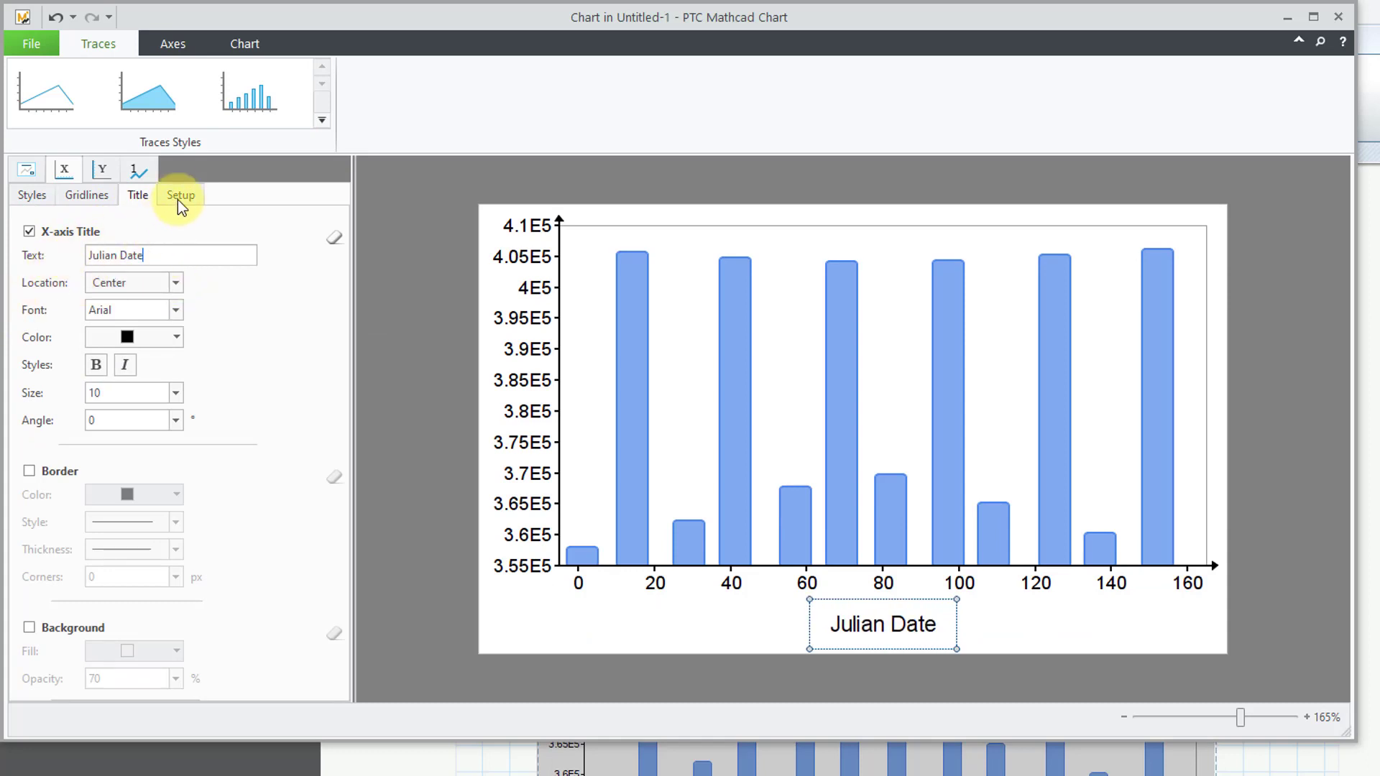
{"action": "left_click", "coordinate": [181, 195]}
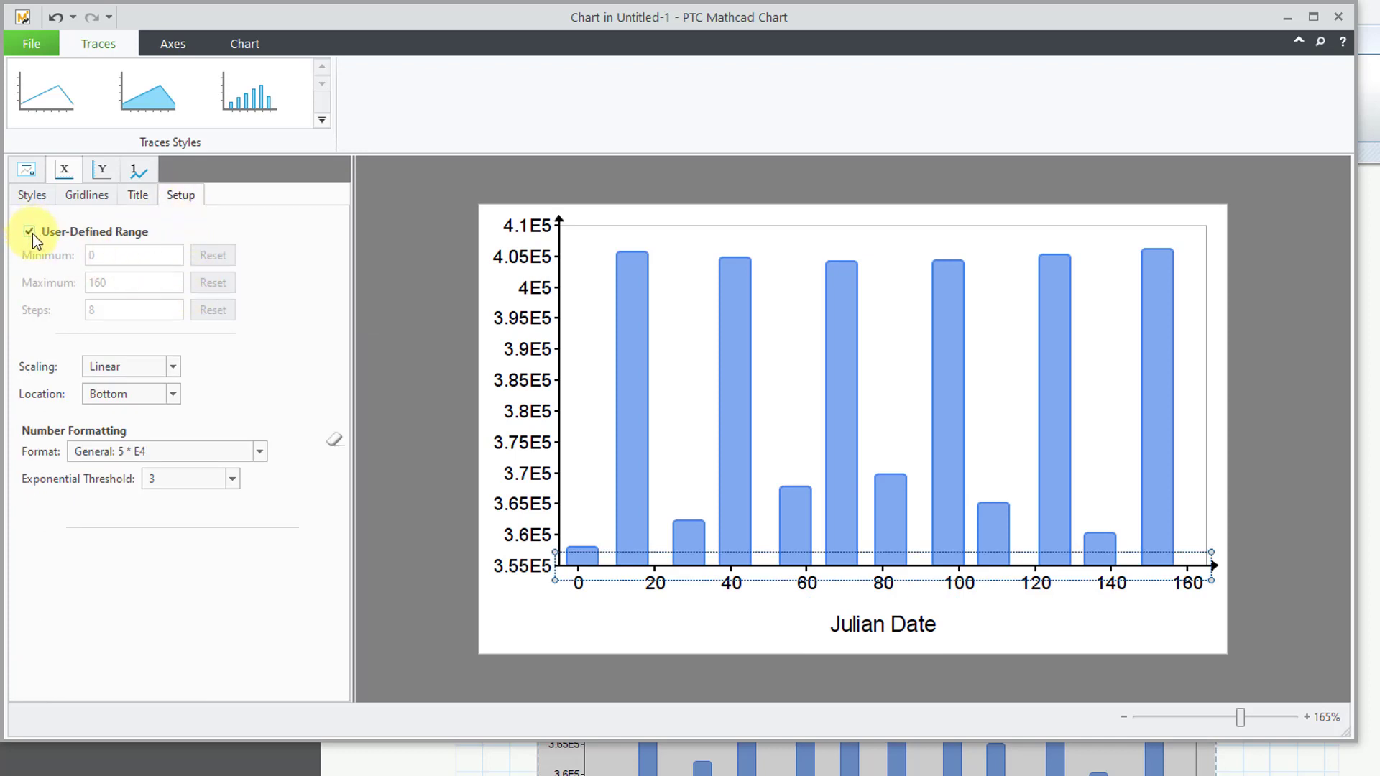
{"action": "left_click", "coordinate": [28, 232]}
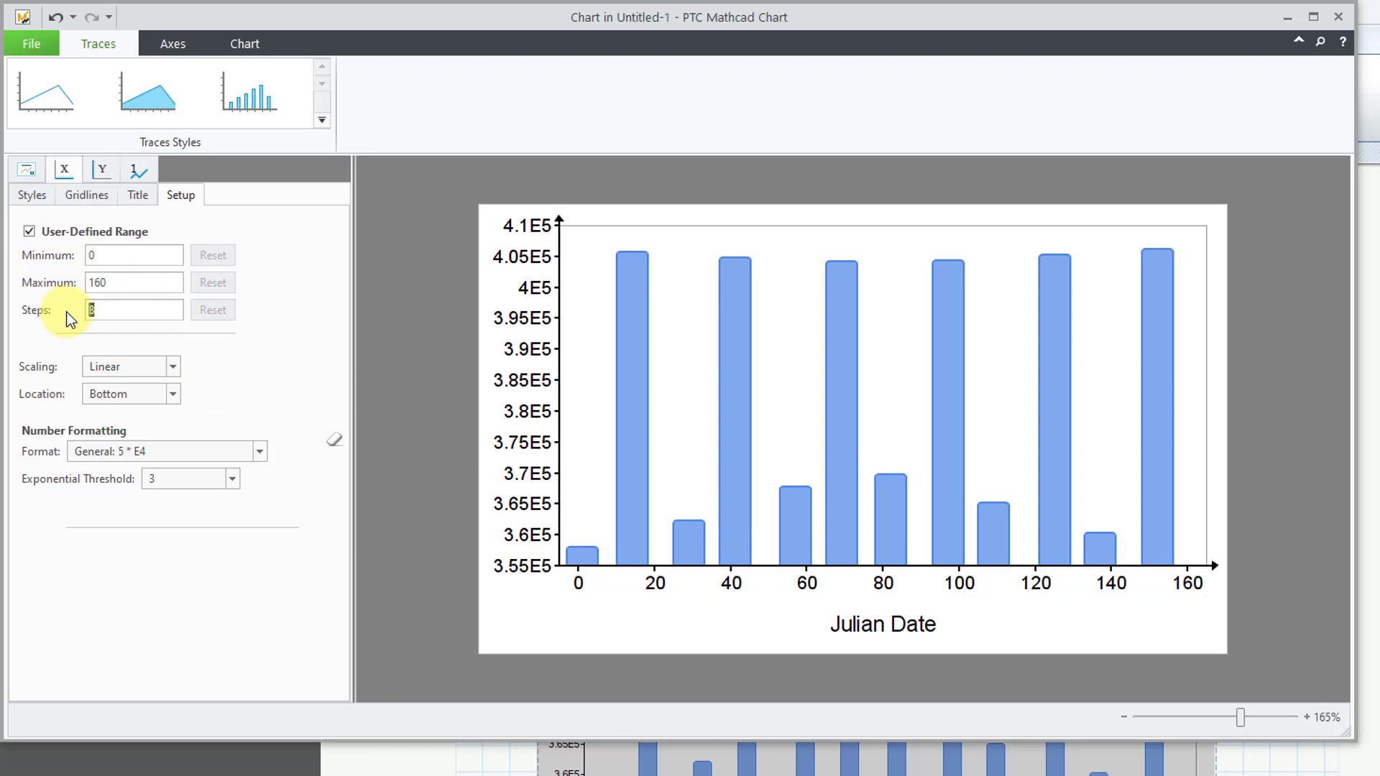
{"action": "type", "text": "4"}
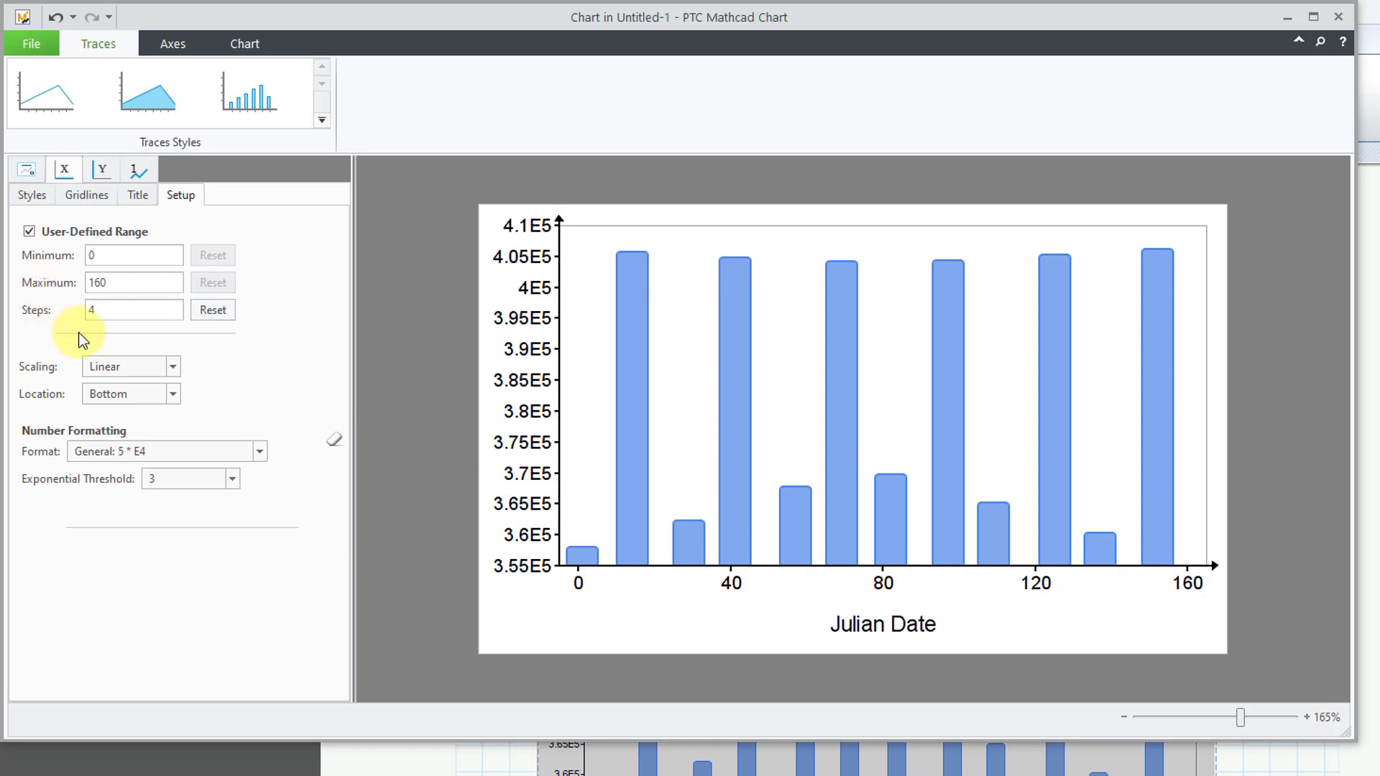
{"action": "mouse_move", "coordinate": [132, 233]}
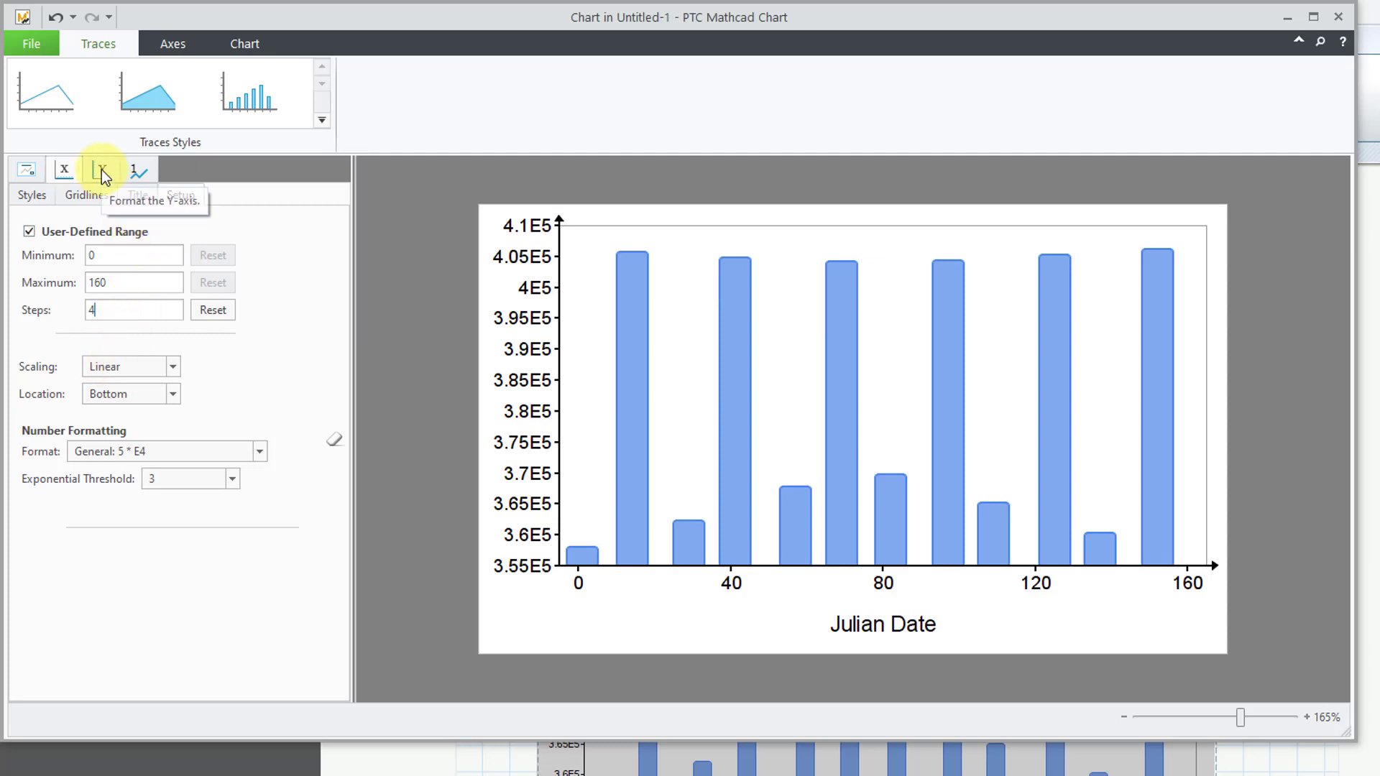
Format Y-axis labels as decimal with no decimal places and enable a user-defined range
{"action": "left_click", "coordinate": [101, 169]}
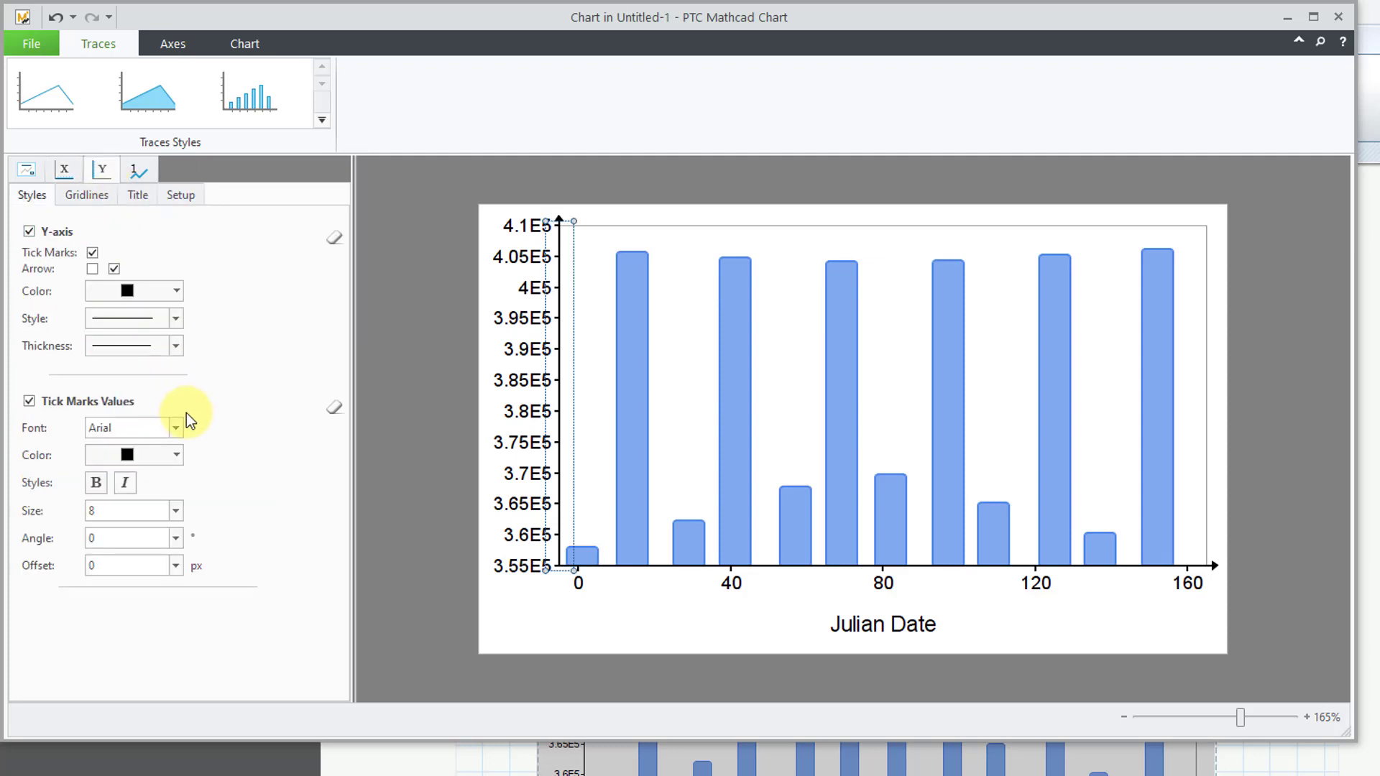
{"action": "mouse_move", "coordinate": [223, 346]}
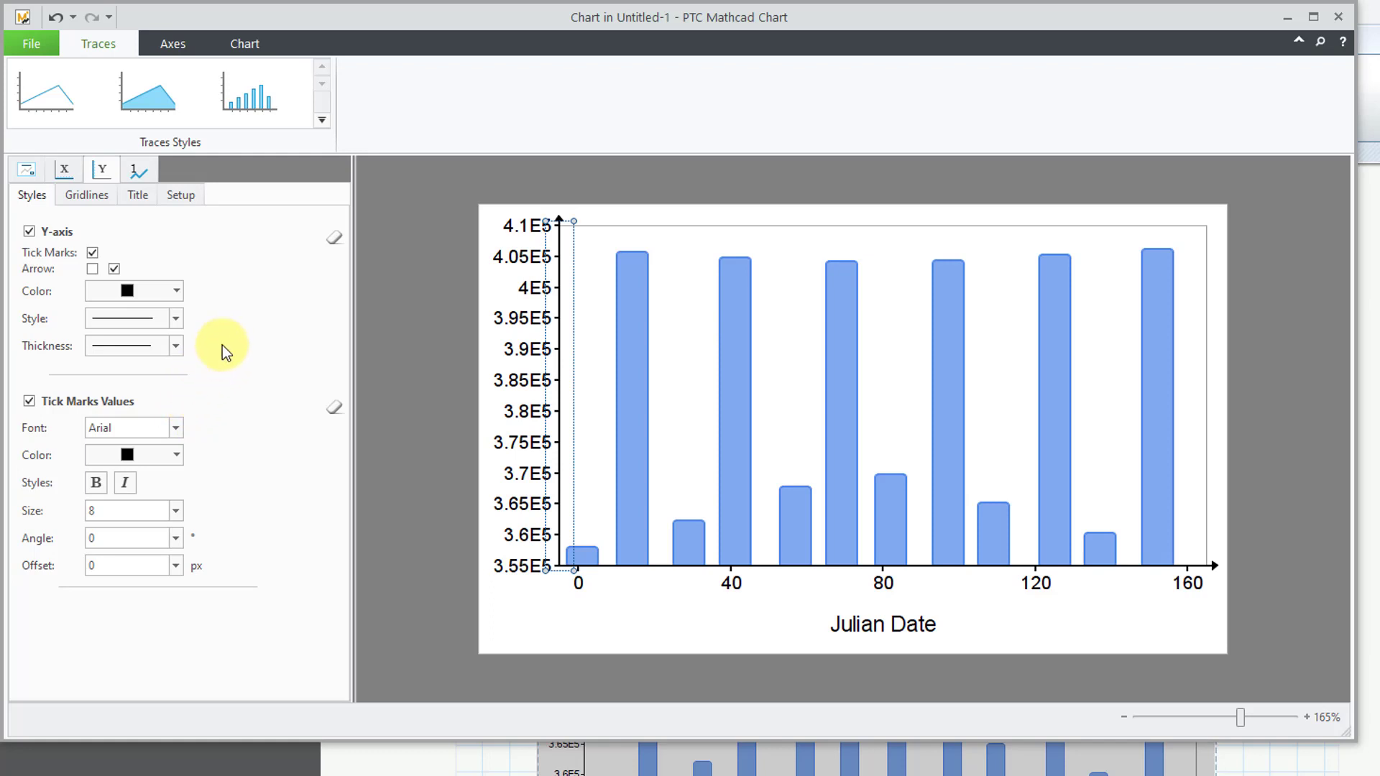
{"action": "mouse_move", "coordinate": [169, 263]}
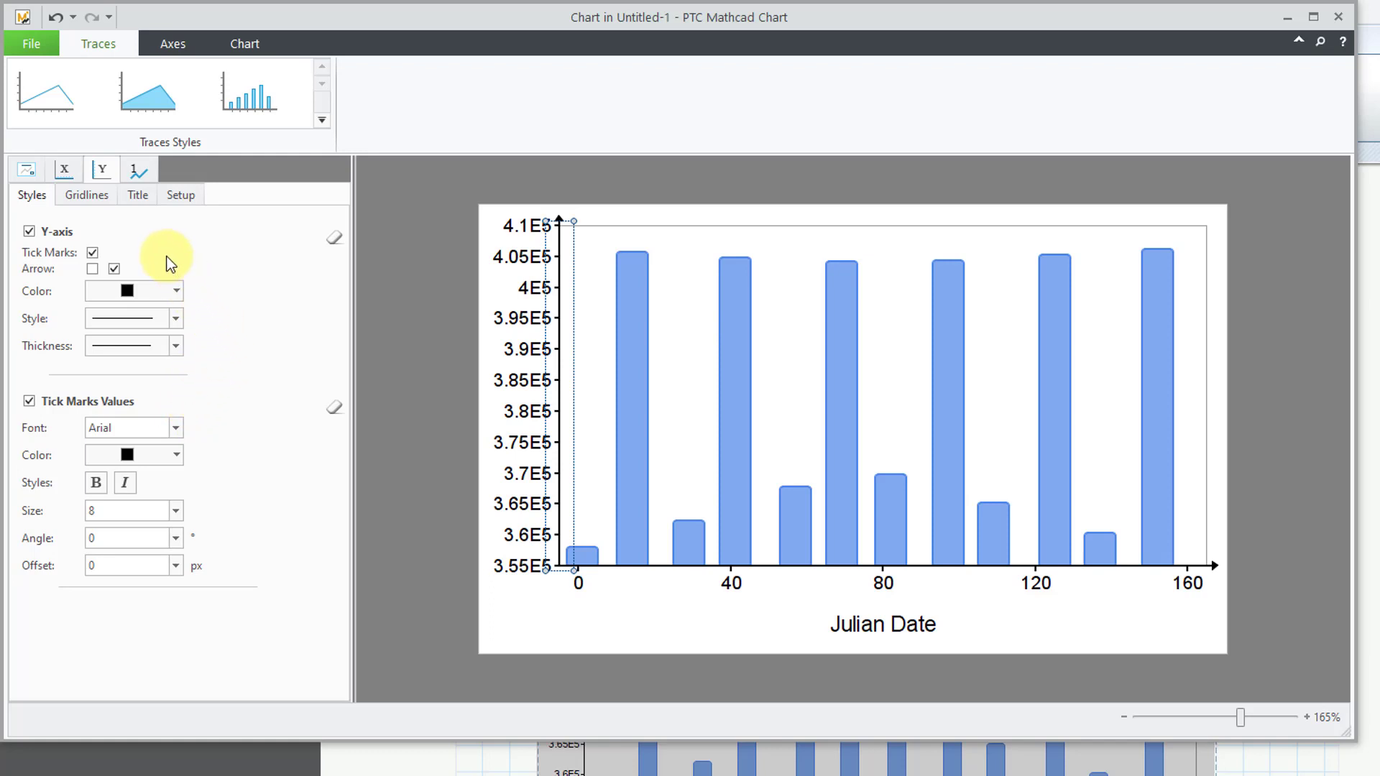
{"action": "mouse_move", "coordinate": [181, 195]}
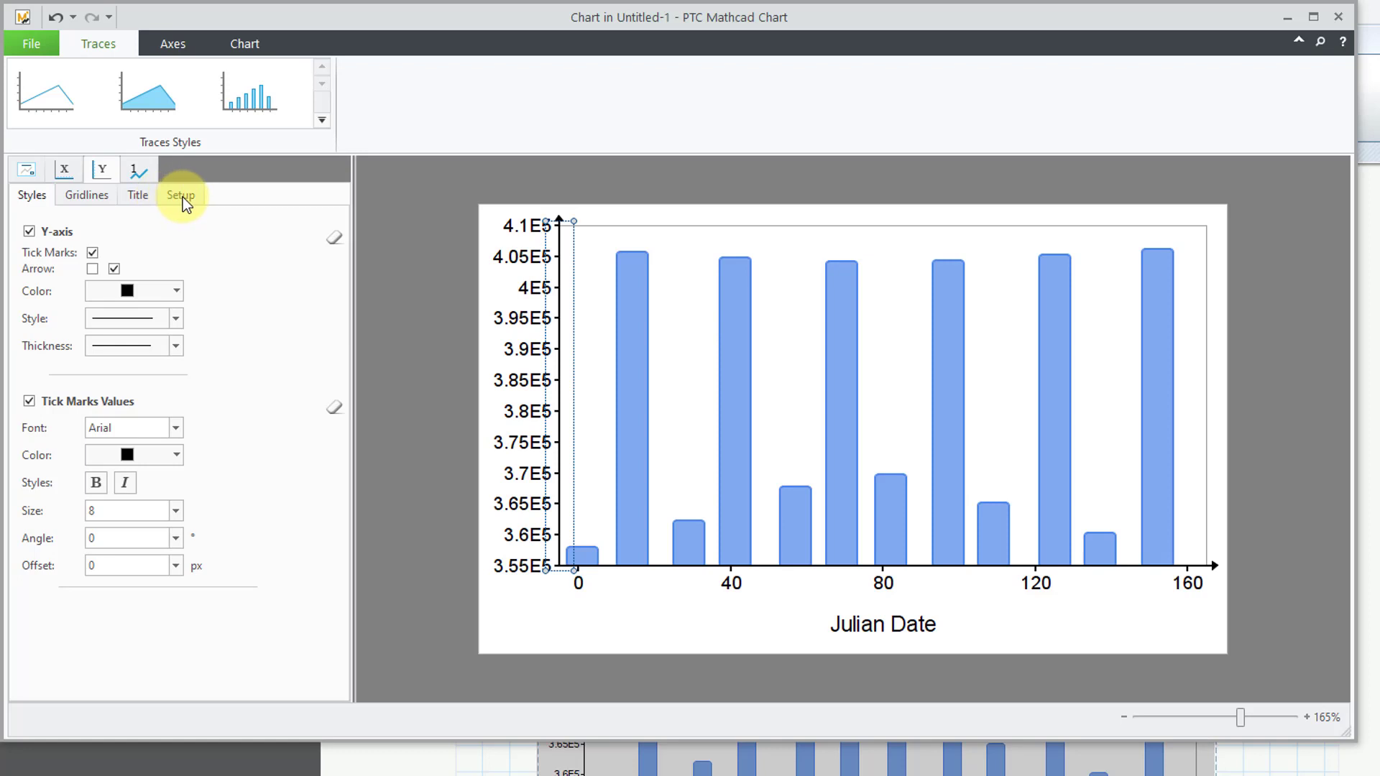
{"action": "left_click", "coordinate": [180, 195]}
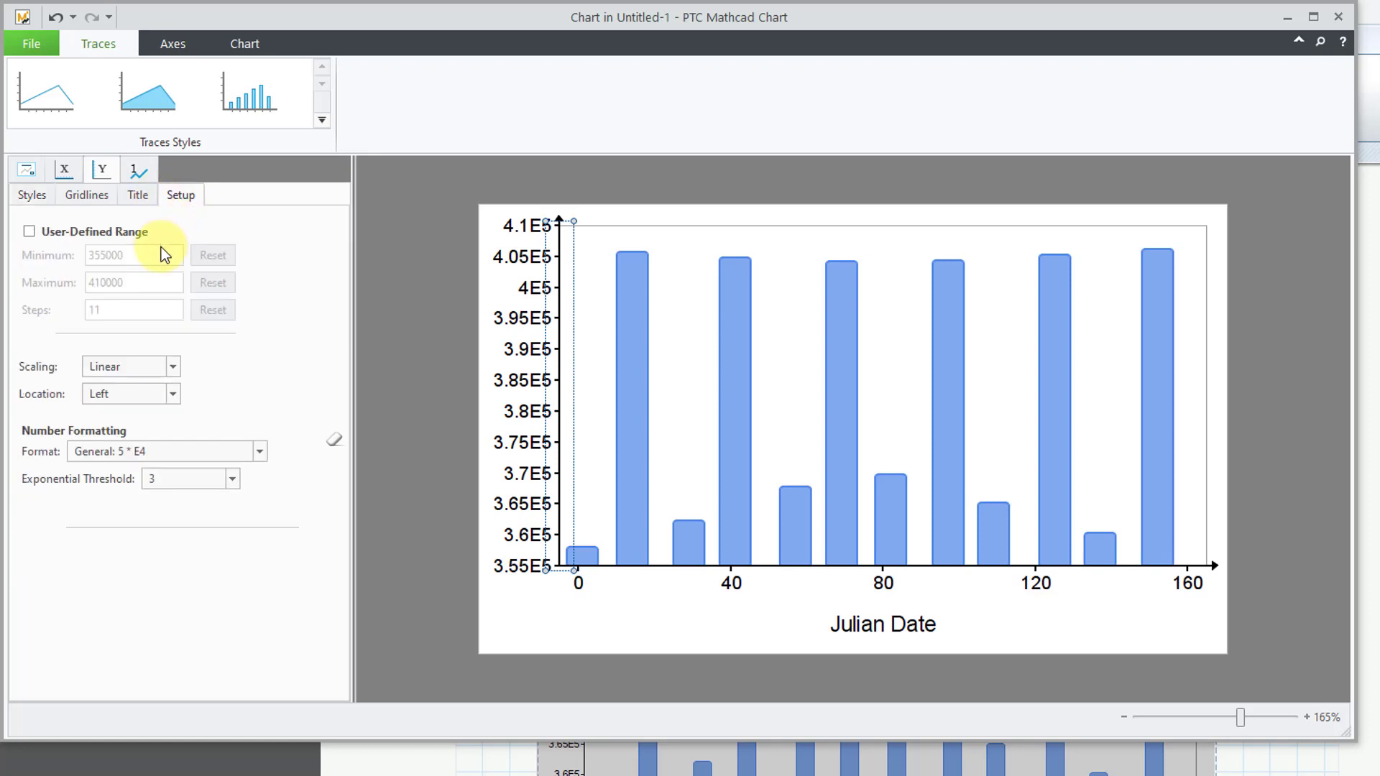
{"action": "left_click", "coordinate": [259, 451]}
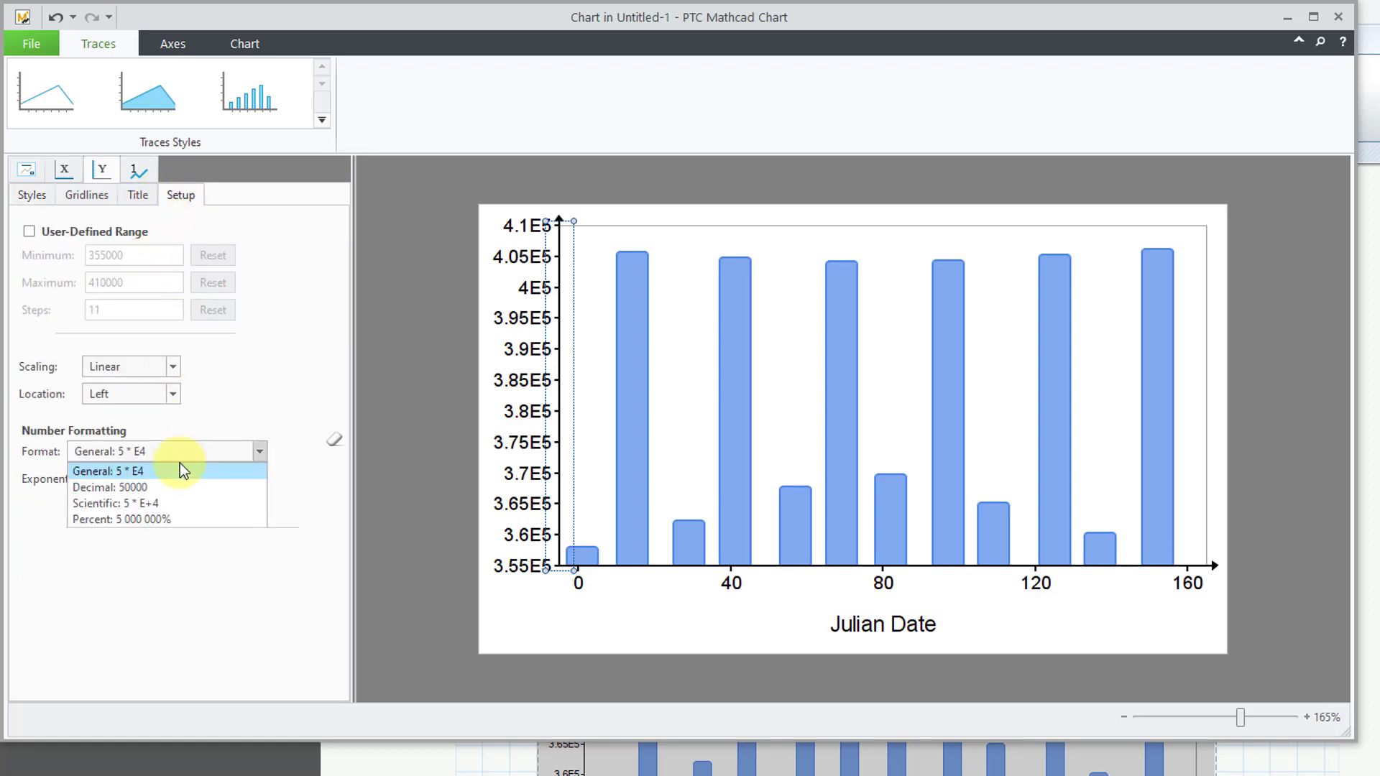
{"action": "left_click", "coordinate": [106, 472]}
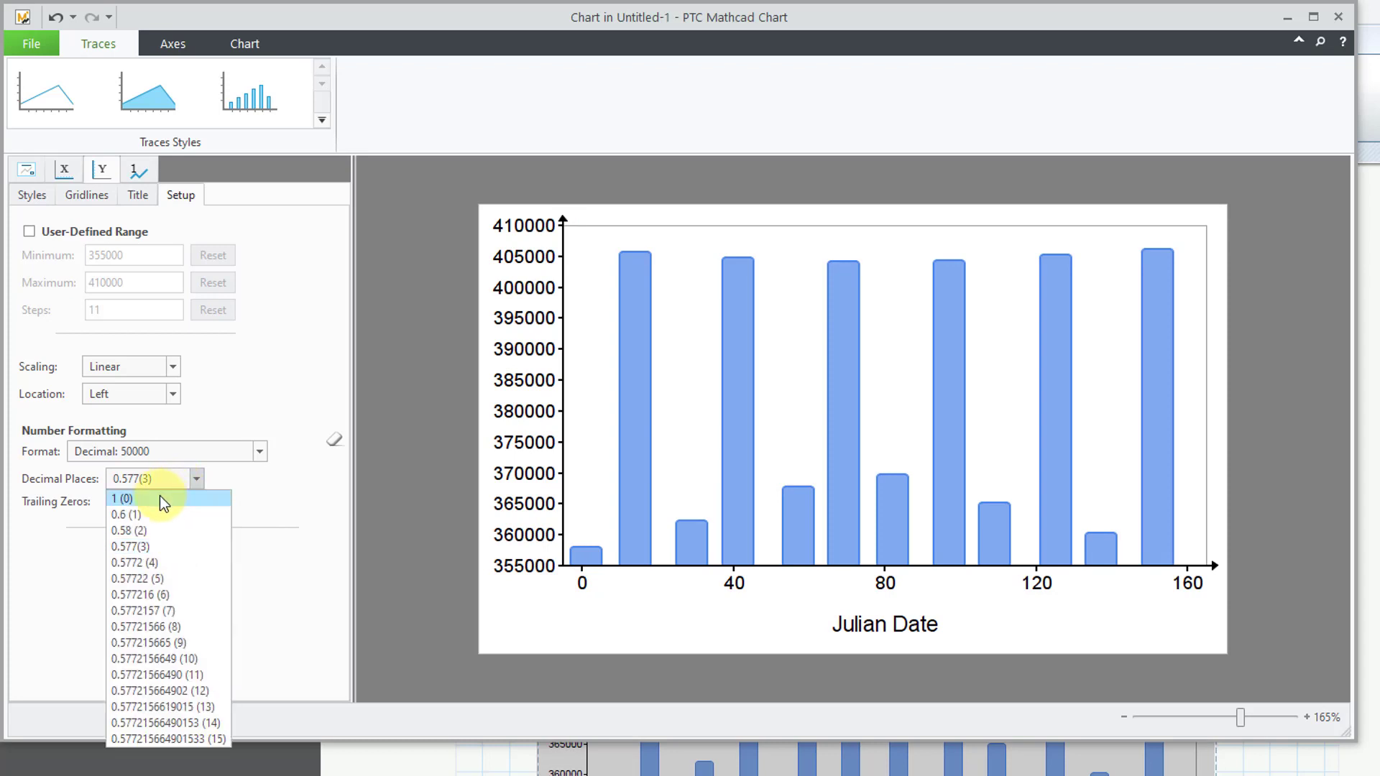
{"action": "left_click", "coordinate": [120, 498]}
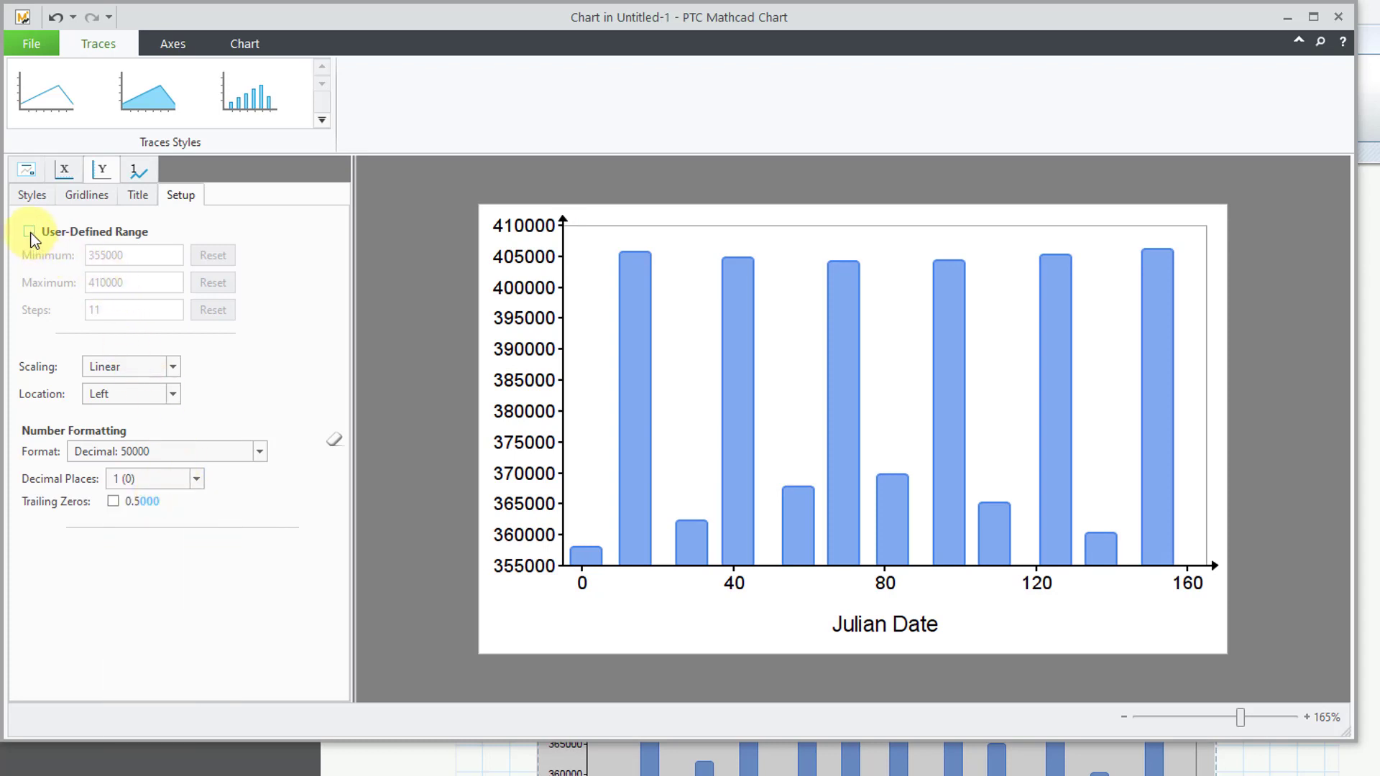
{"action": "left_click", "coordinate": [29, 231]}
{"action": "type", "text": "4"}
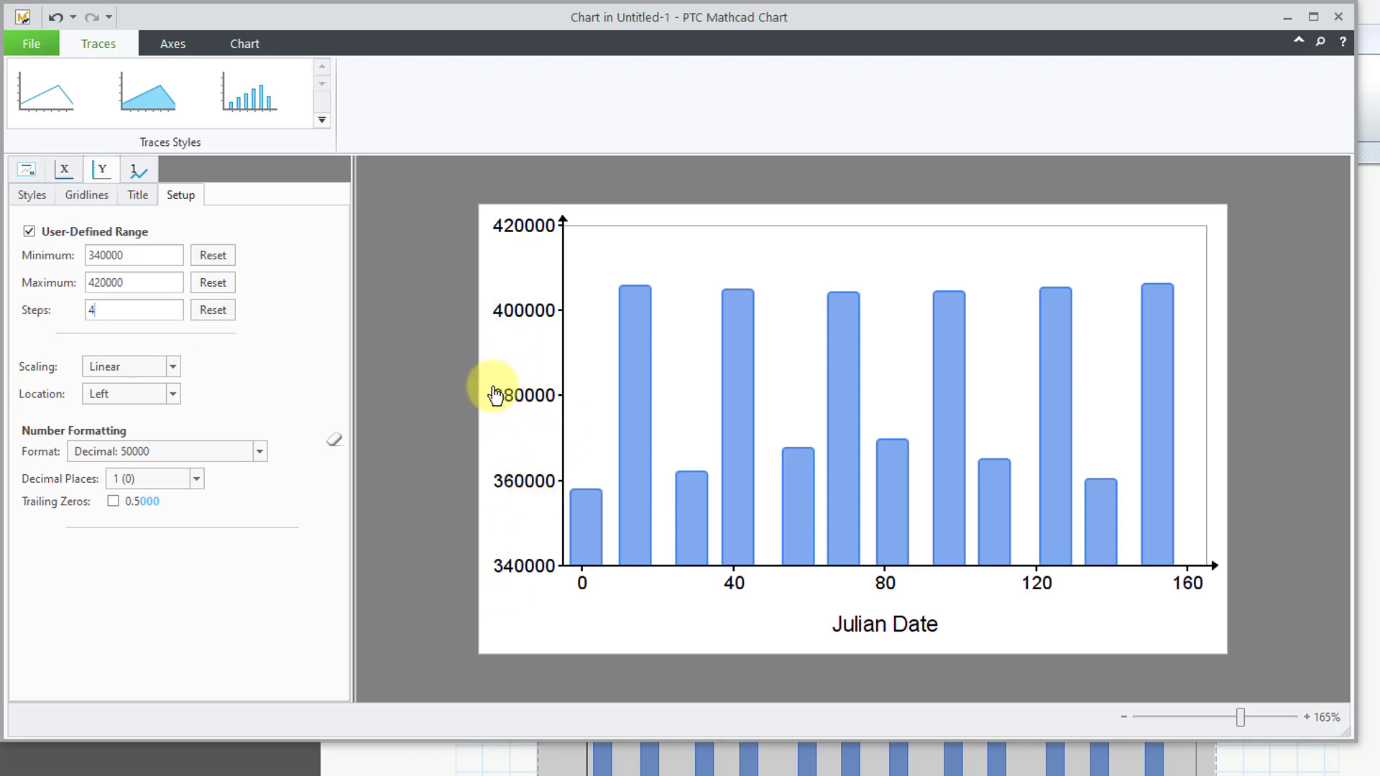
{"action": "mouse_move", "coordinate": [570, 489]}
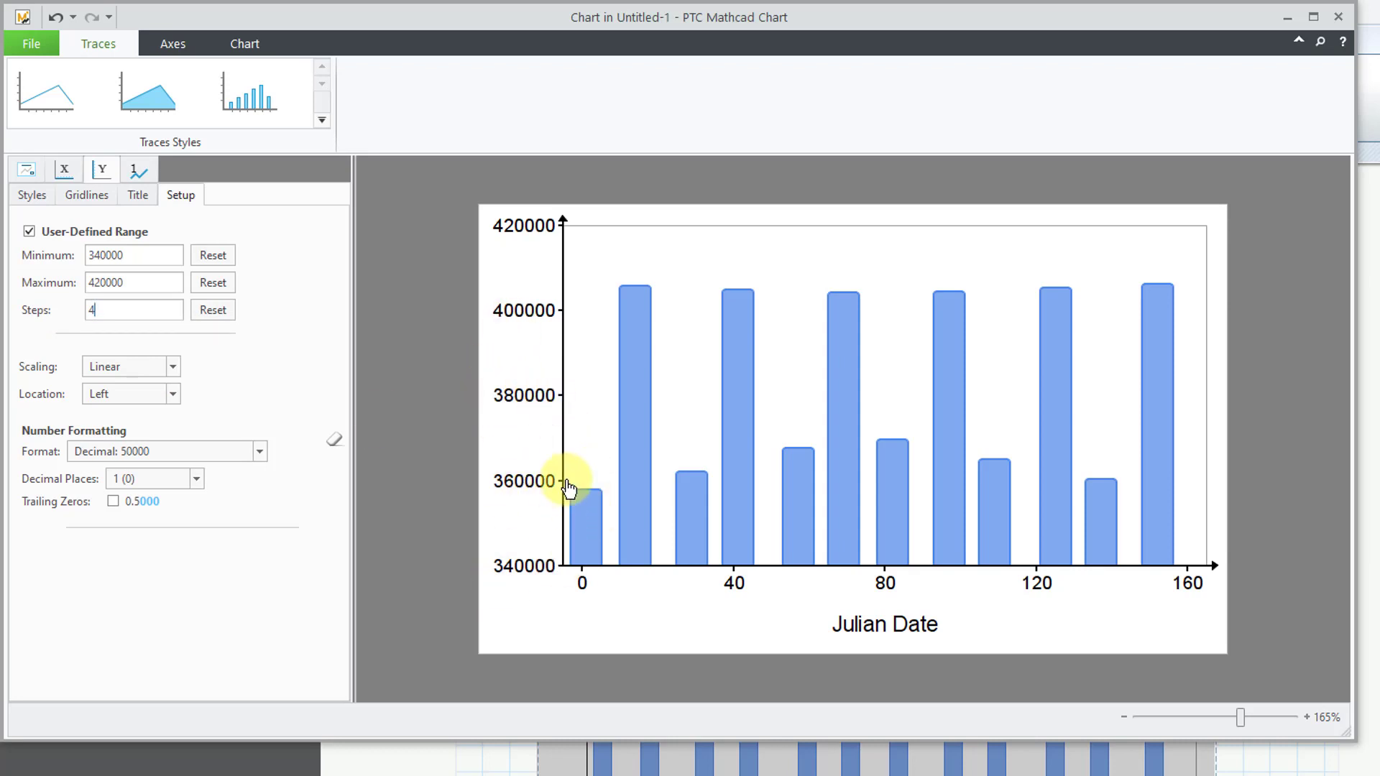
{"action": "mouse_move", "coordinate": [458, 334]}
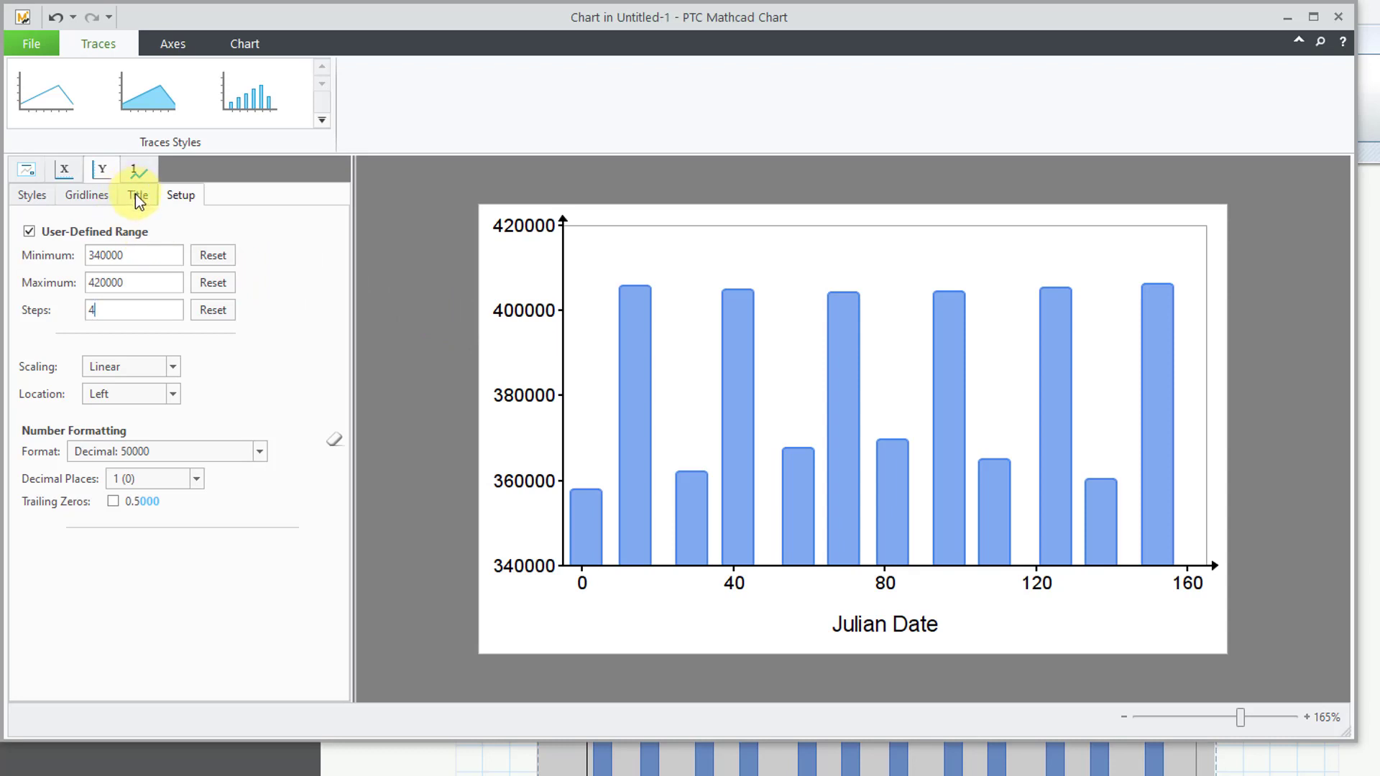
Turn on the Y-axis title and enter 'Distance (km)'
{"action": "left_click", "coordinate": [137, 195]}
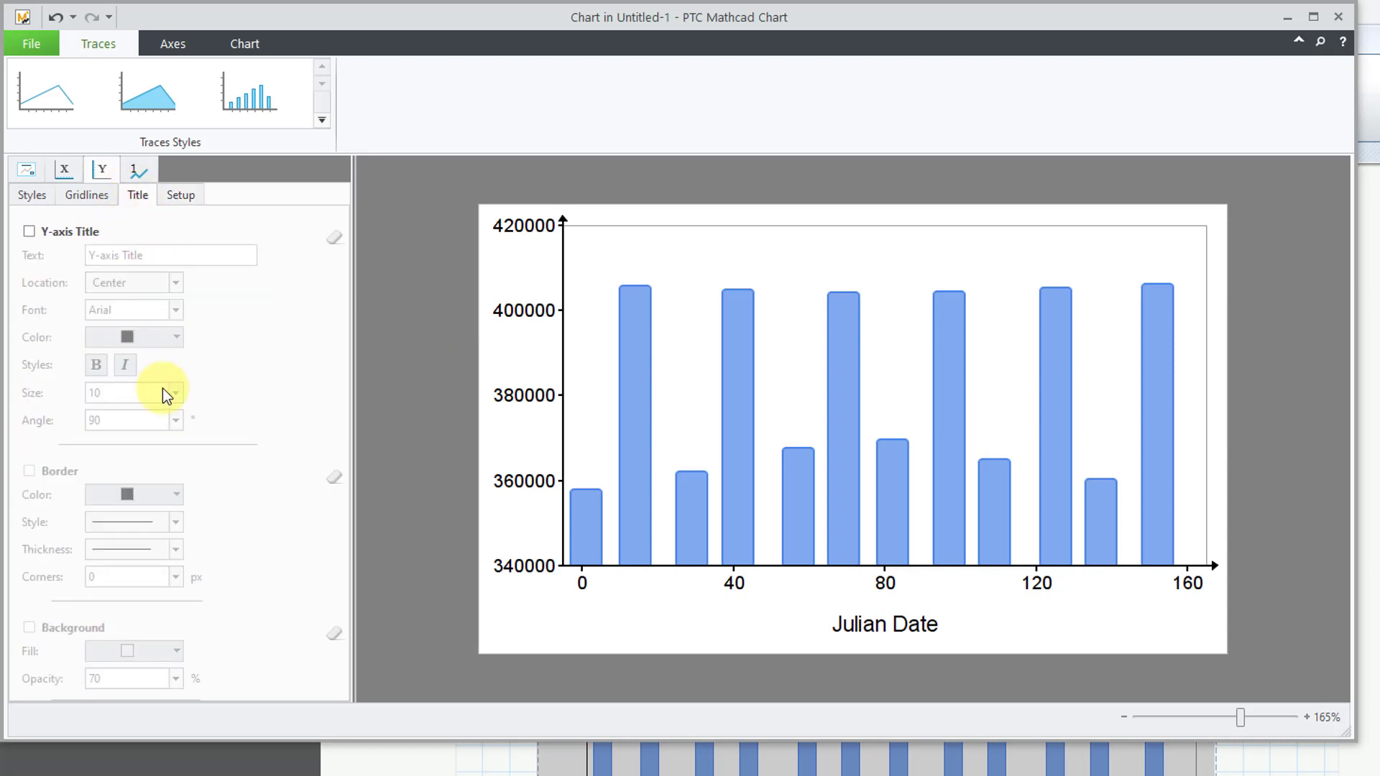
{"action": "left_click", "coordinate": [28, 232]}
{"action": "type", "text": "D"}
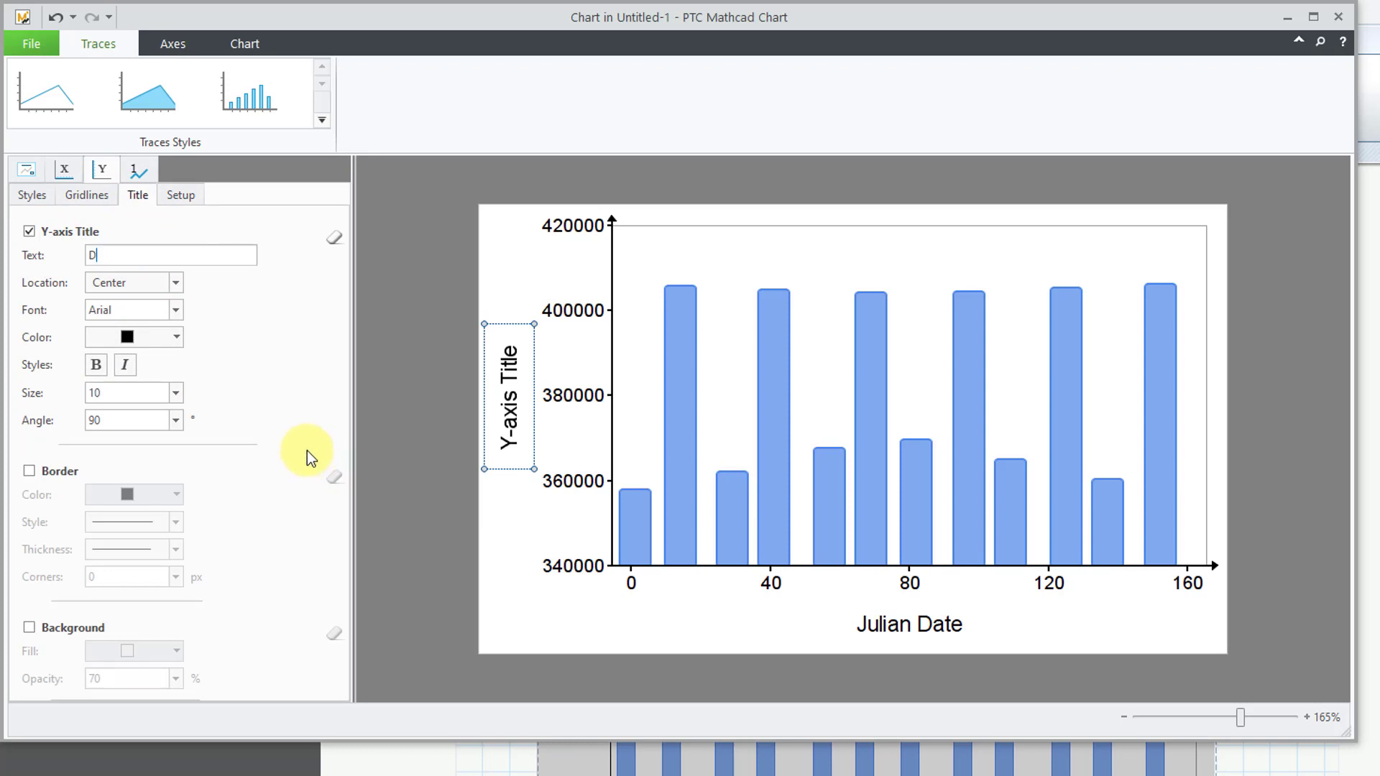
{"action": "type", "text": "istance"}
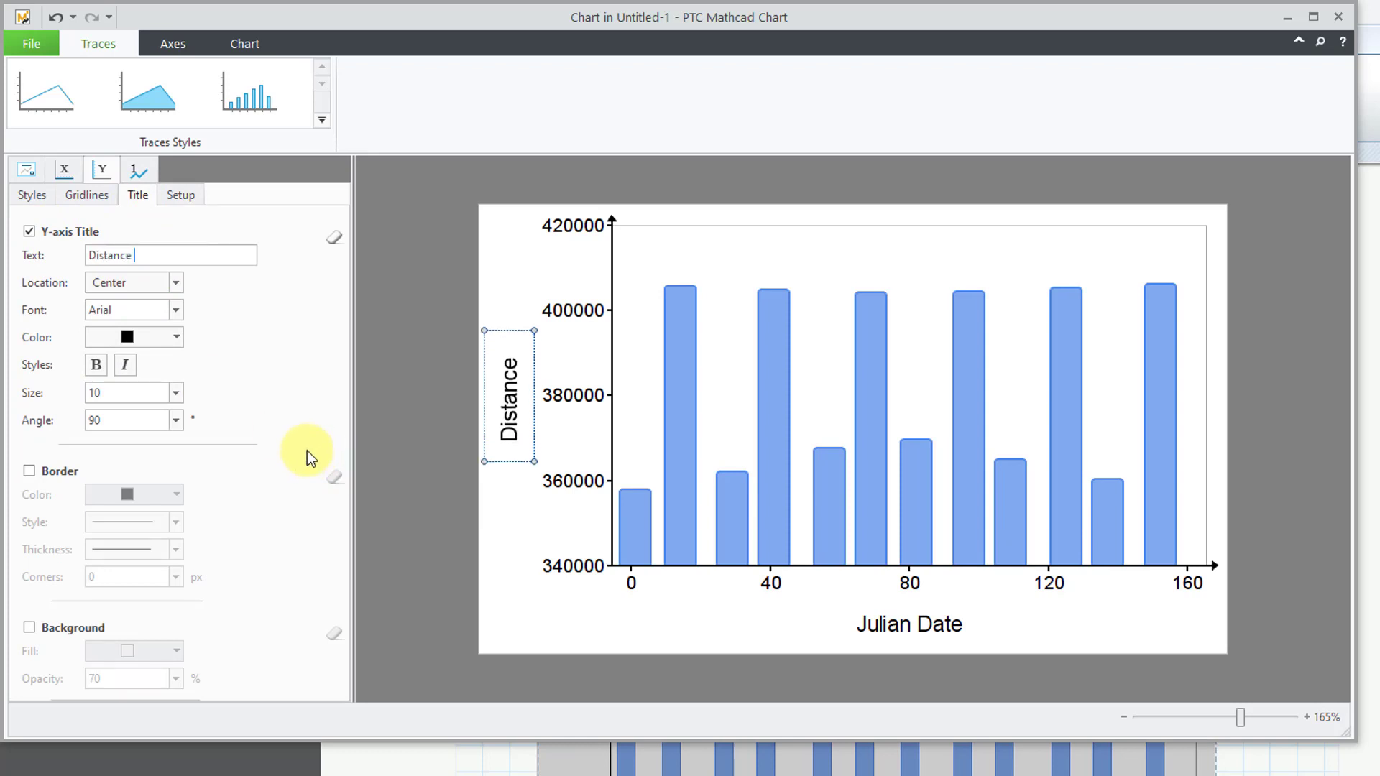
{"action": "type", "text": "(km"}
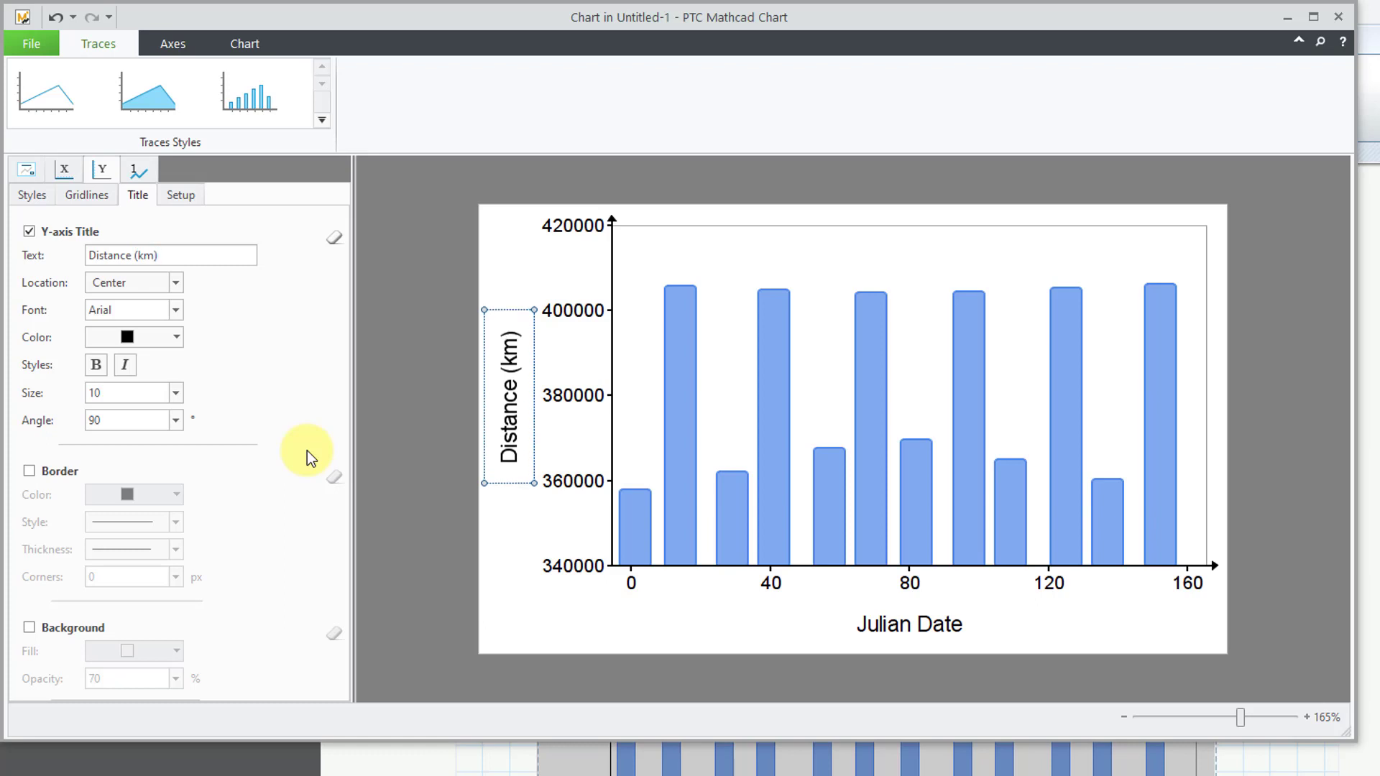
{"action": "left_click", "coordinate": [27, 169]}
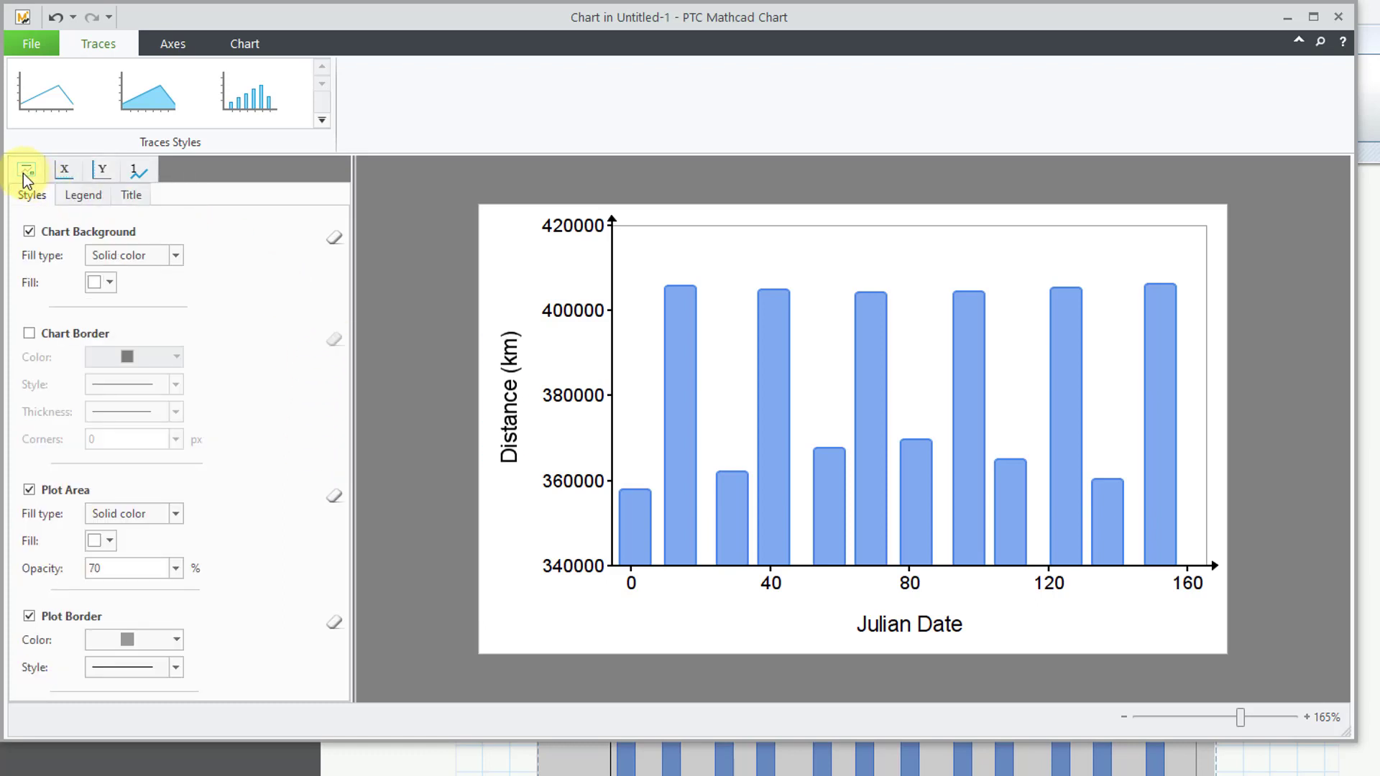
Enable the chart title 'Lunar Distance from Seattle' and set its location to Above
{"action": "left_click", "coordinate": [130, 195]}
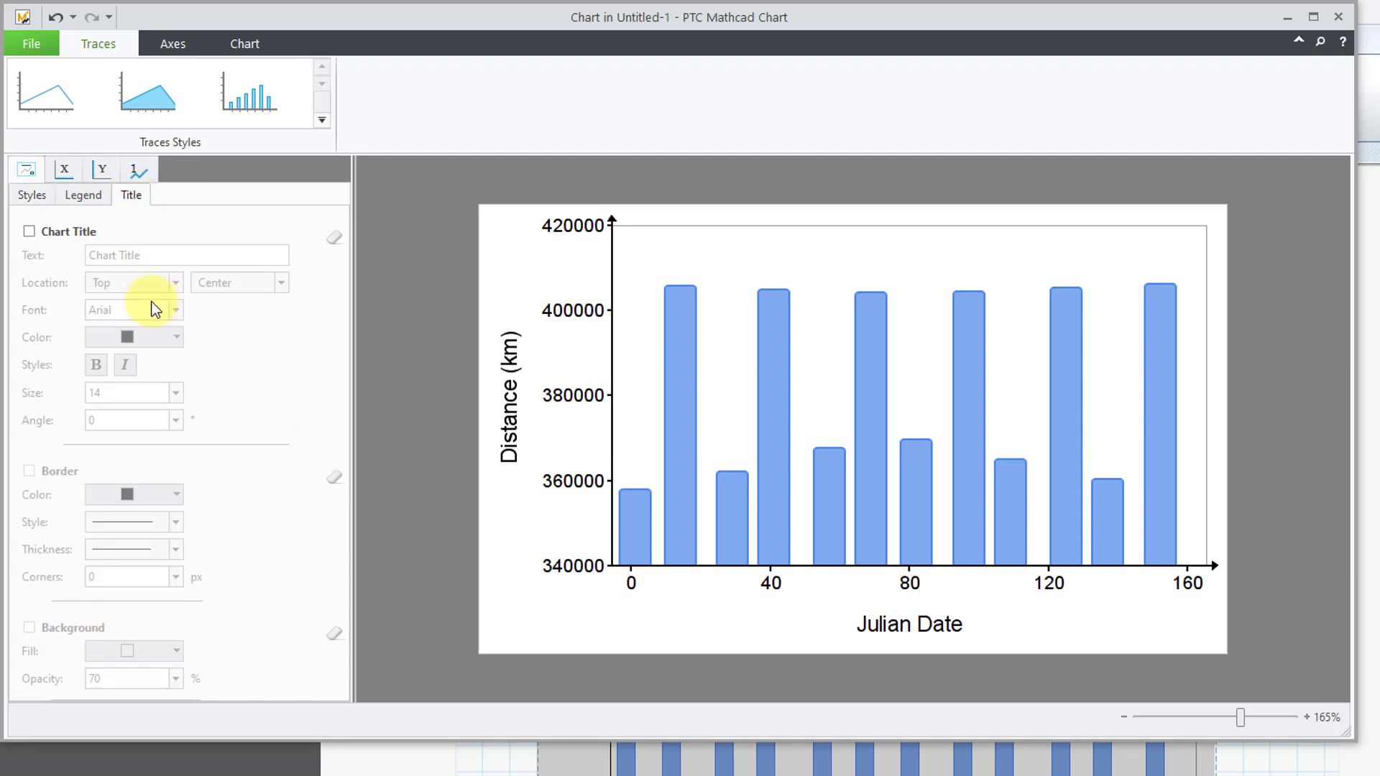
{"action": "left_click", "coordinate": [28, 231]}
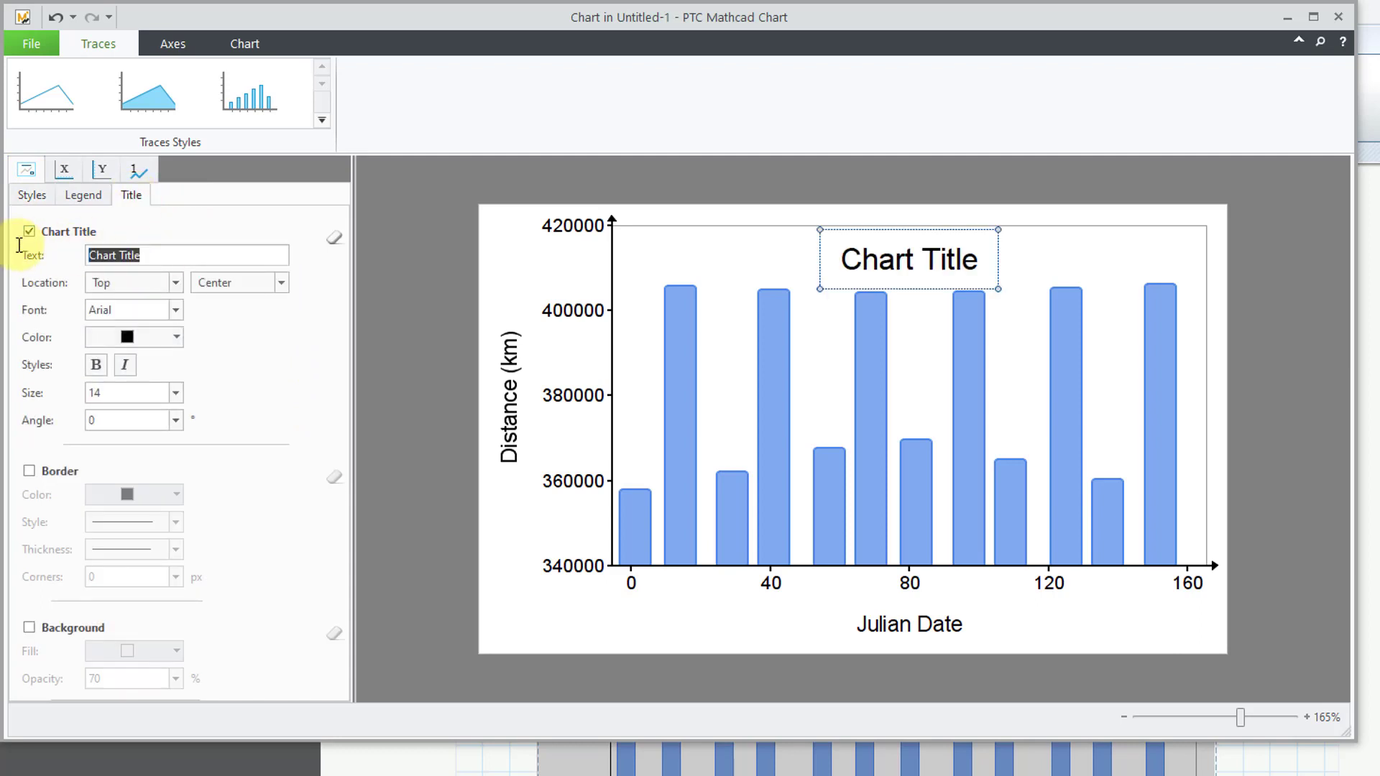
{"action": "type", "text": "Lun"}
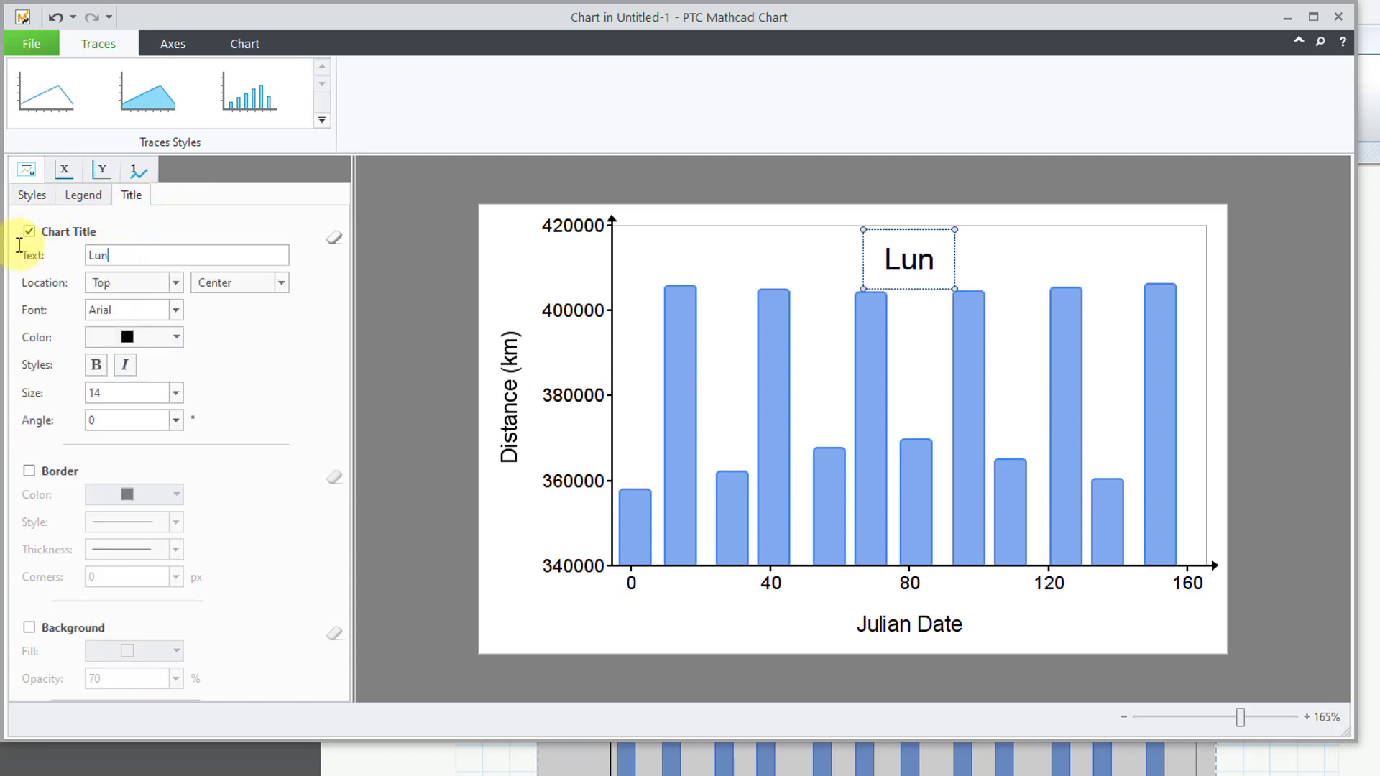
{"action": "type", "text": "ar Dis"}
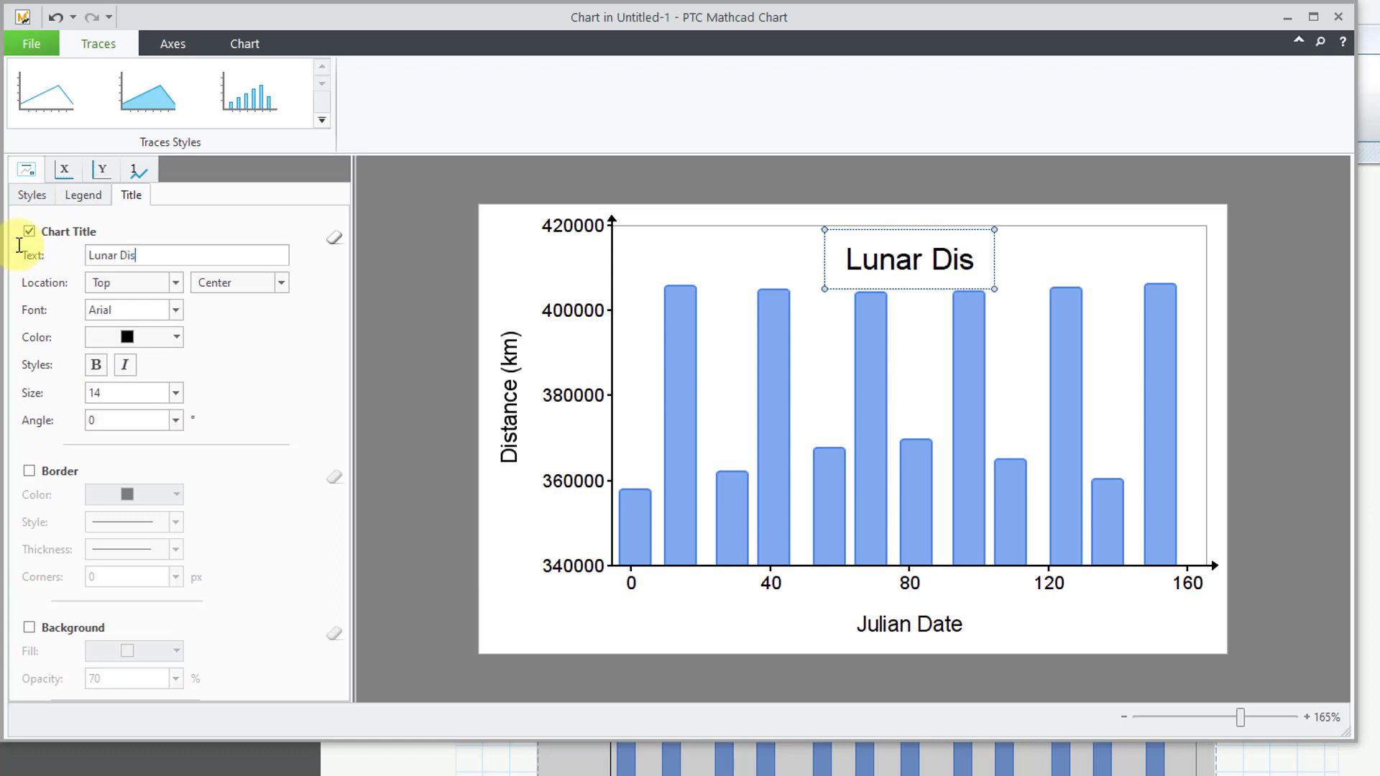
{"action": "type", "text": "tance from"}
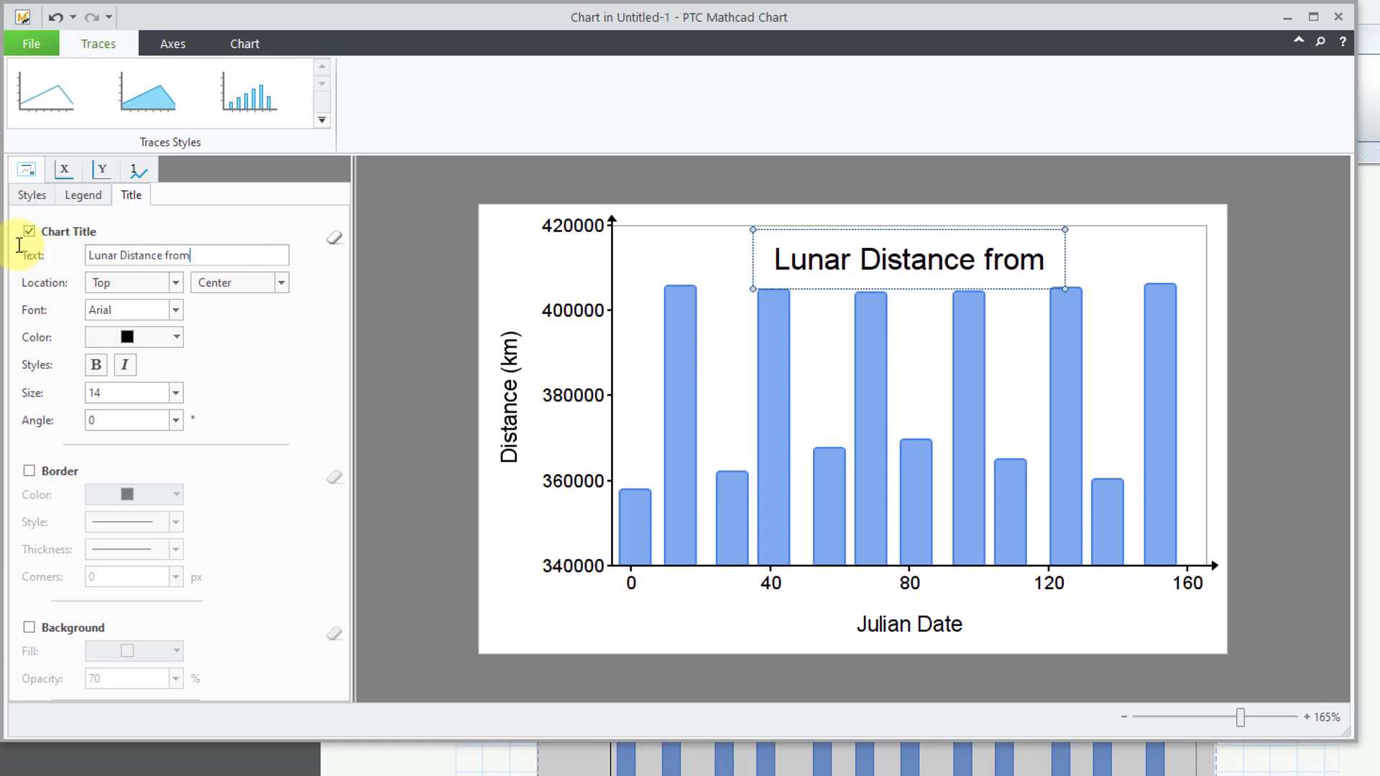
{"action": "type", "text": "Seattle"}
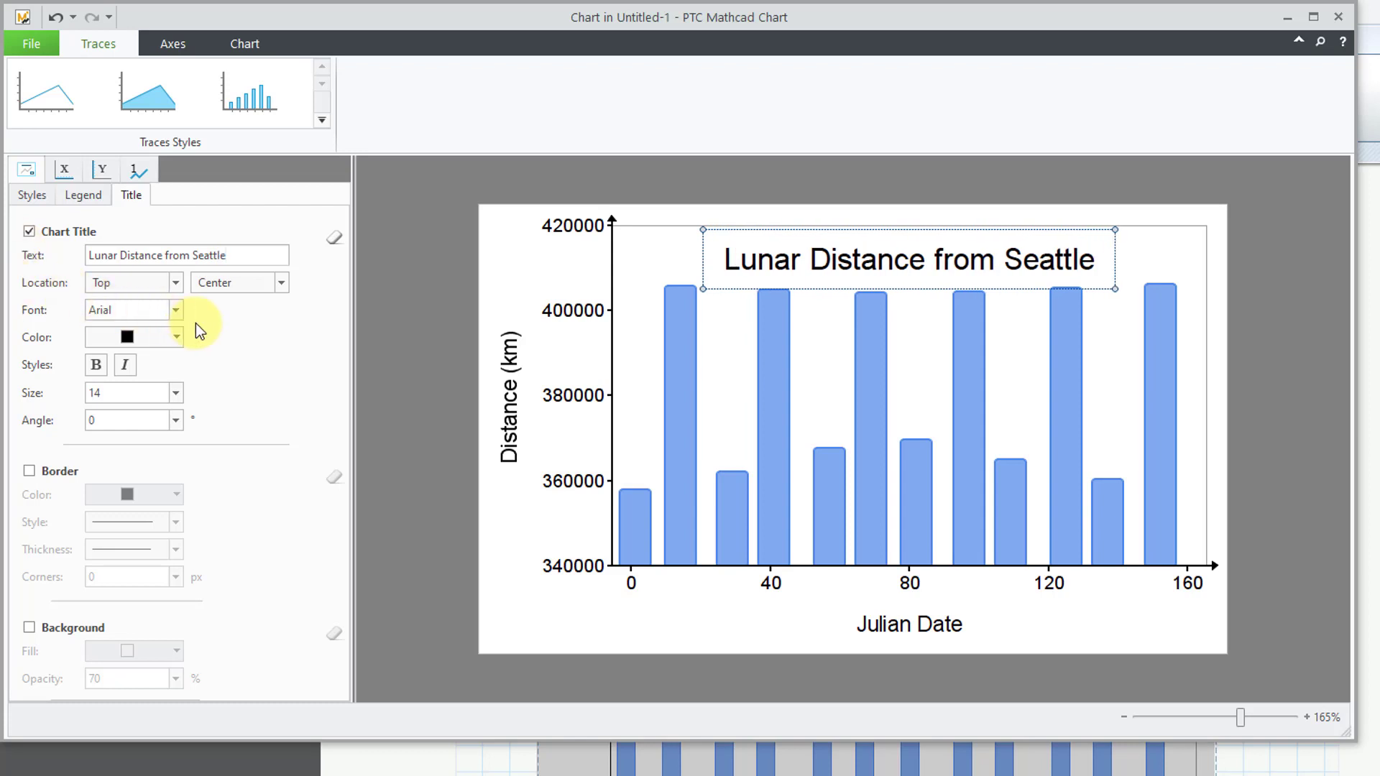
{"action": "mouse_move", "coordinate": [186, 291]}
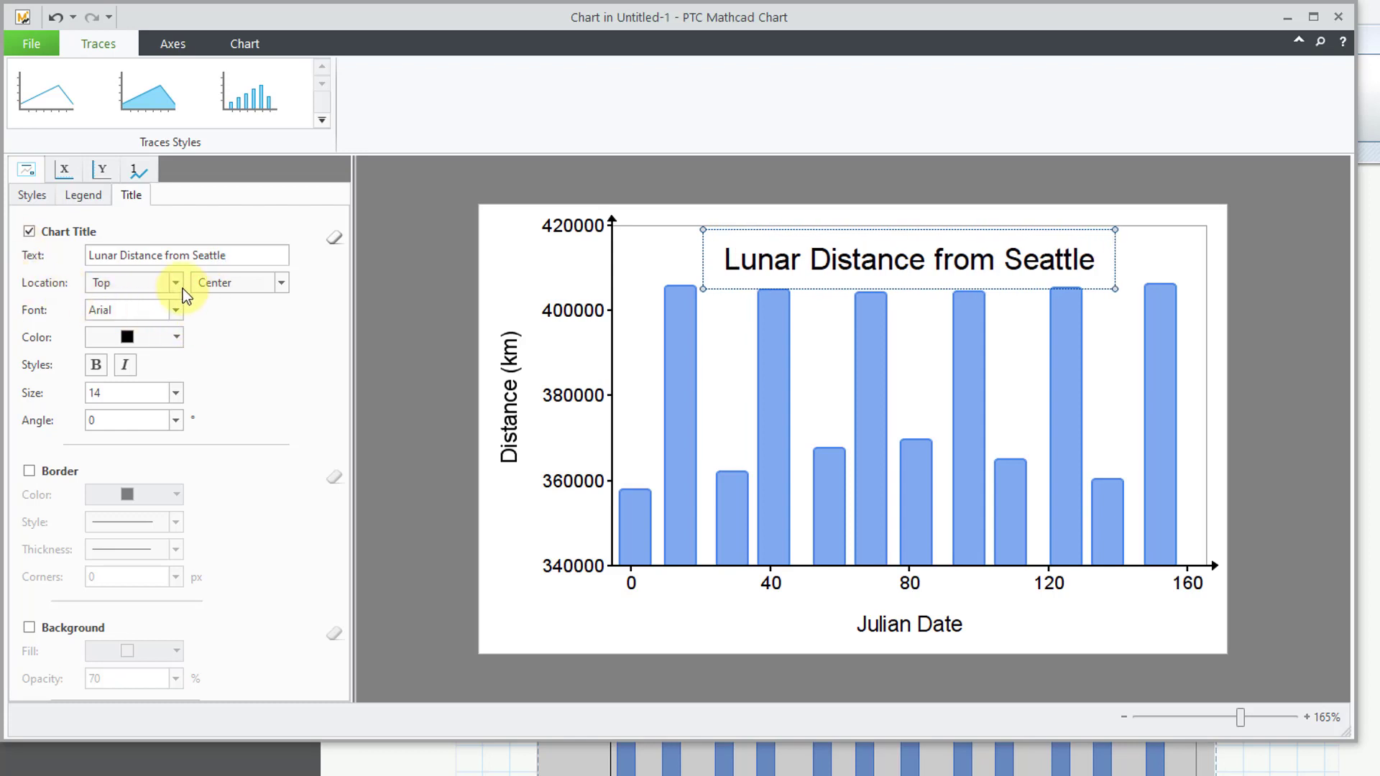
{"action": "left_click", "coordinate": [173, 282]}
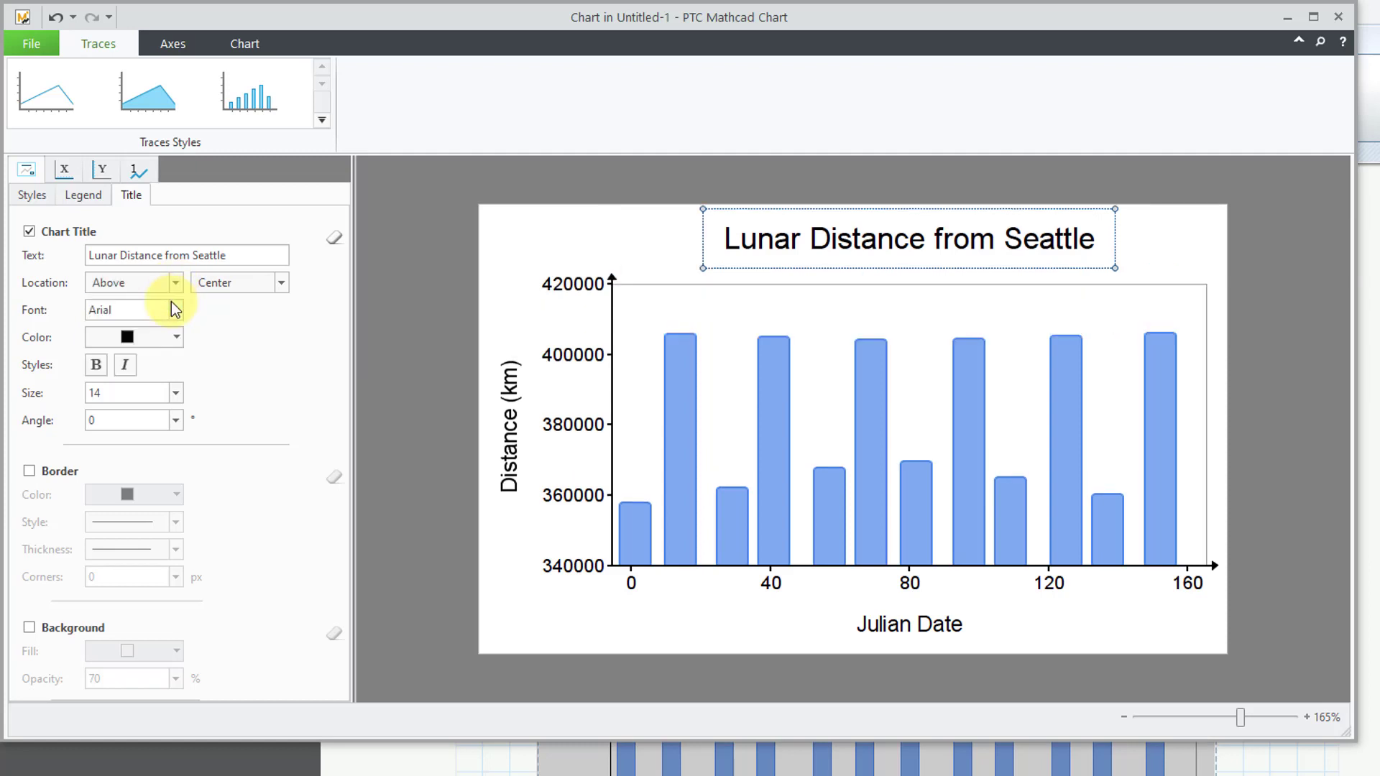
{"action": "mouse_move", "coordinate": [319, 446]}
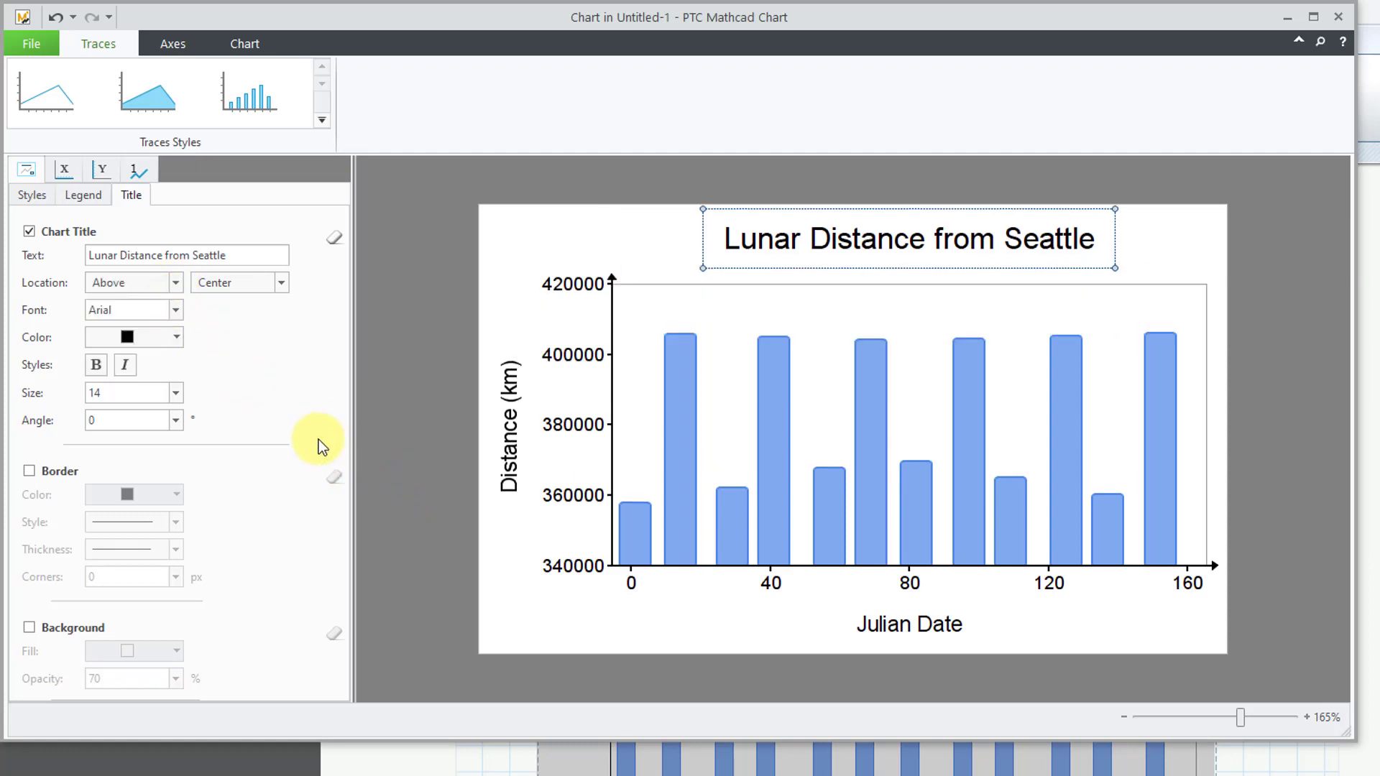
{"action": "mouse_move", "coordinate": [293, 400]}
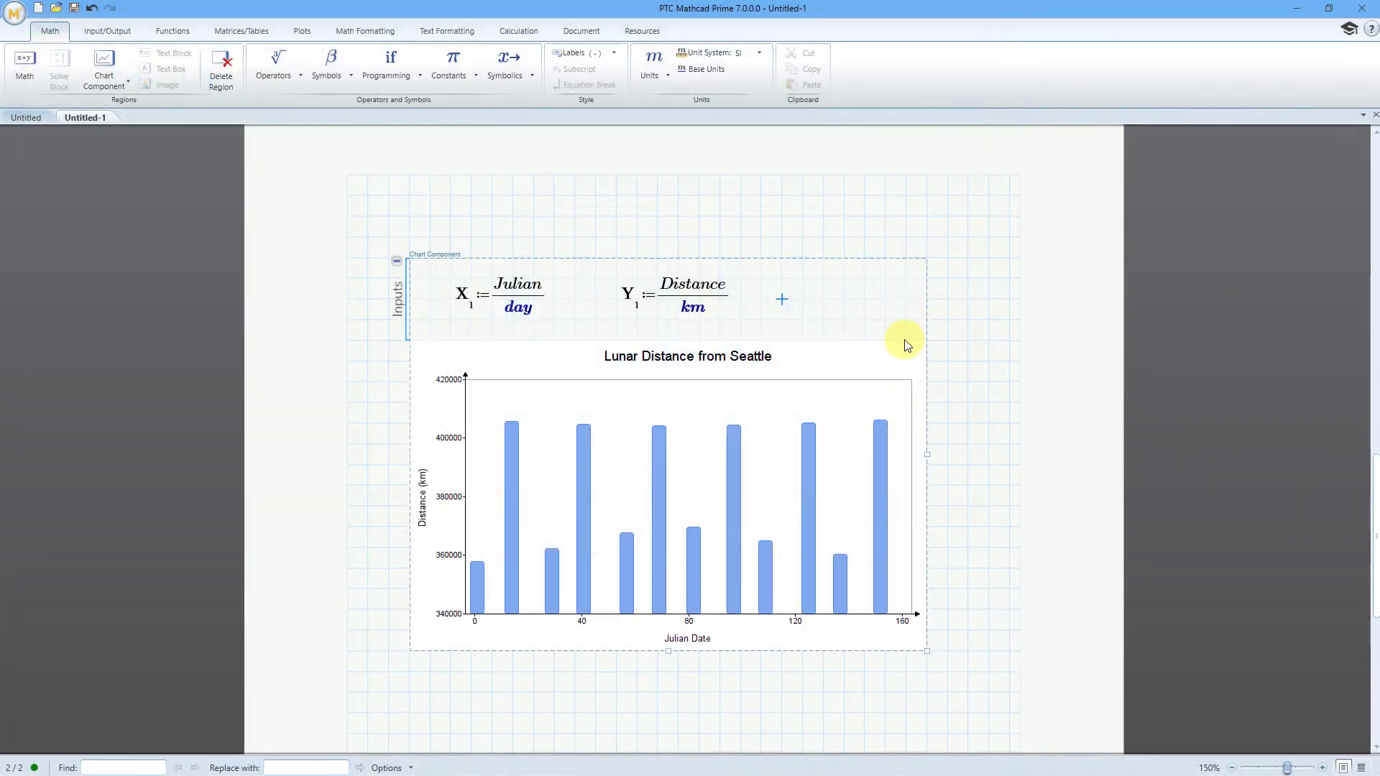
{"action": "mouse_move", "coordinate": [396, 263]}
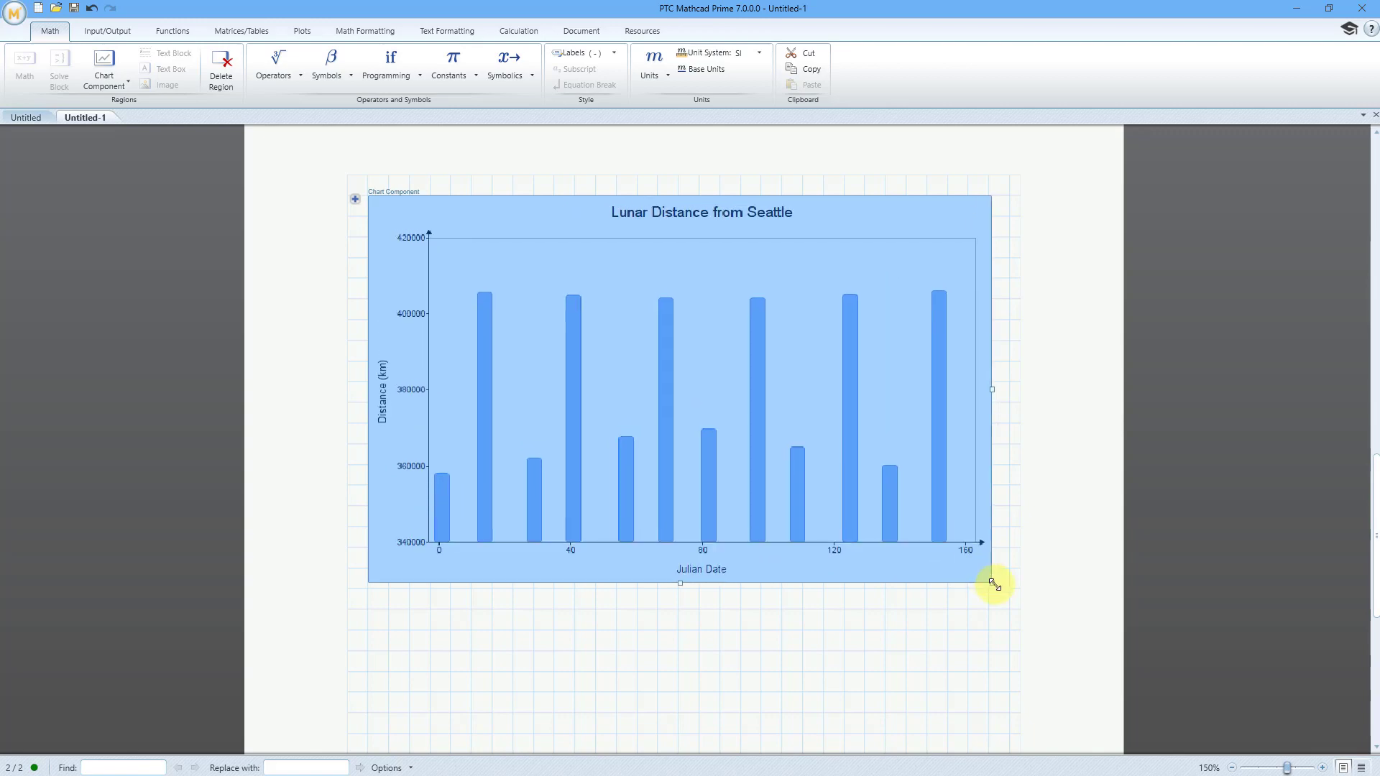
Deselect the enlarged chart by clicking empty worksheet space
{"action": "left_click", "coordinate": [672, 666]}
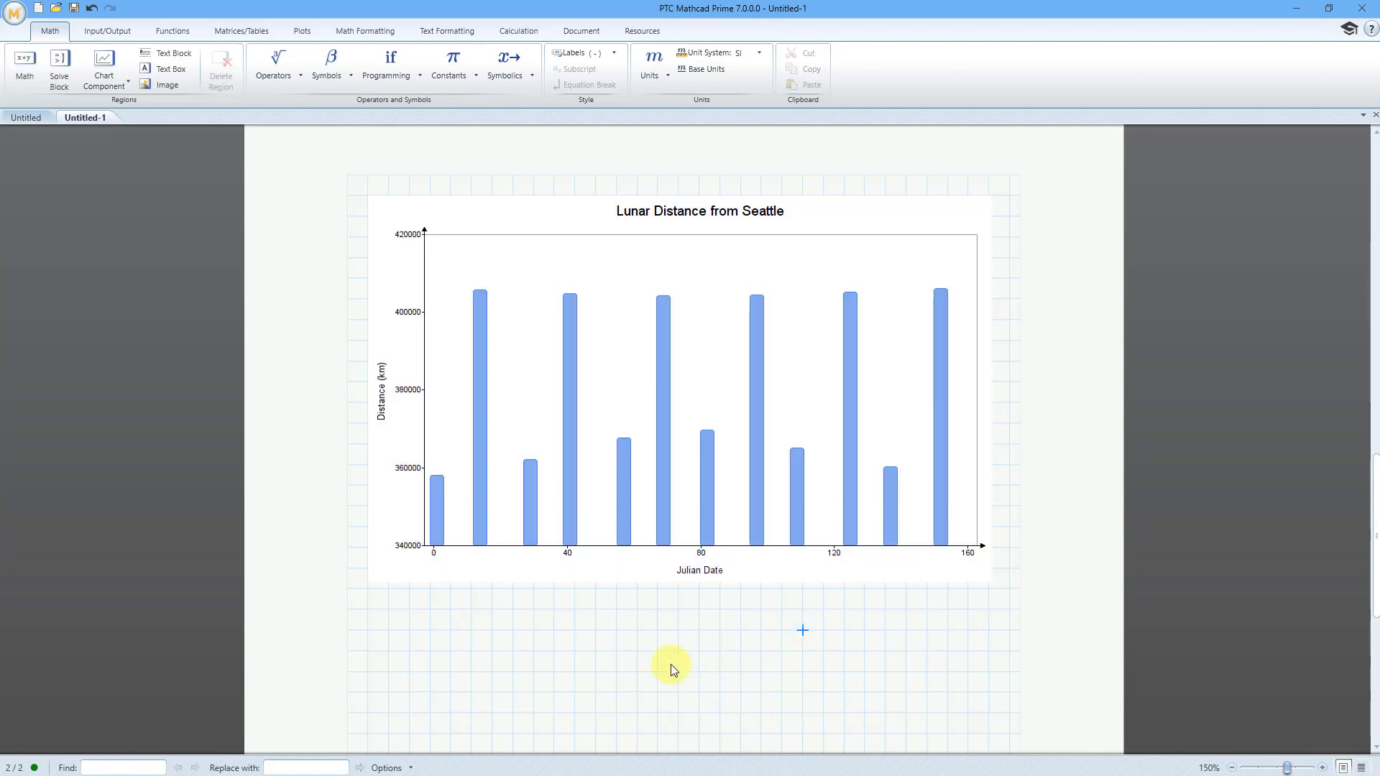
{"action": "mouse_move", "coordinate": [491, 667]}
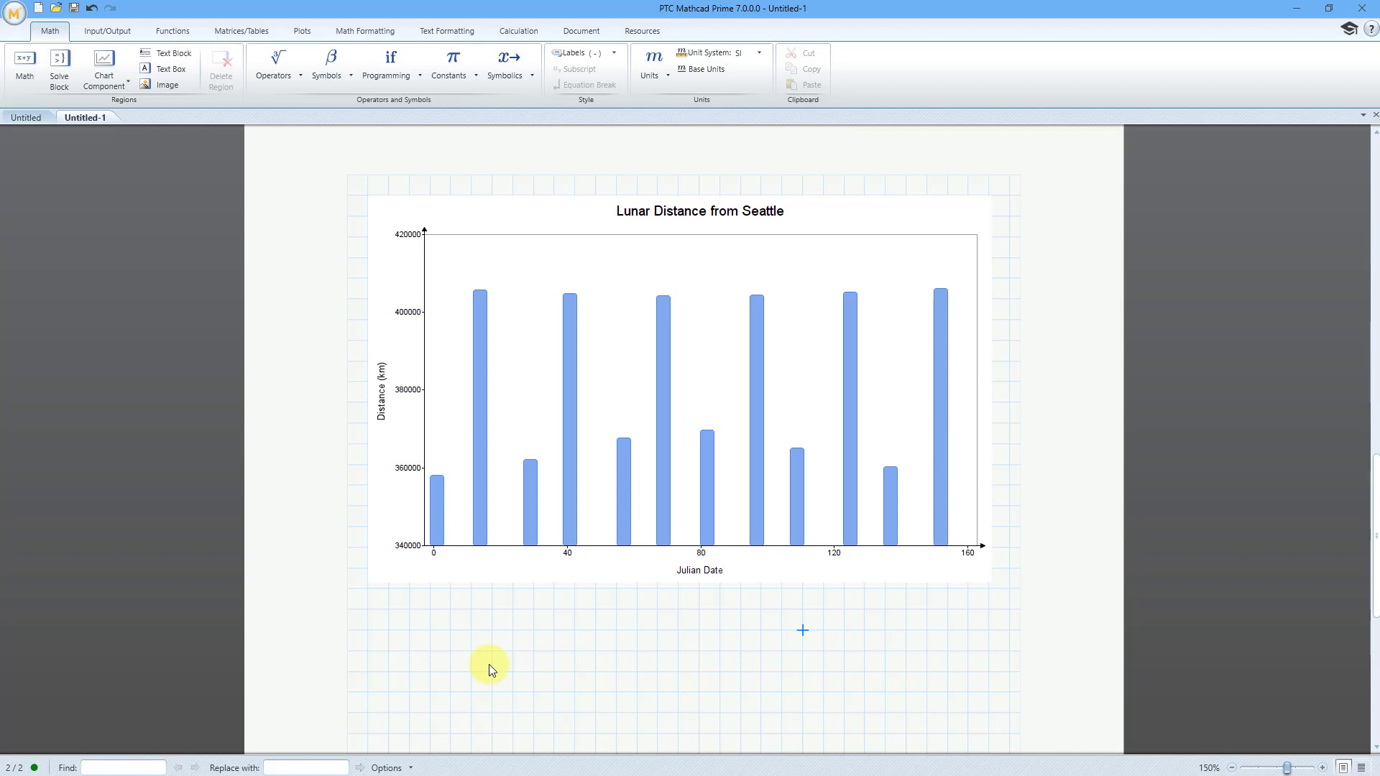
{"action": "mouse_move", "coordinate": [720, 683]}
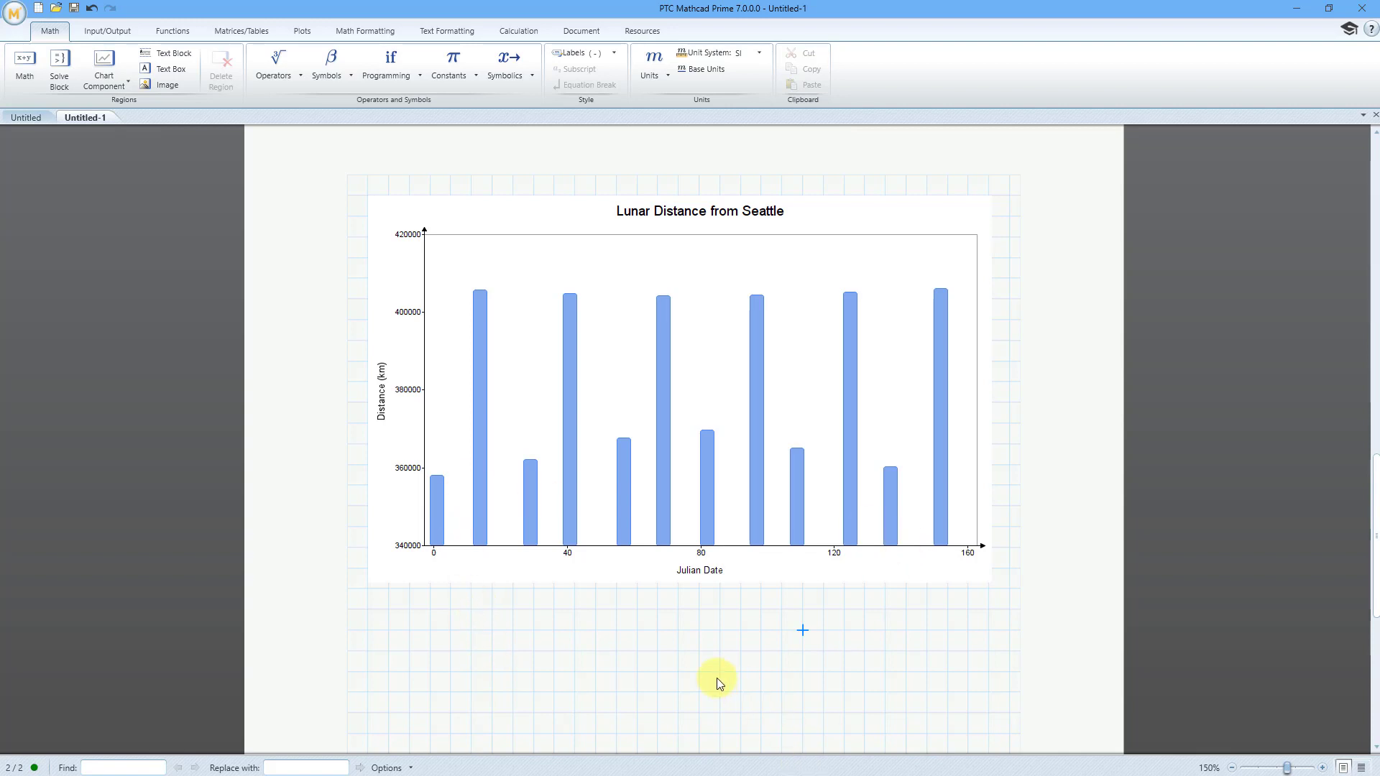
{"action": "mouse_move", "coordinate": [611, 630]}
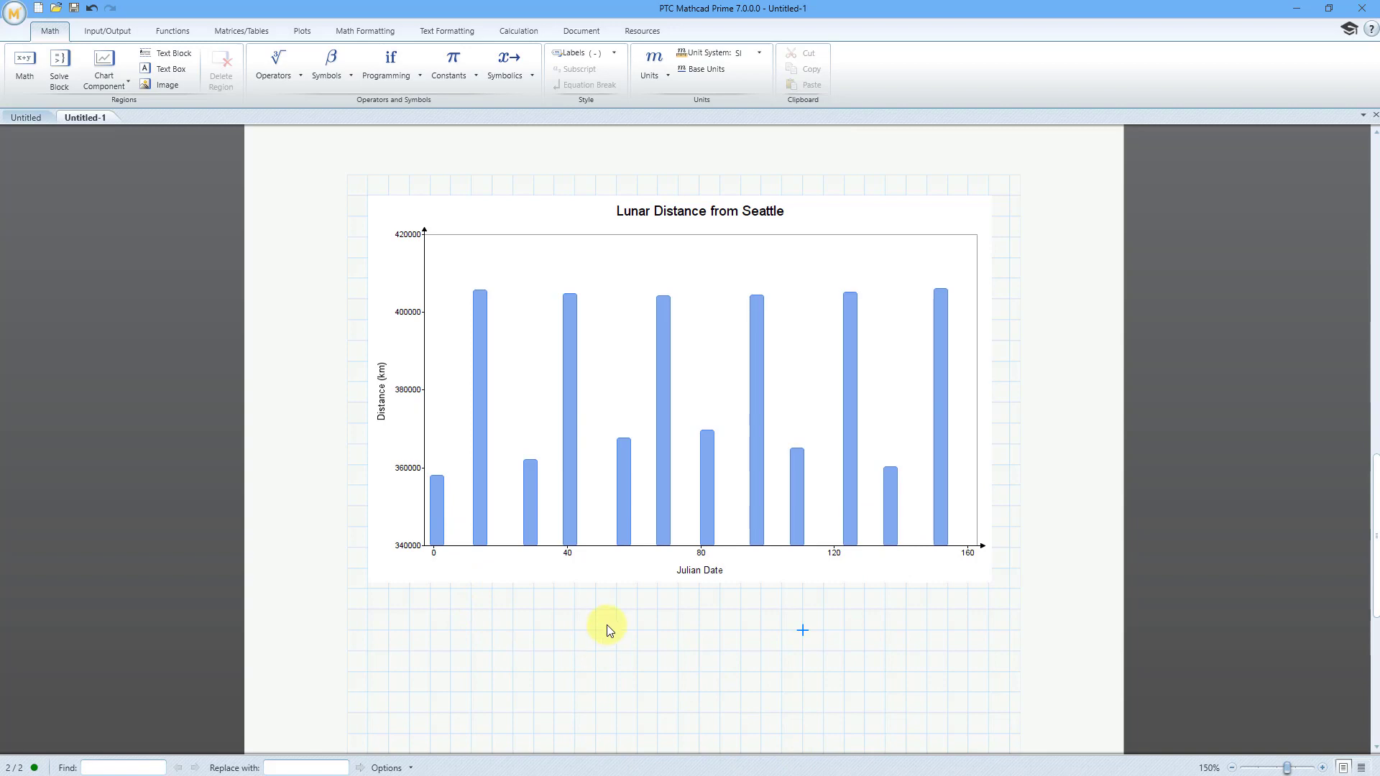
Scroll up to the Lunar Distance 2022 table at the top of the worksheet
{"action": "scroll", "scroll_direction": "up", "scroll_amount": 3}
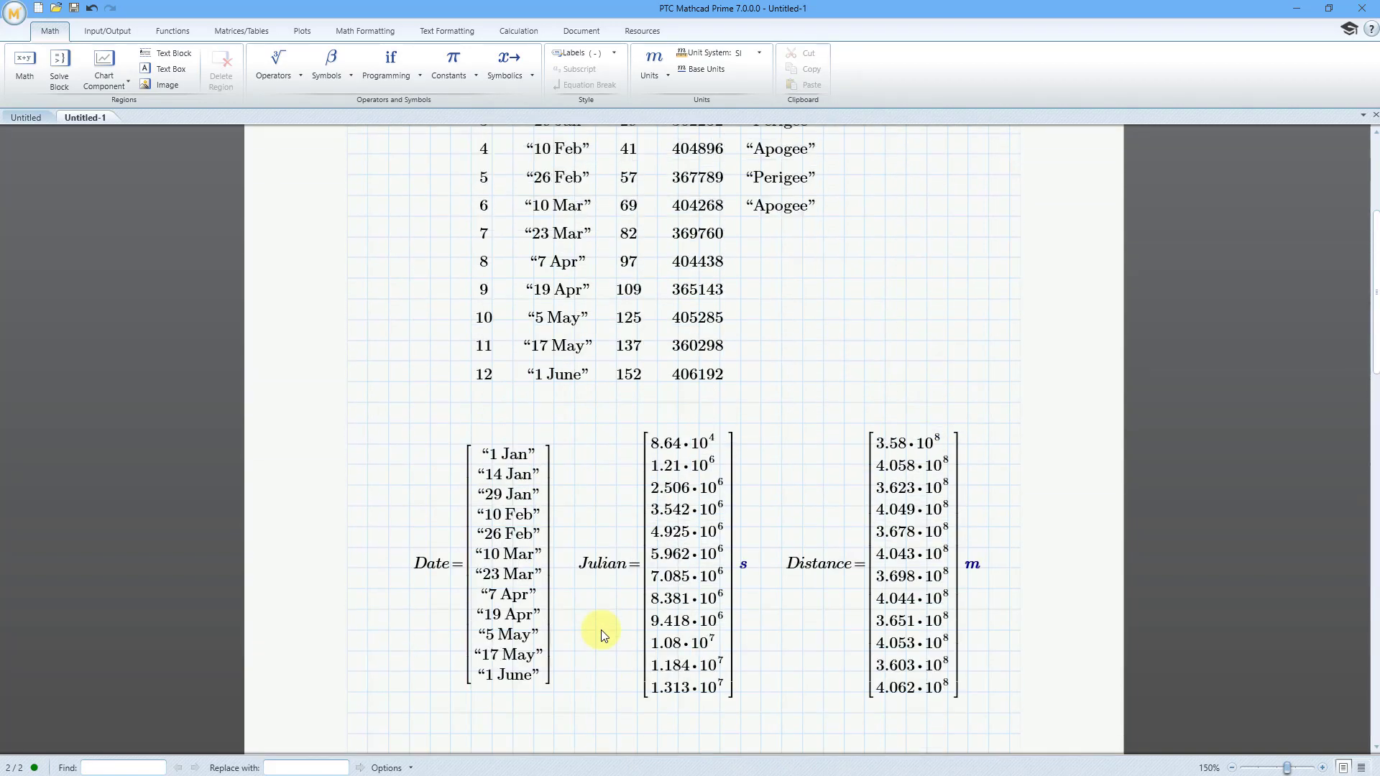
{"action": "scroll", "scroll_direction": "up", "scroll_amount": 3}
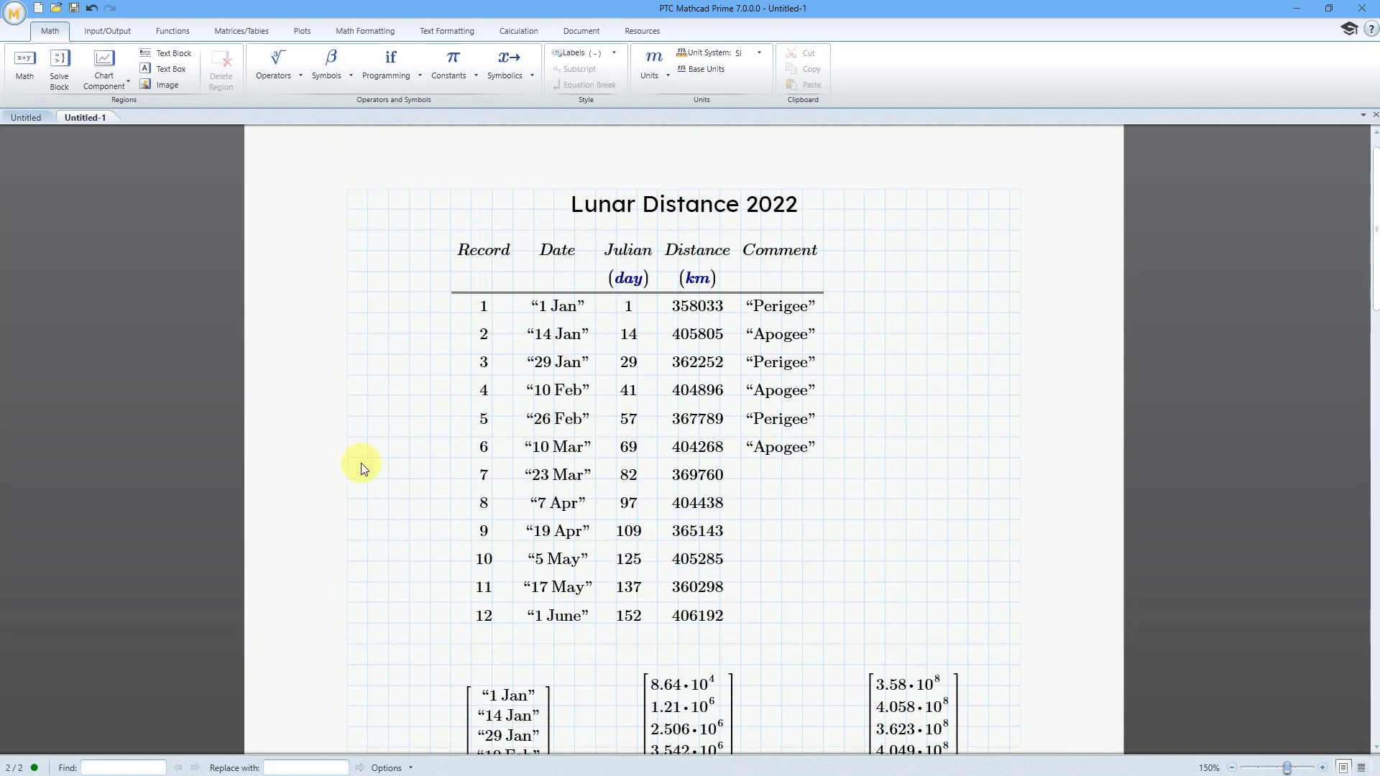
{"action": "mouse_move", "coordinate": [380, 456]}
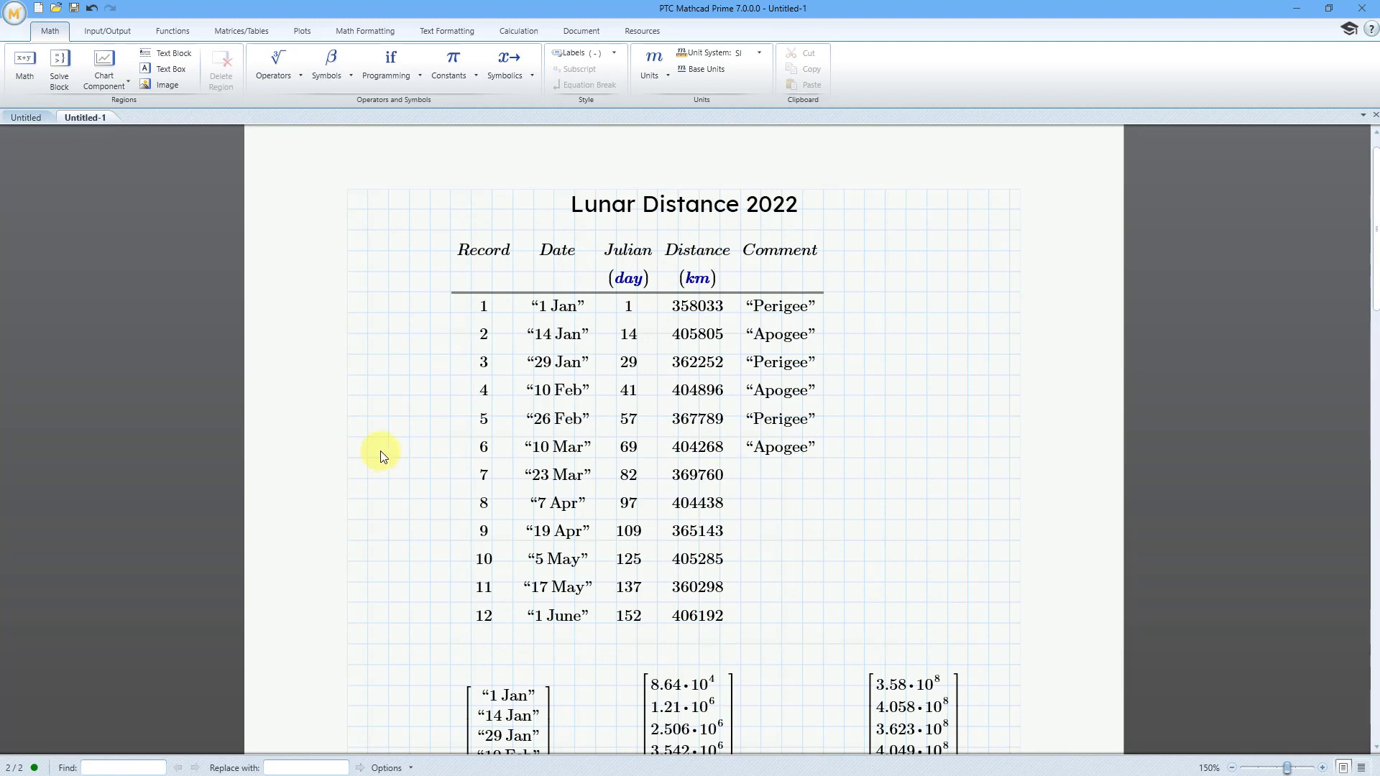